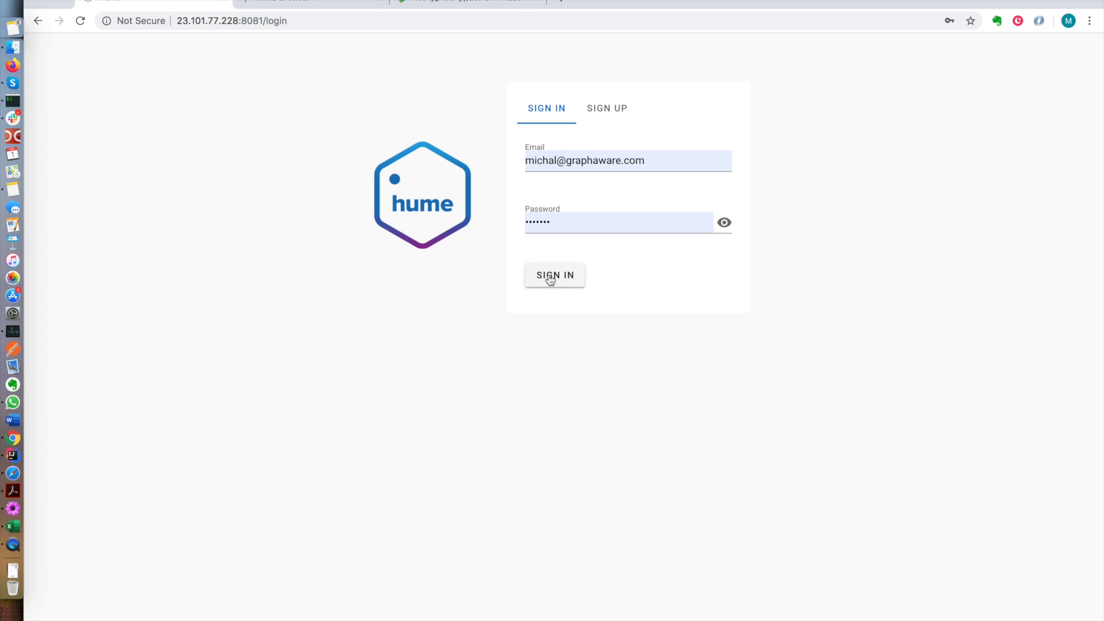
Sign in to Hume and land on the knowledge graph overview
left_click(554, 274)
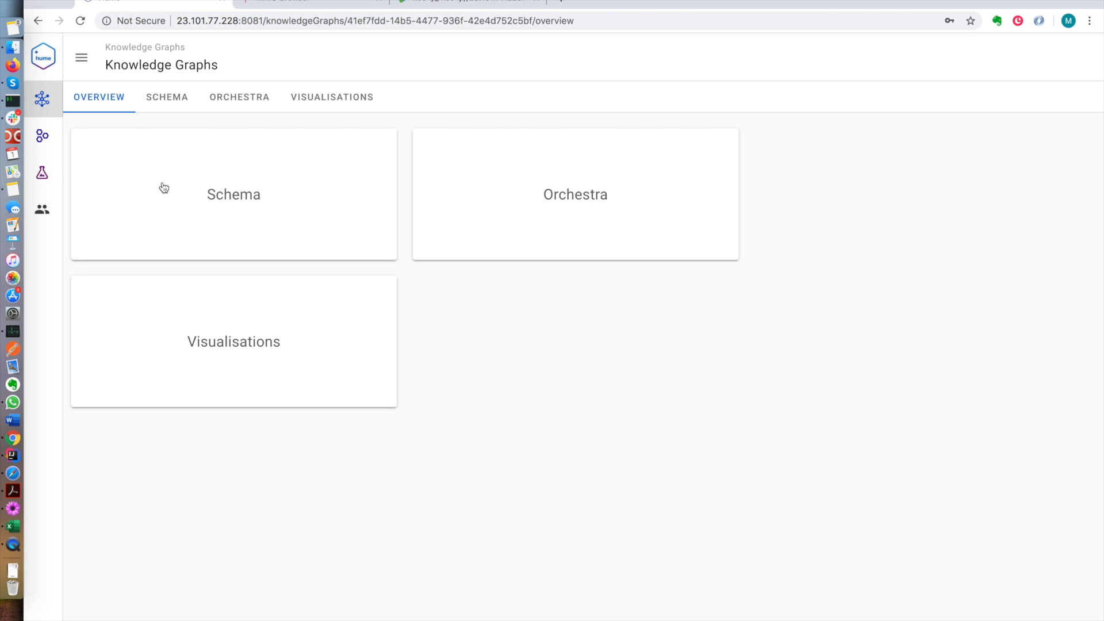
Open the Corona Tracing Demo schema and inspect the Person and Airport classes
left_click(233, 194)
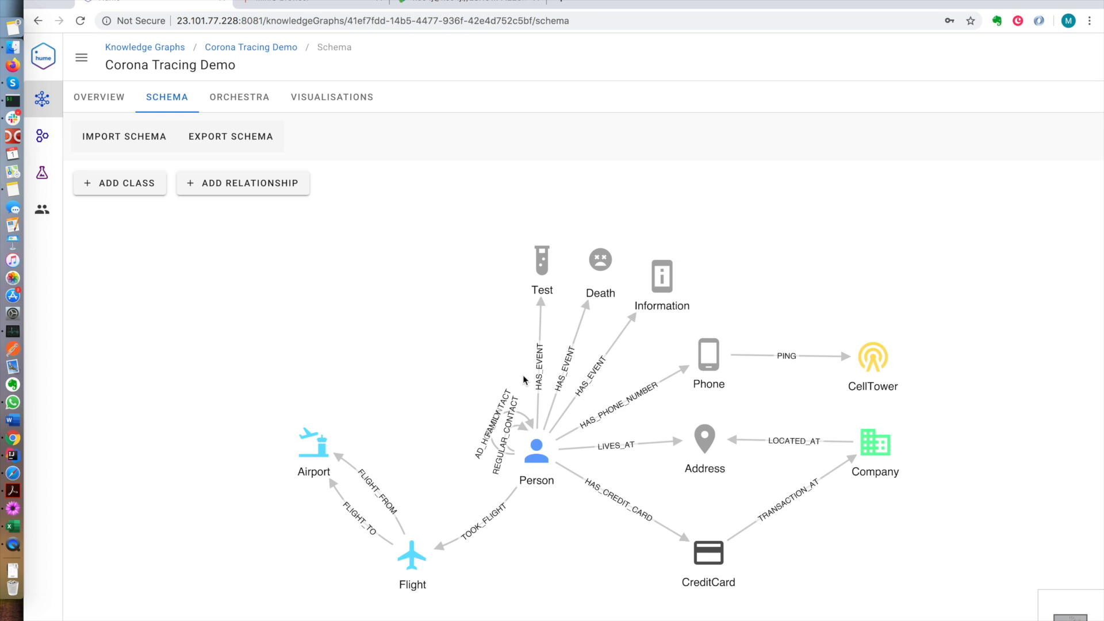
left_click(536, 449)
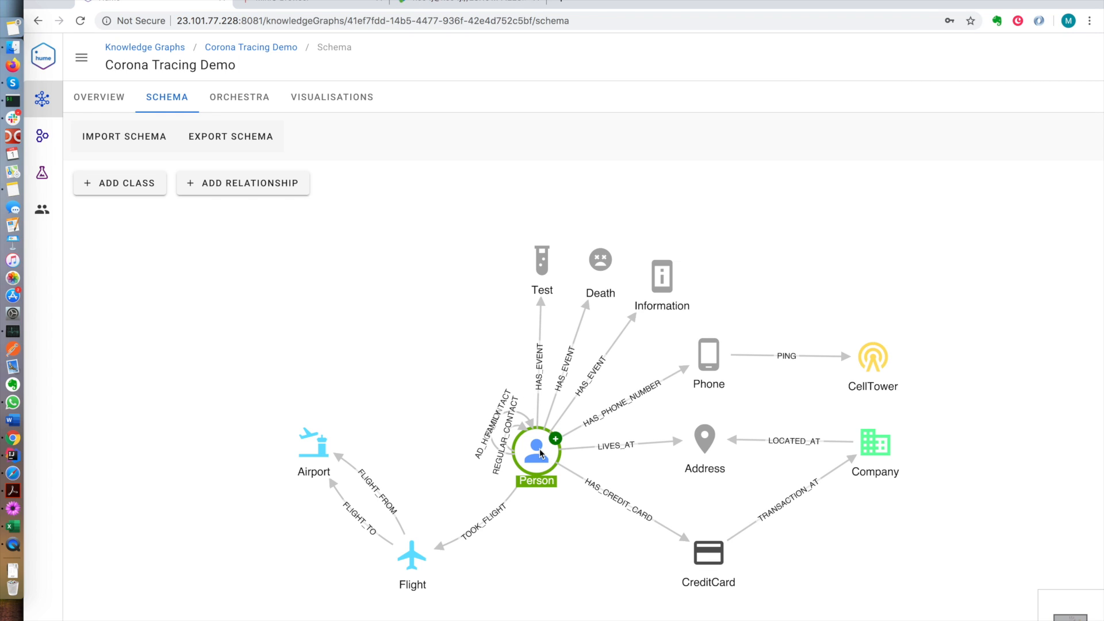
left_click(535, 451)
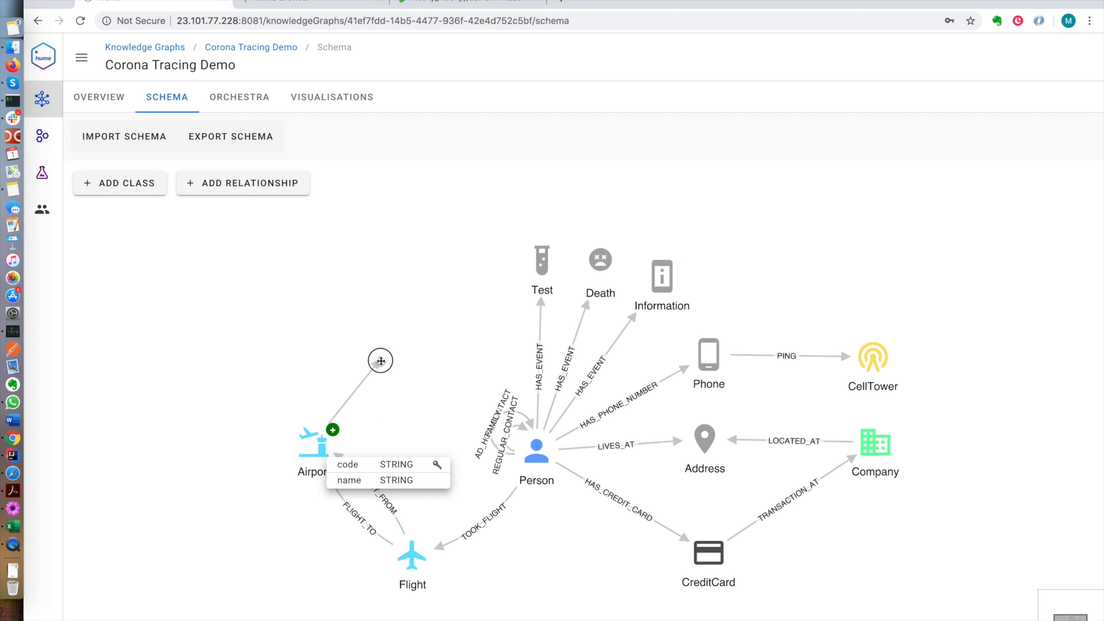
Add a Country class linked from Airport by LOCATED_IN with the earth icon
left_click(380, 361)
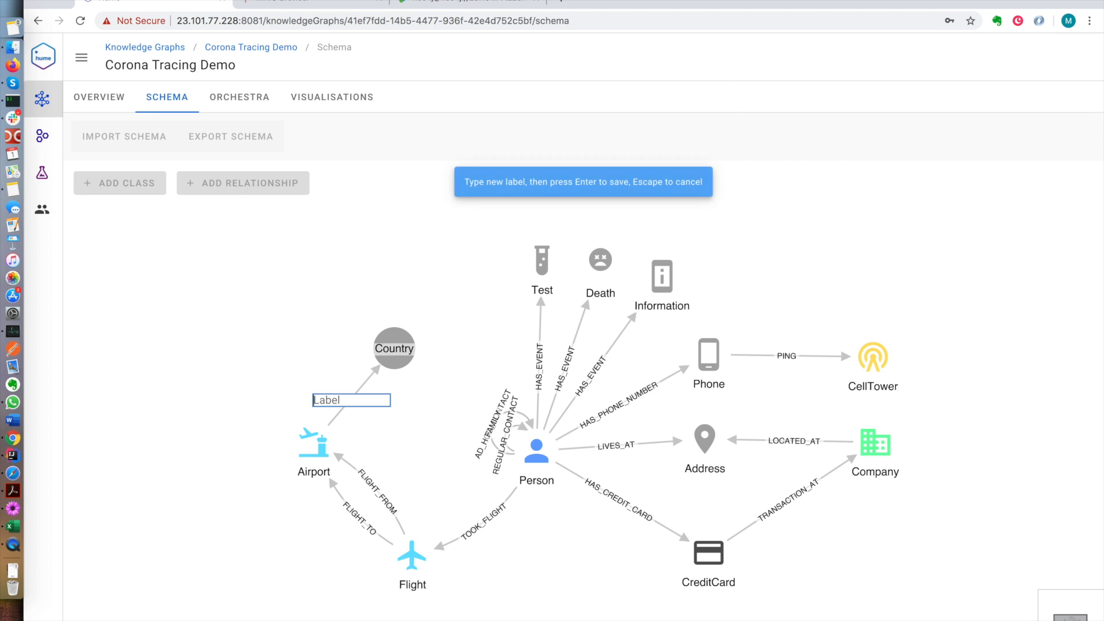
type("LOCA")
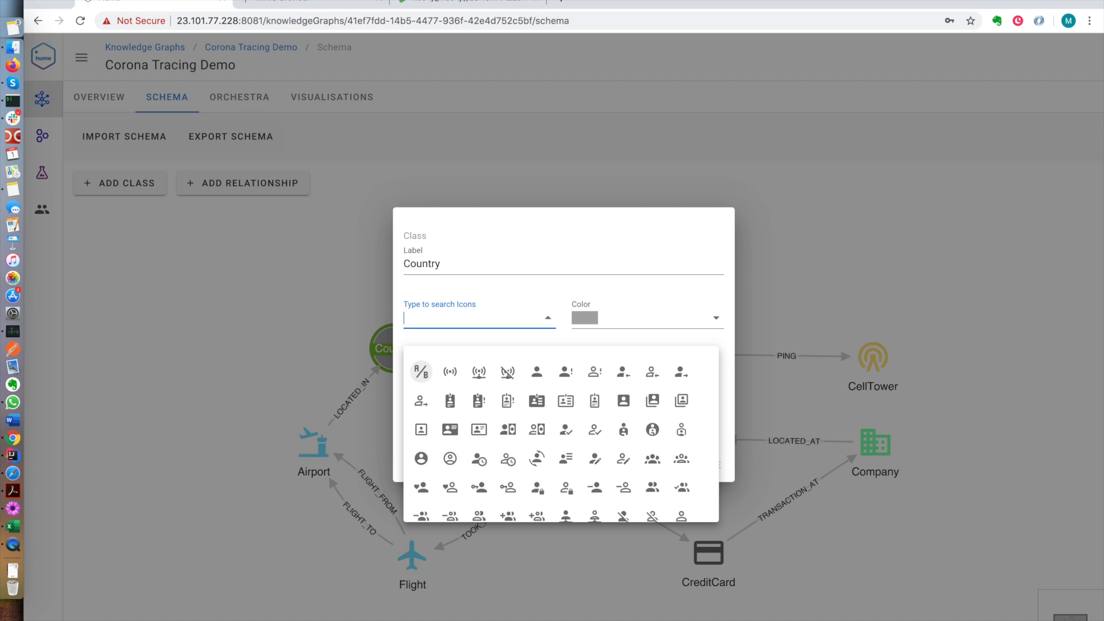
type("earth")
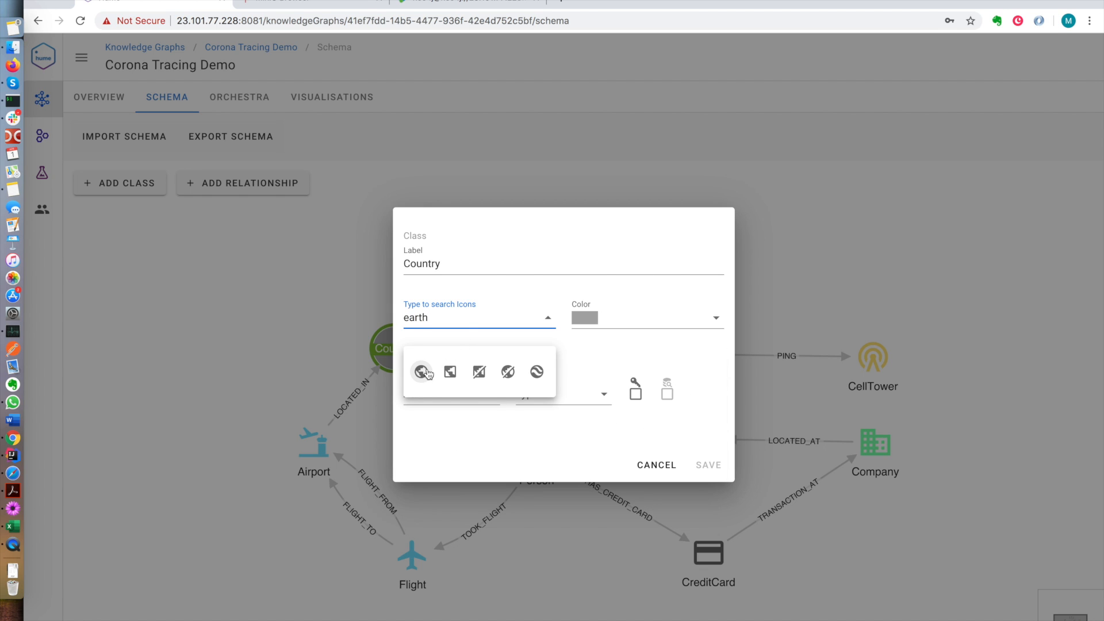
left_click(421, 372)
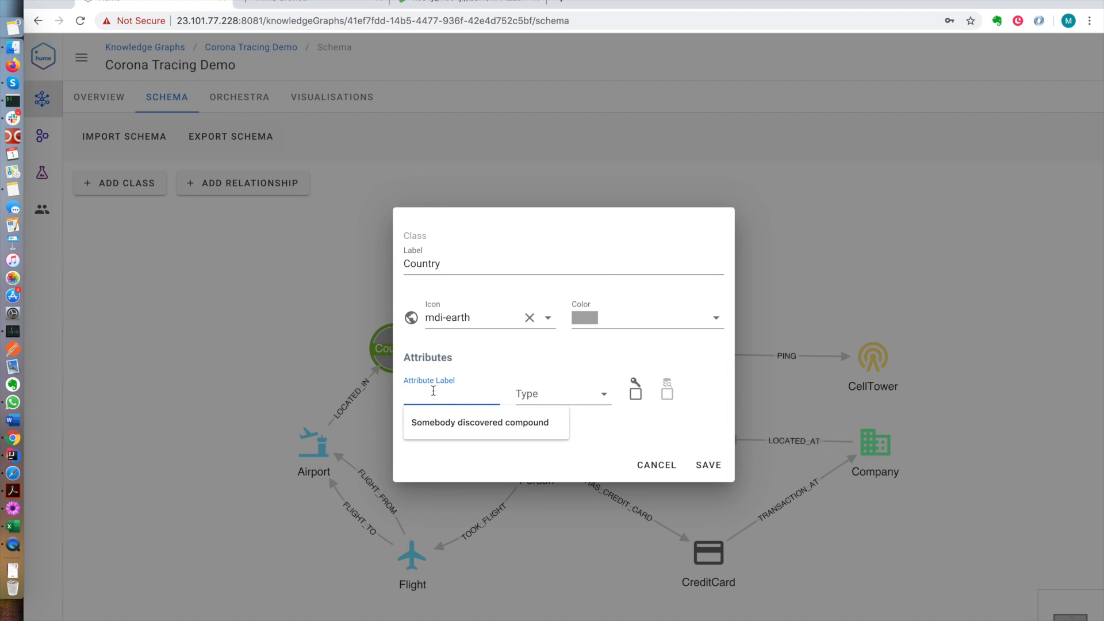
Give Country name and code attributes, with code as its key
type("name")
type("code")
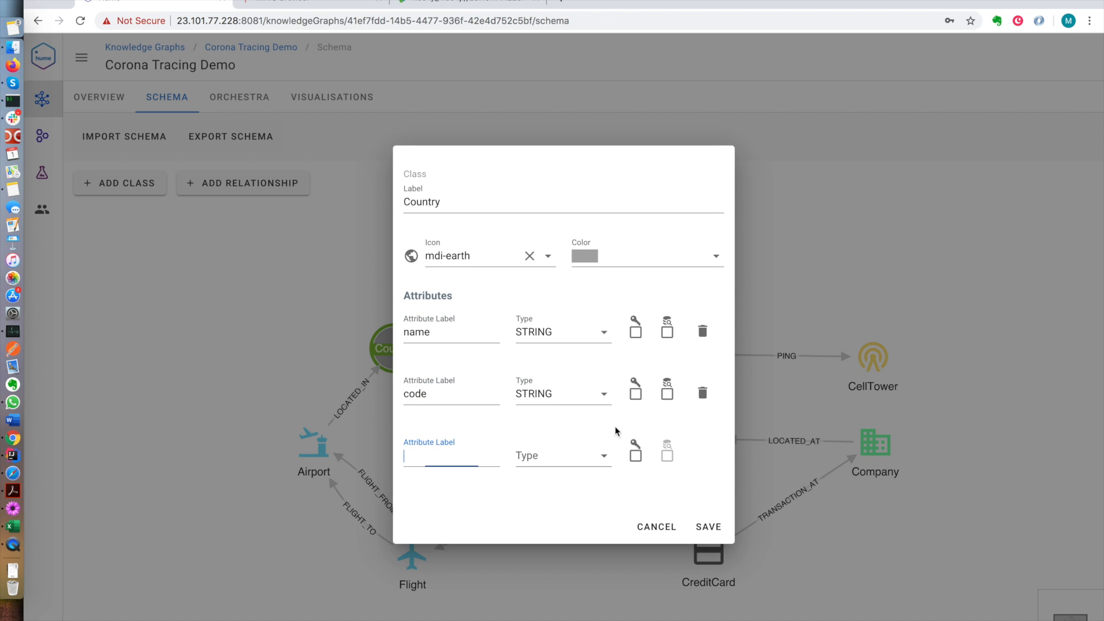
left_click(634, 393)
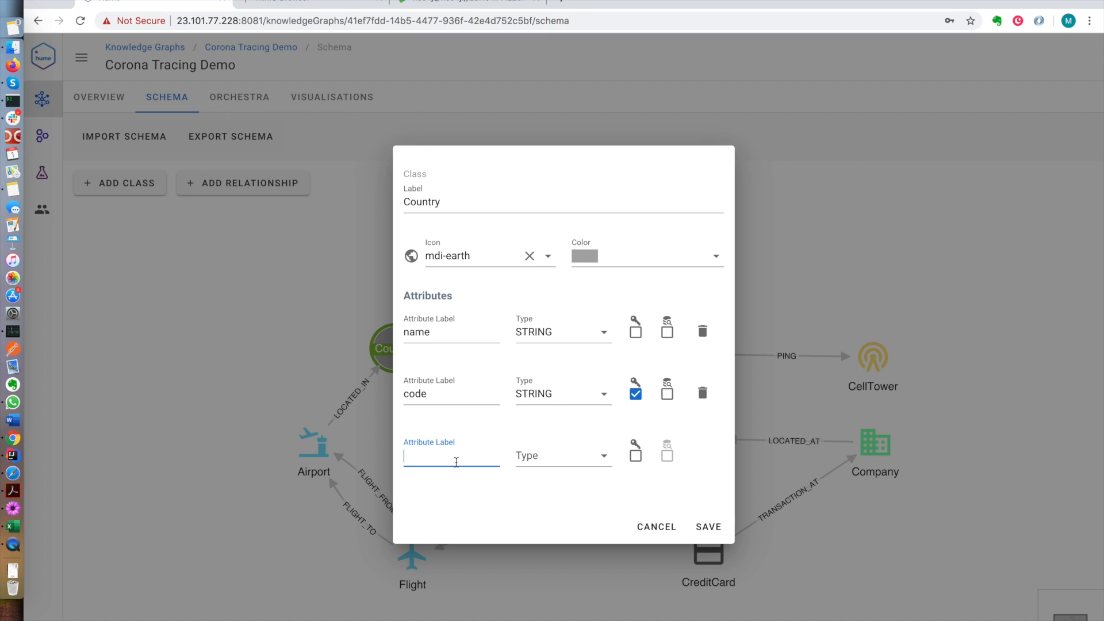
left_click(562, 456)
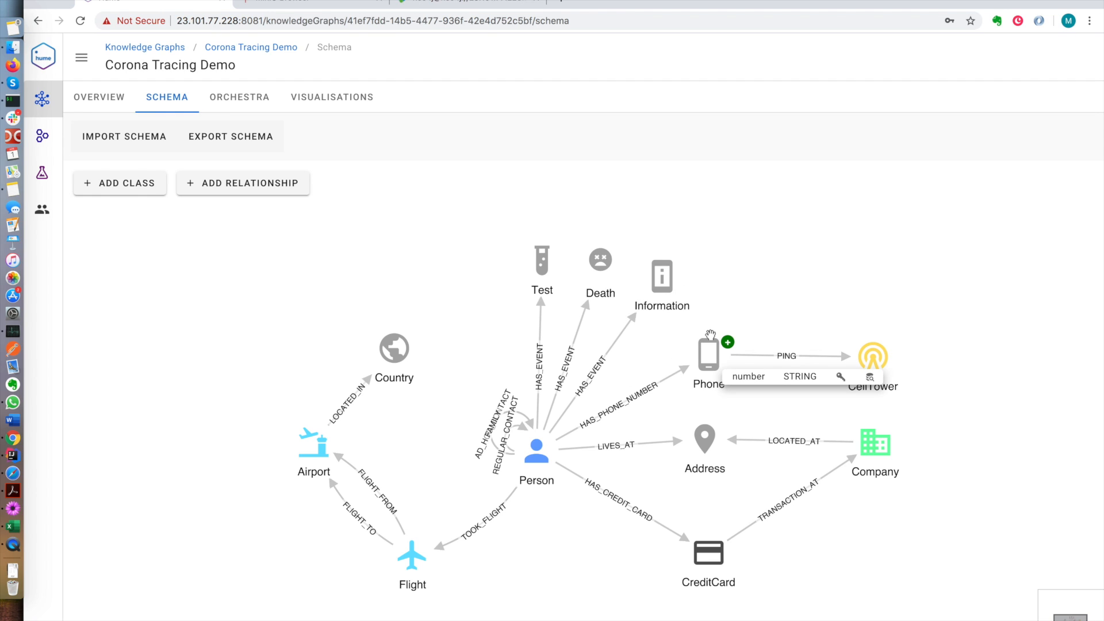
mouse_move(690, 364)
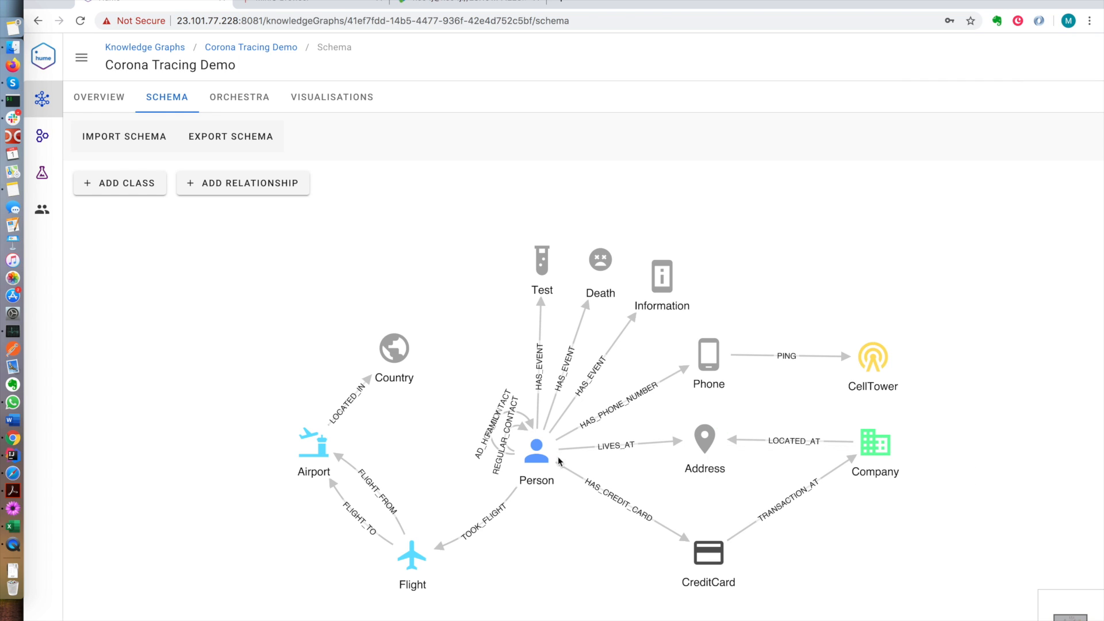
mouse_move(708, 548)
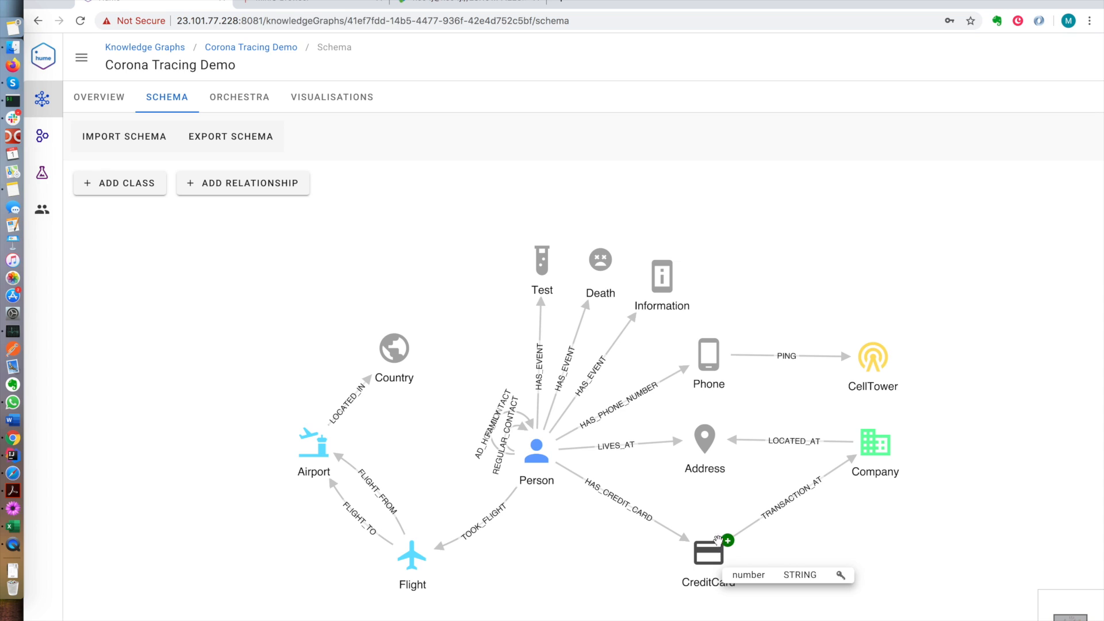
mouse_move(678, 544)
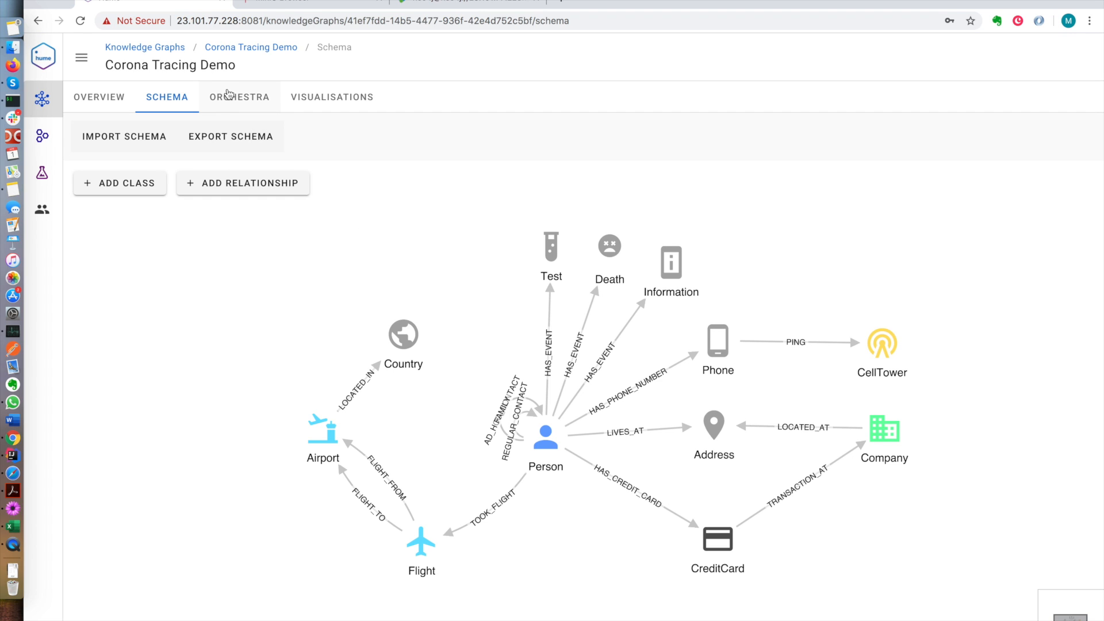
Open the Orchestra workflow, zoom in and browse its readers, processors and ingest components
left_click(238, 97)
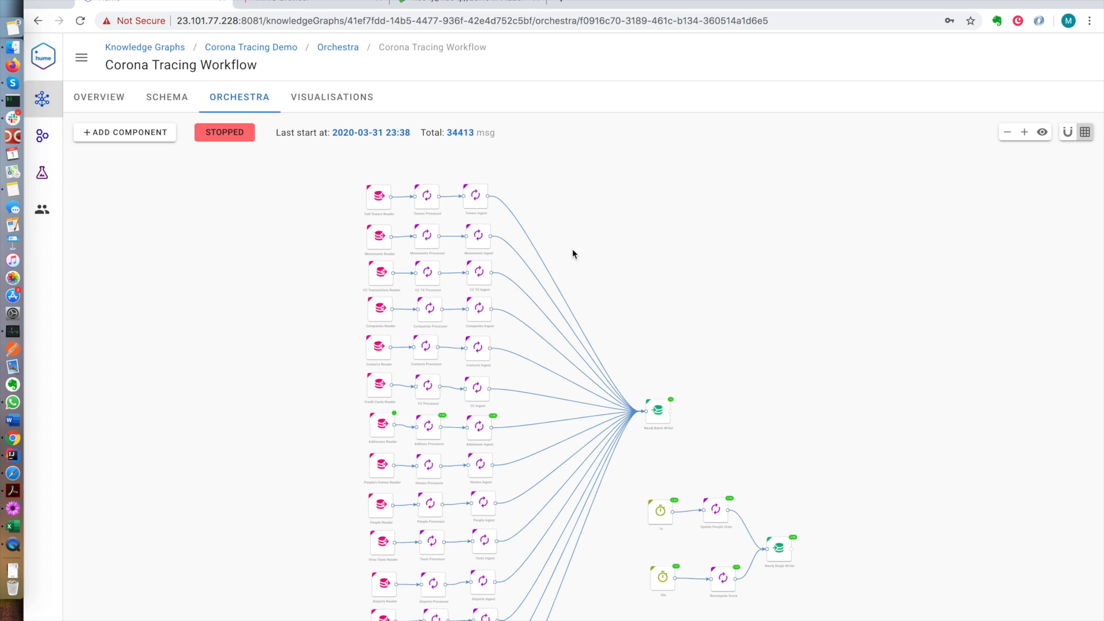
mouse_move(443, 233)
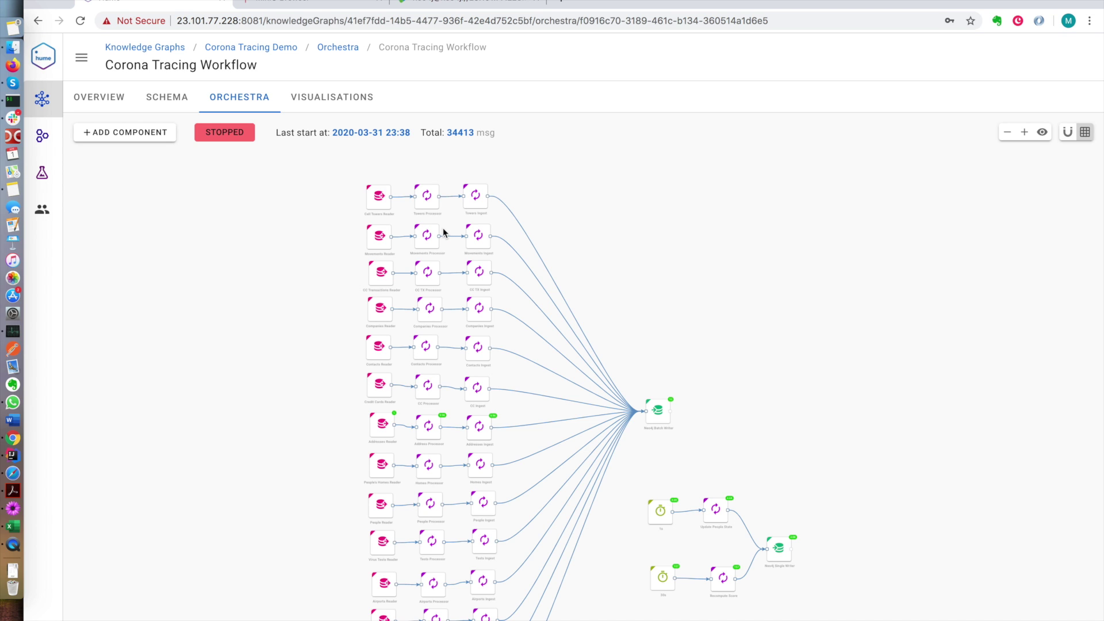
left_click(1024, 132)
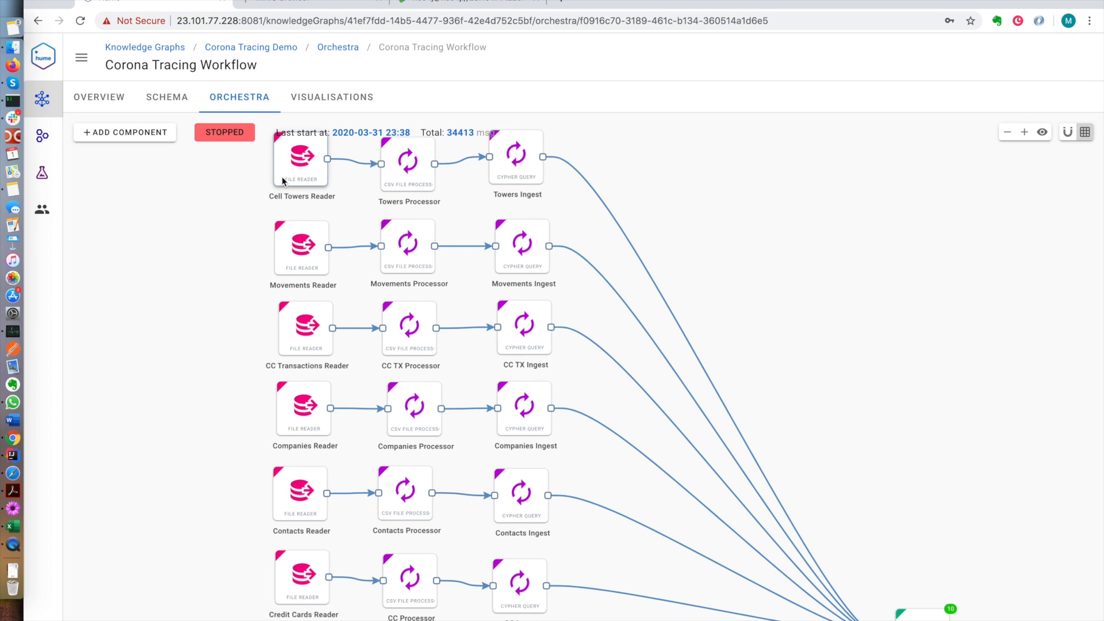
mouse_move(295, 430)
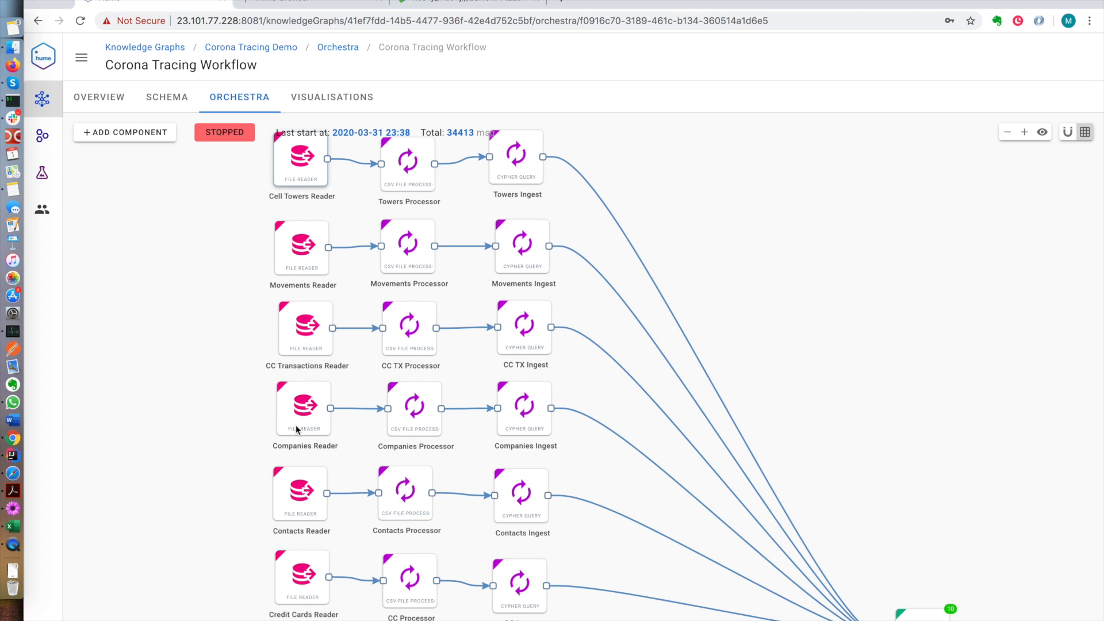
scroll("down", 3)
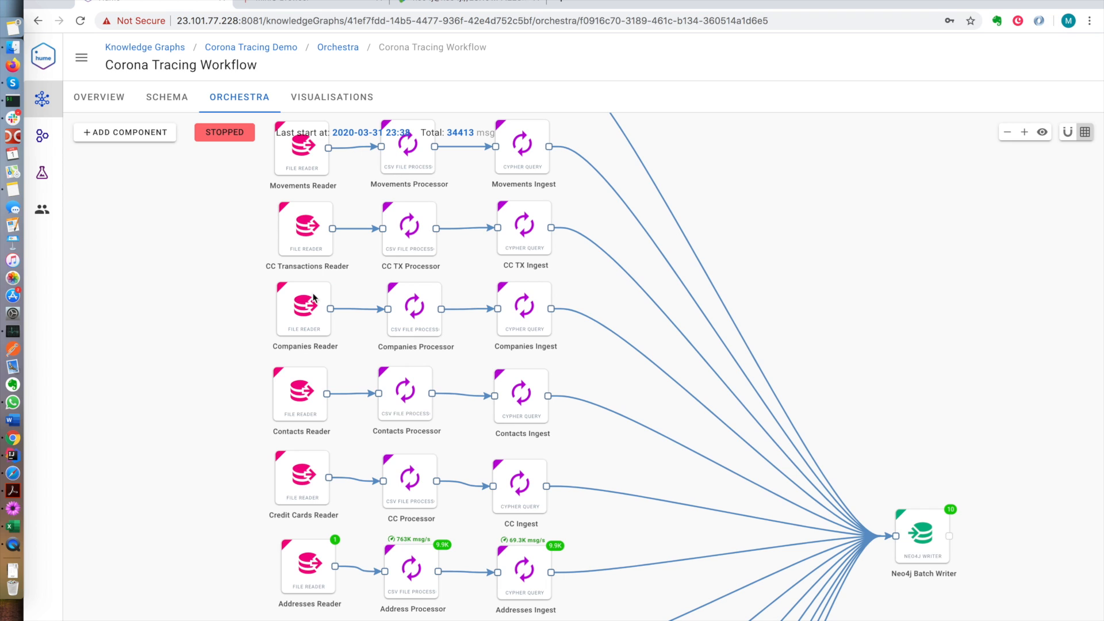
mouse_move(517, 320)
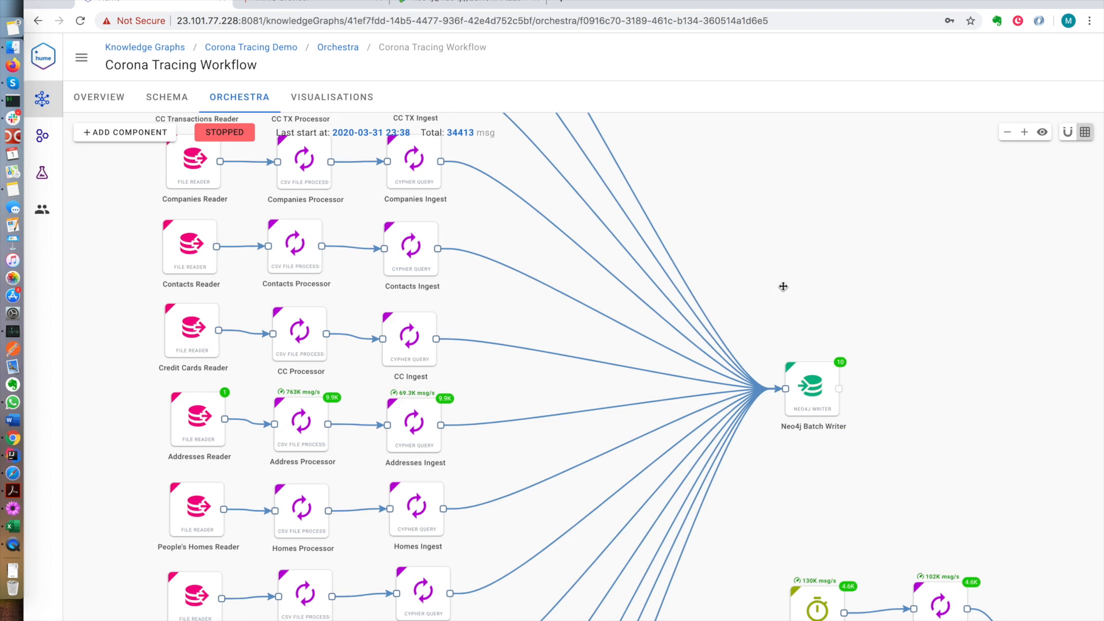
scroll("down", 3)
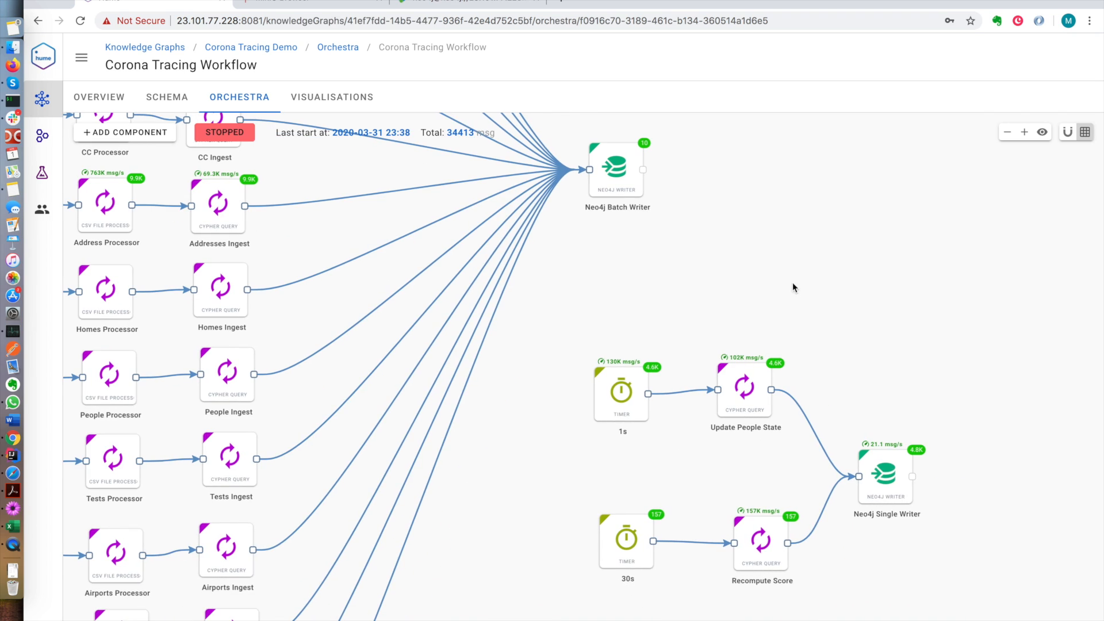
mouse_move(617, 416)
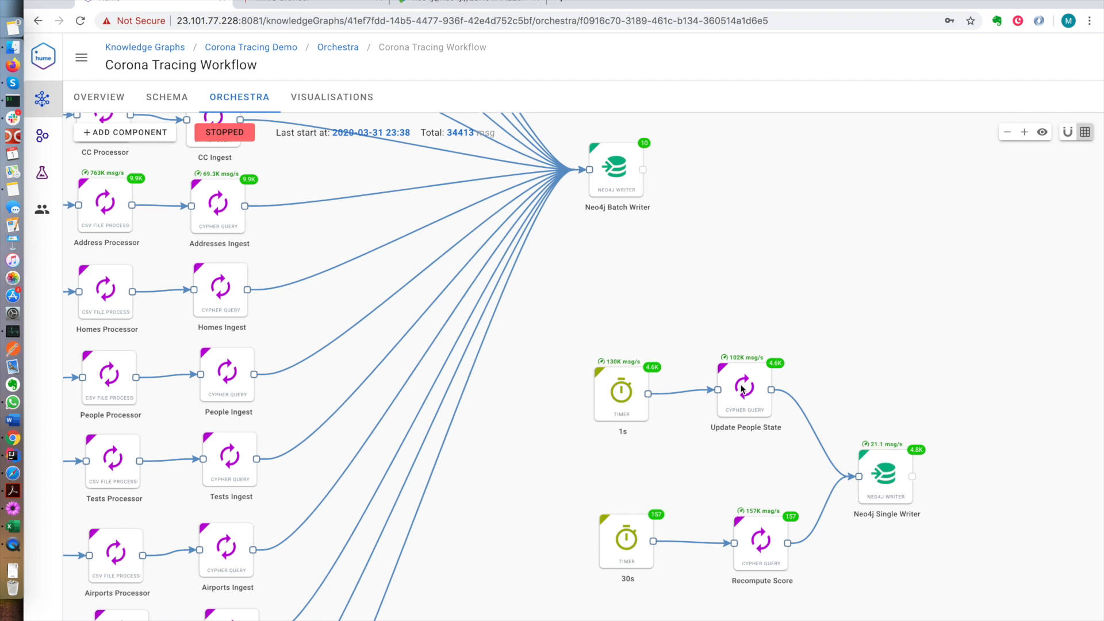
mouse_move(640, 540)
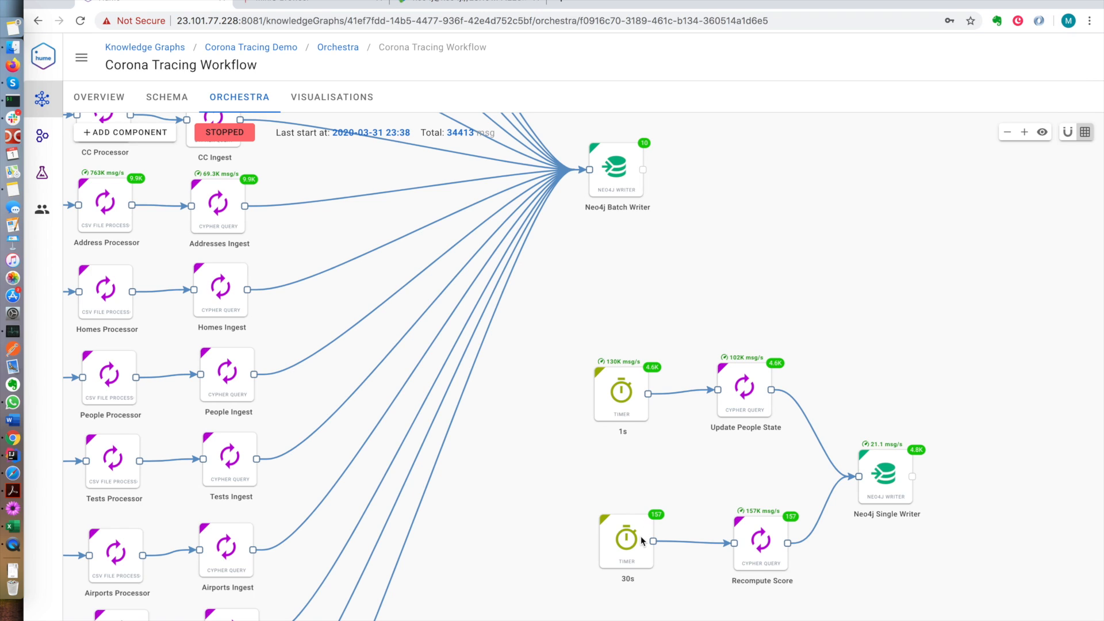
mouse_move(755, 526)
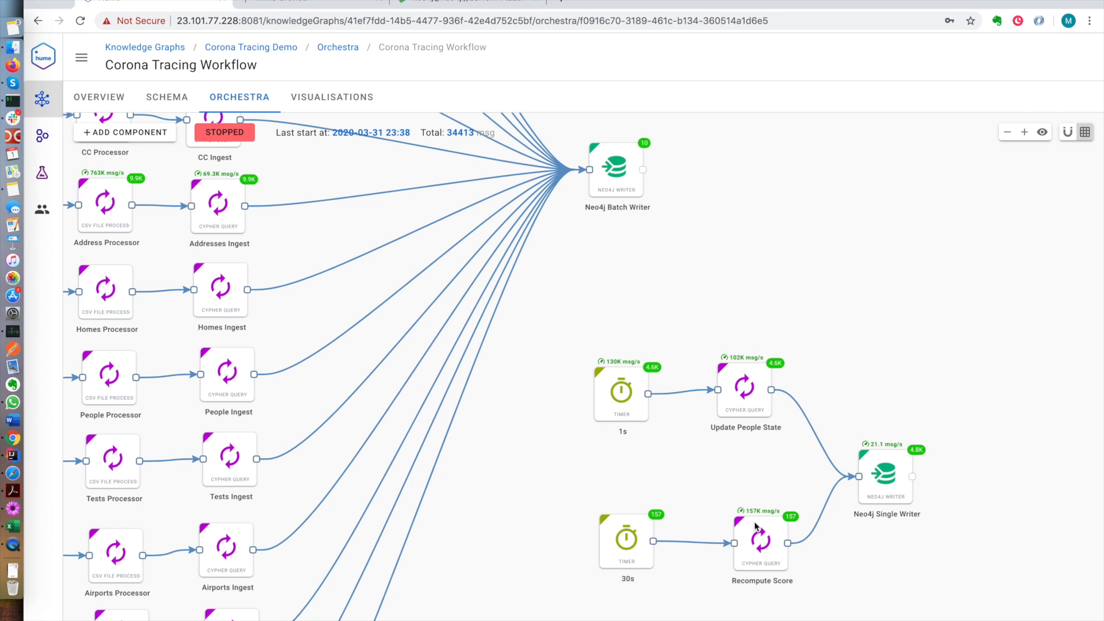
mouse_move(268, 165)
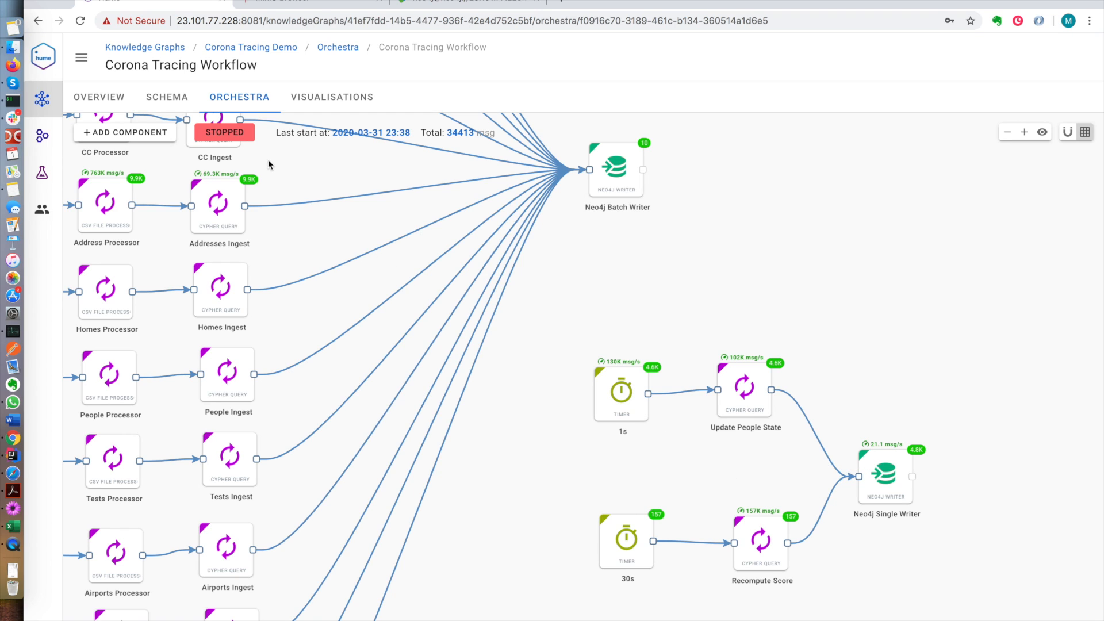
Start the stopped Corona Tracing Workflow via its red STOPPED button
left_click(224, 132)
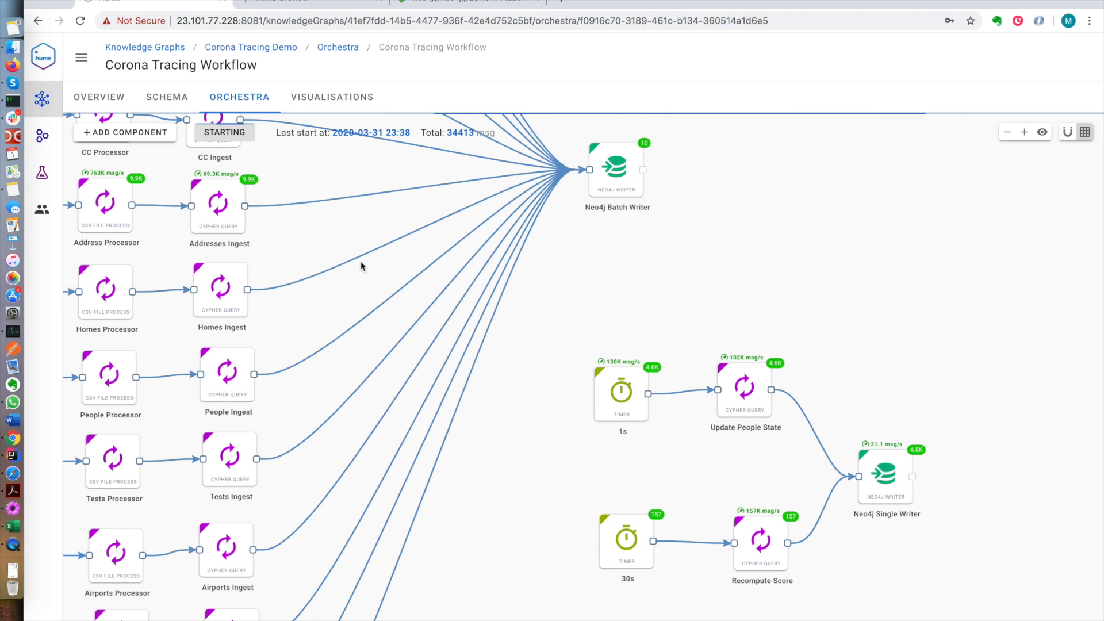
left_click(224, 132)
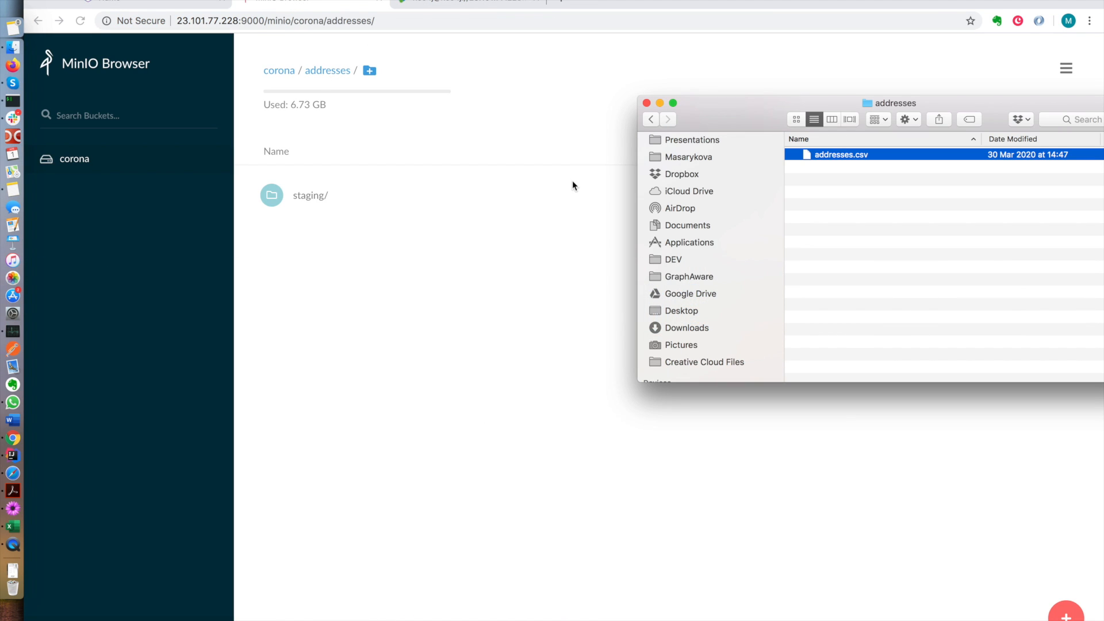
Check which apps can open the local addresses.csv, then open it
right_click(840, 154)
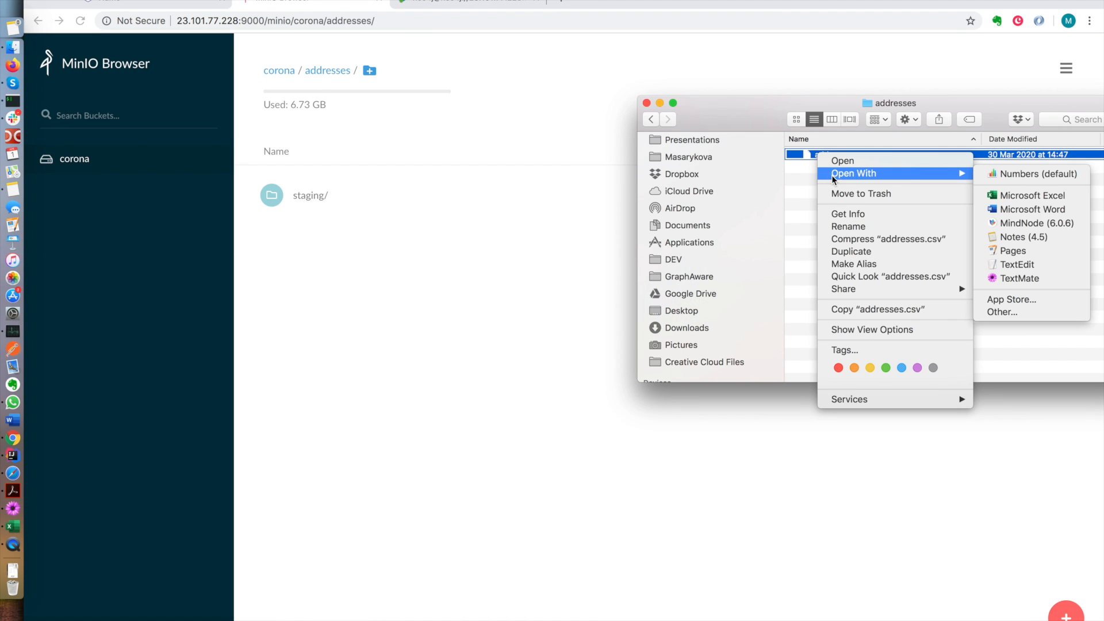
left_click(1016, 264)
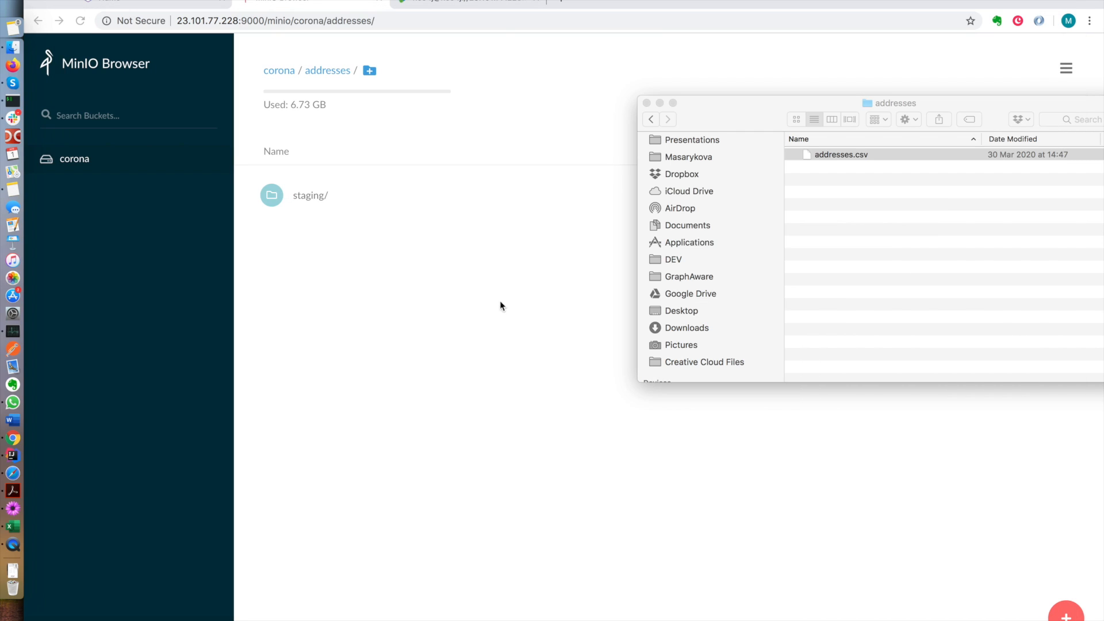
right_click(841, 154)
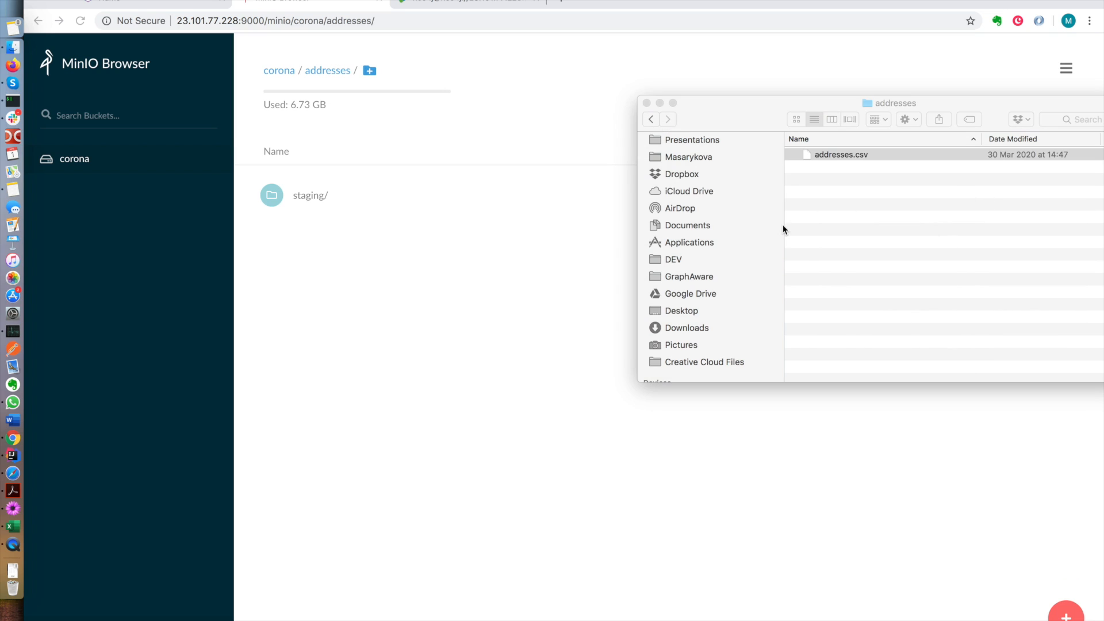
double_click(839, 154)
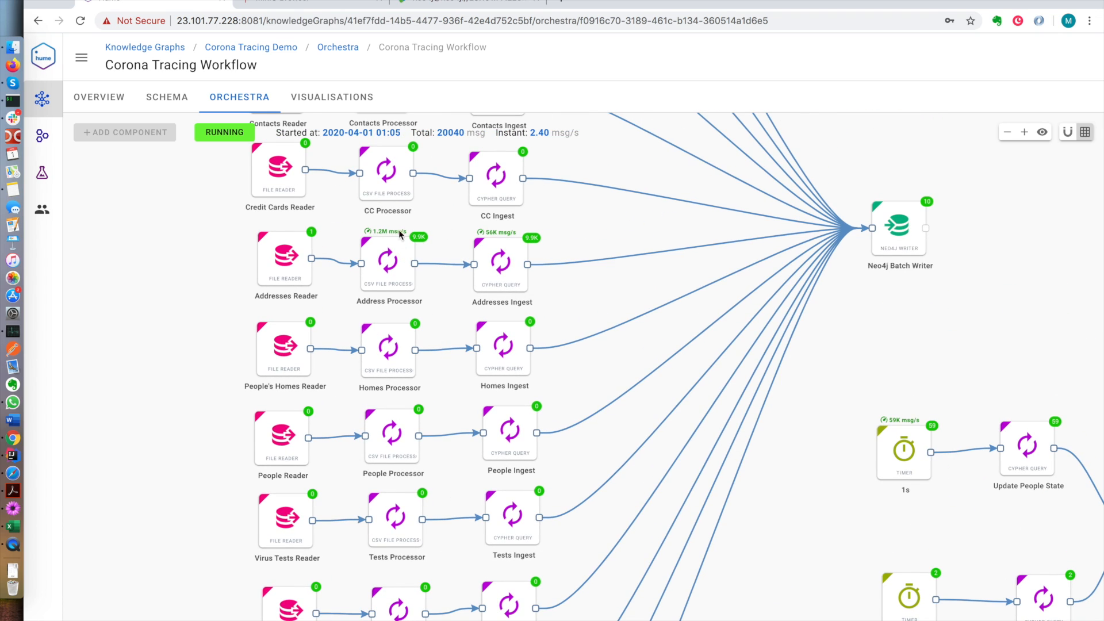
mouse_move(431, 274)
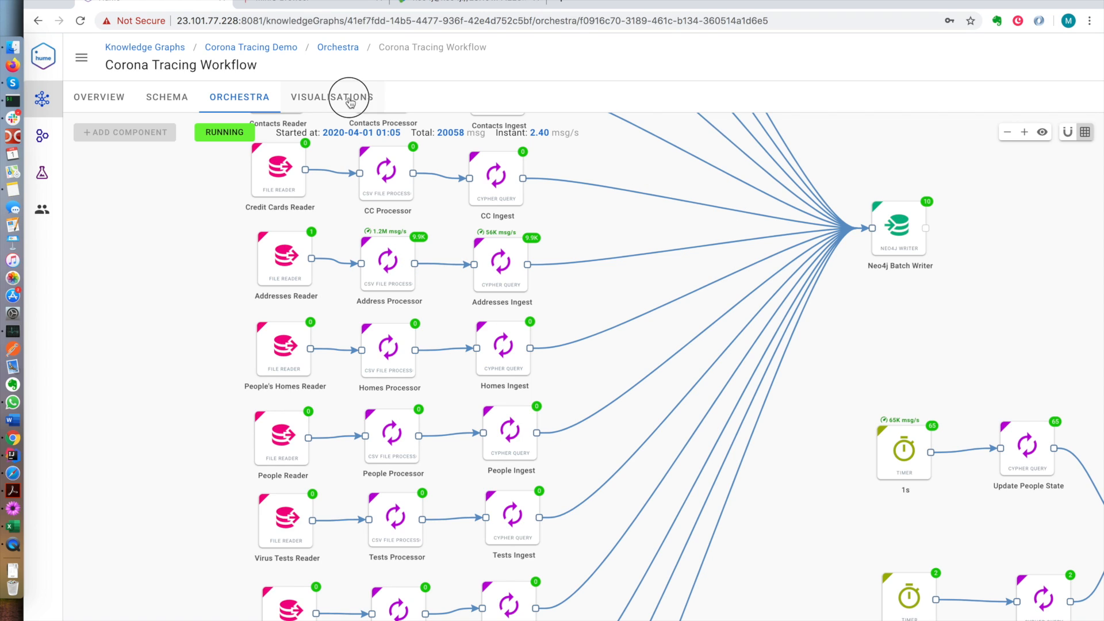
Switch to the Visualisations view of the Corona Tracing Demo graph
left_click(331, 97)
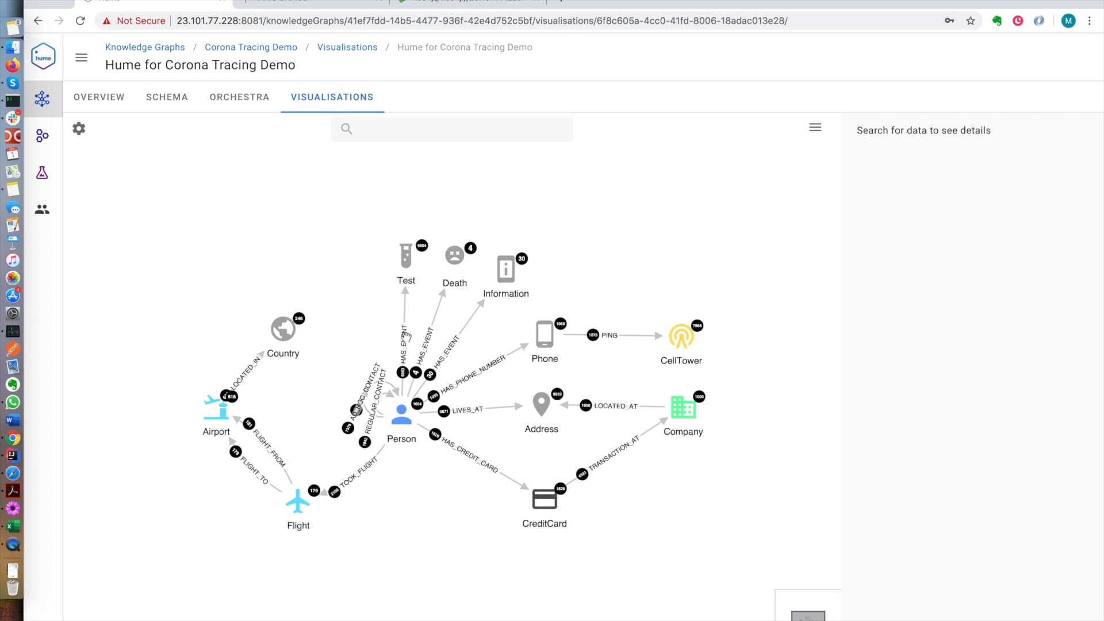
List the graph's classes and relationships with counts in the search bar and browse them
left_click(450, 128)
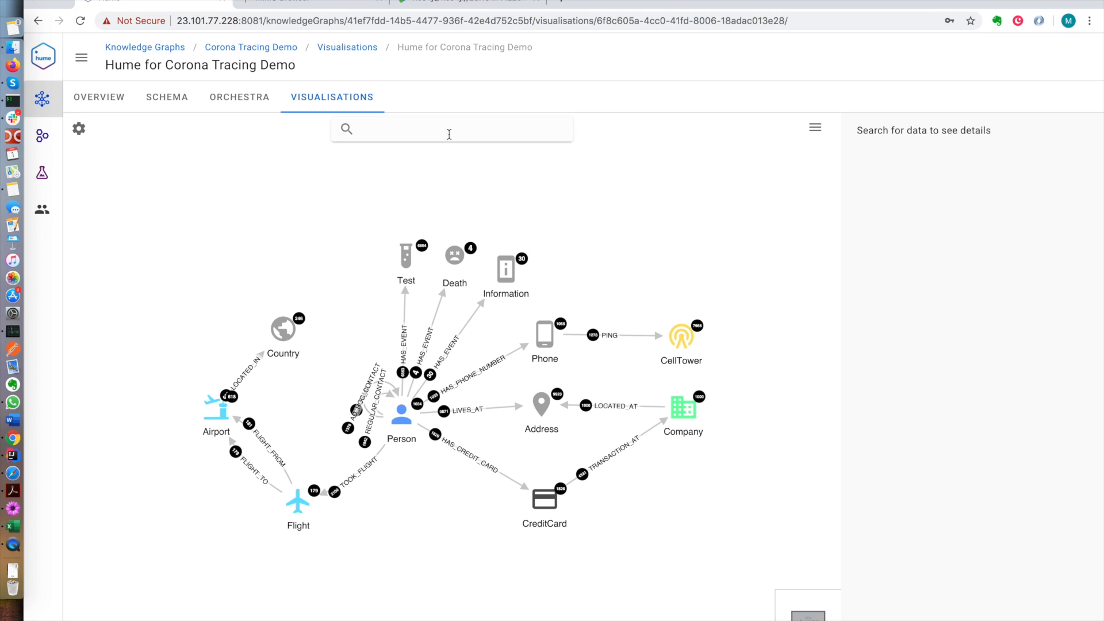
left_click(448, 128)
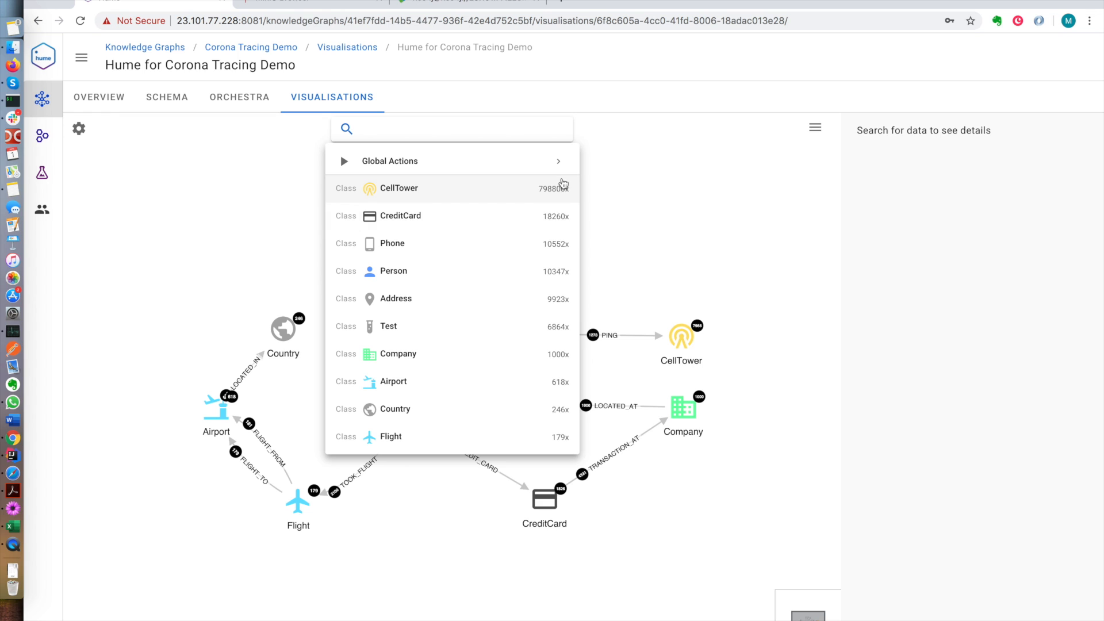
mouse_move(539, 270)
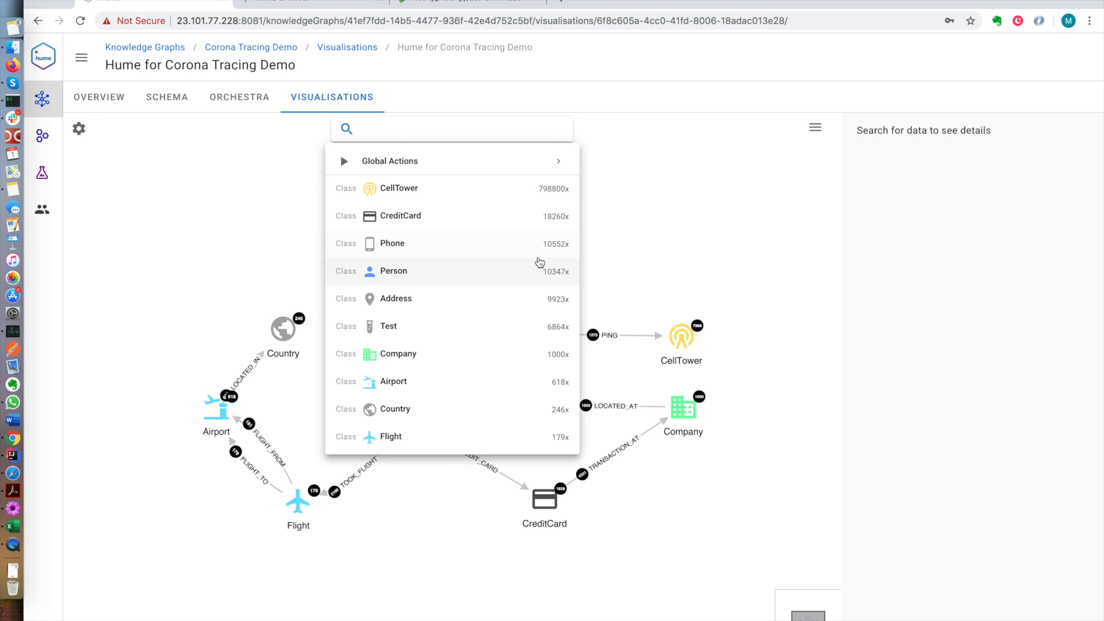
scroll("down", 3)
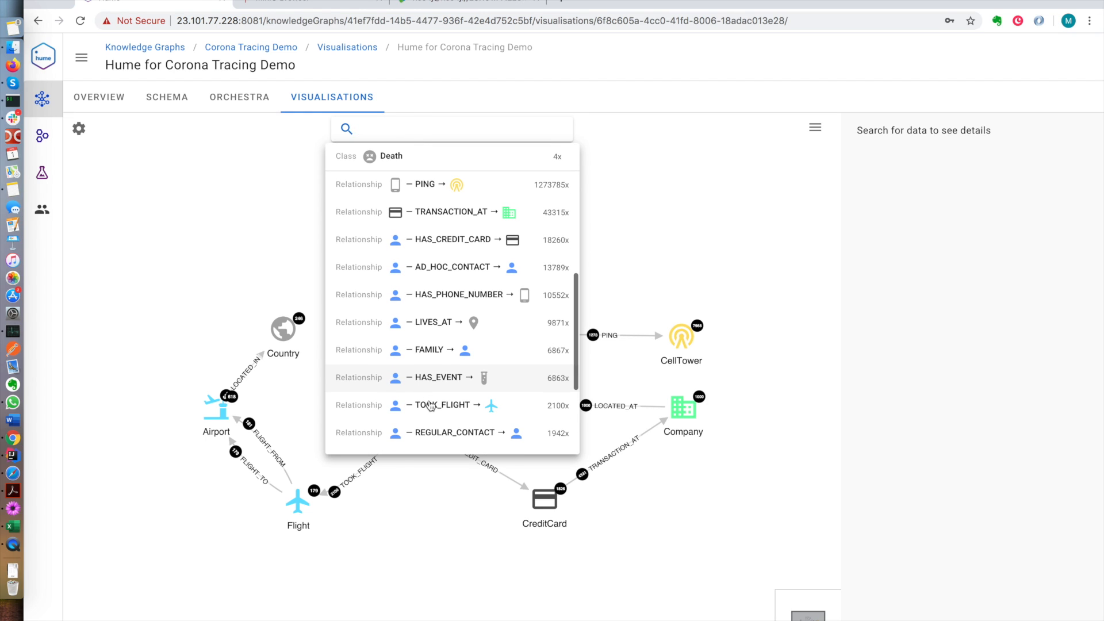
mouse_move(415, 188)
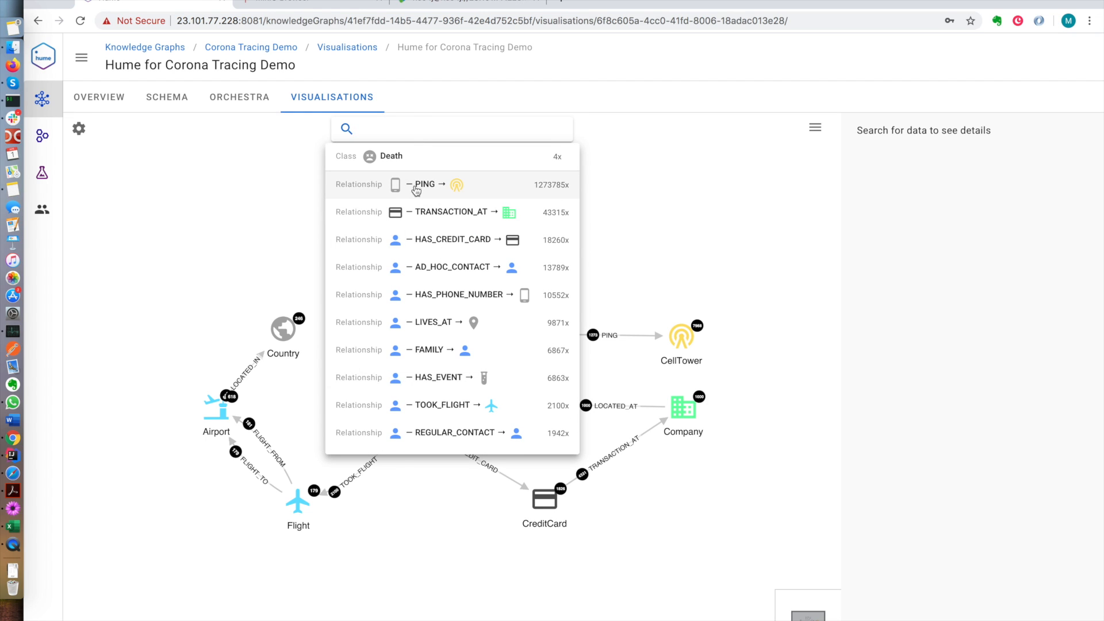
mouse_move(492, 294)
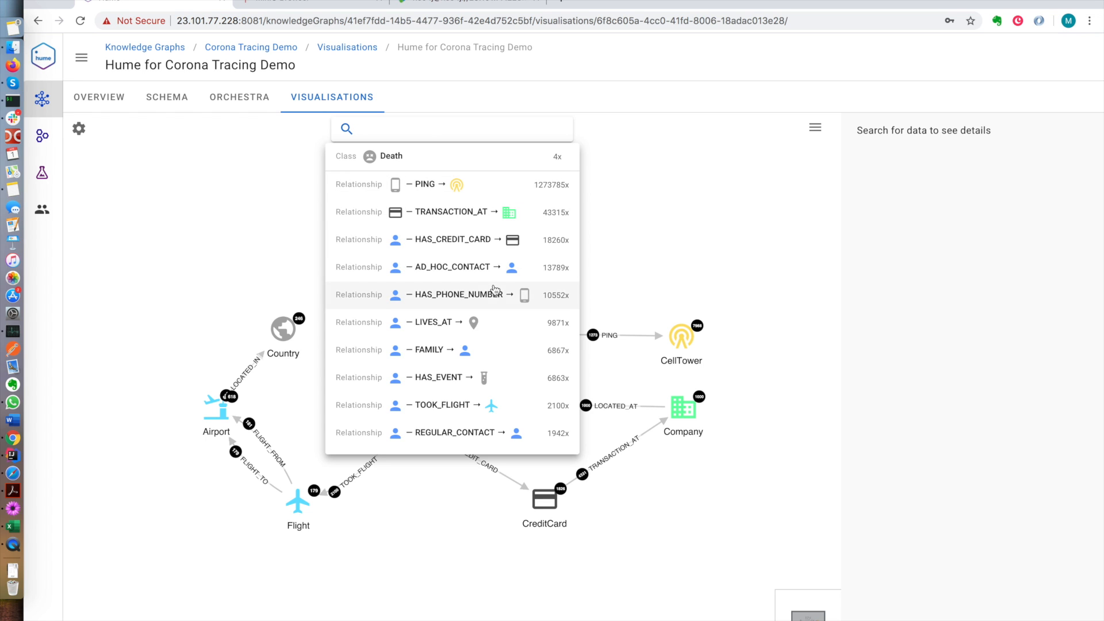
scroll("down", 3)
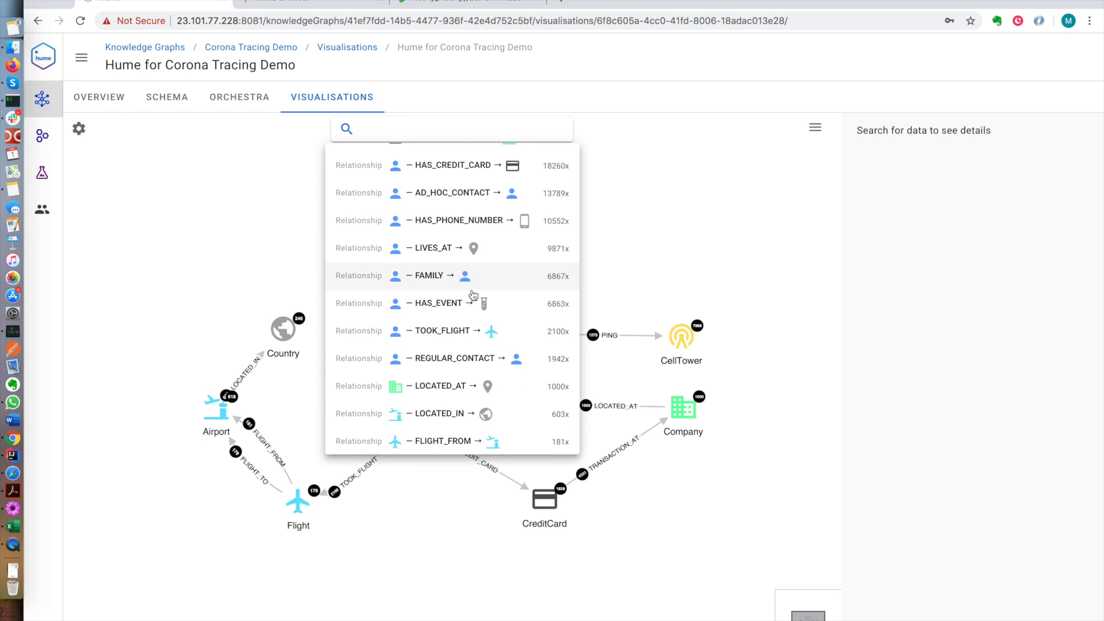
mouse_move(561, 338)
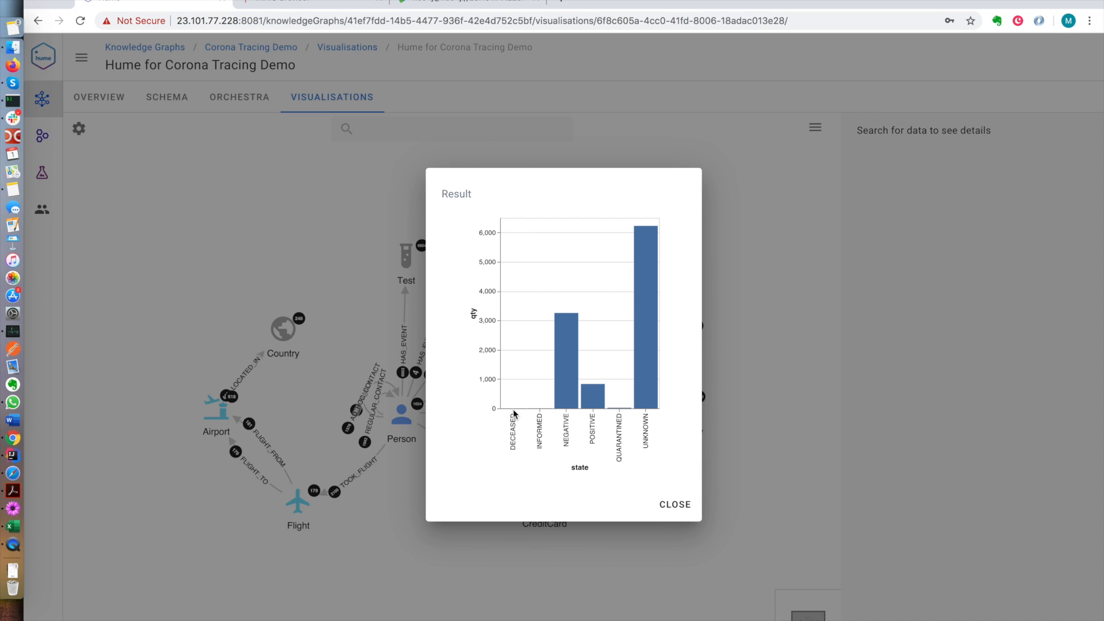
mouse_move(664, 402)
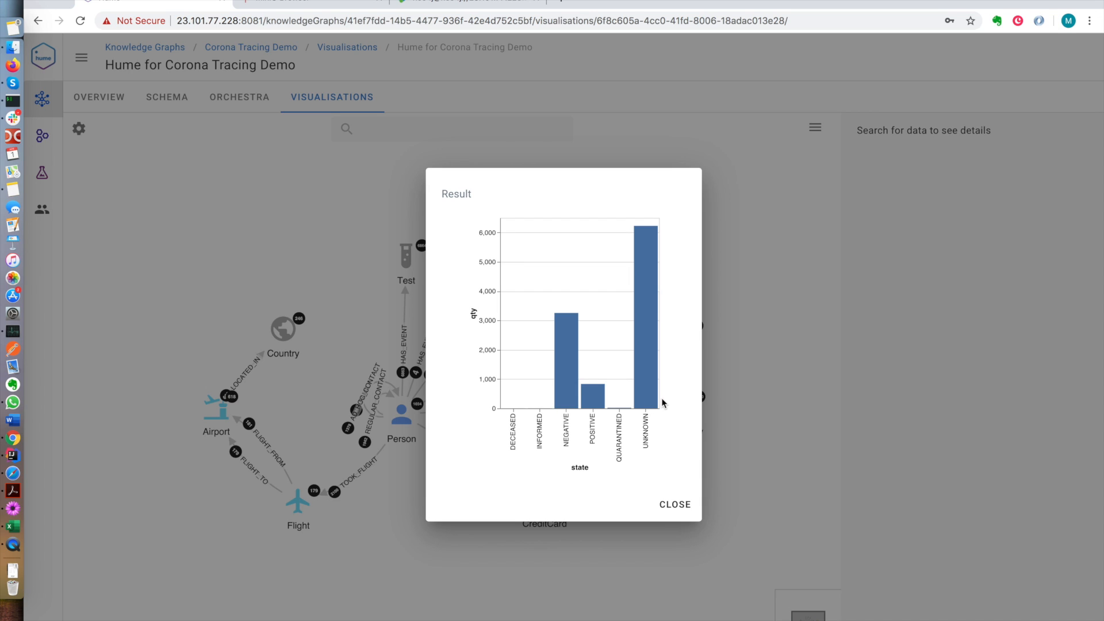
mouse_move(660, 354)
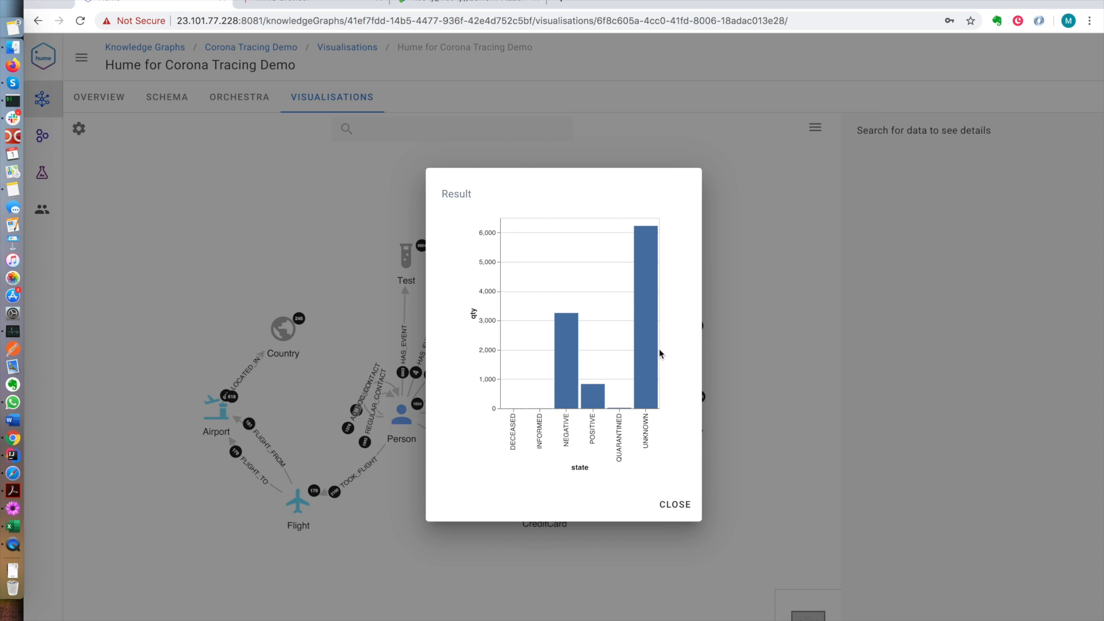
mouse_move(641, 346)
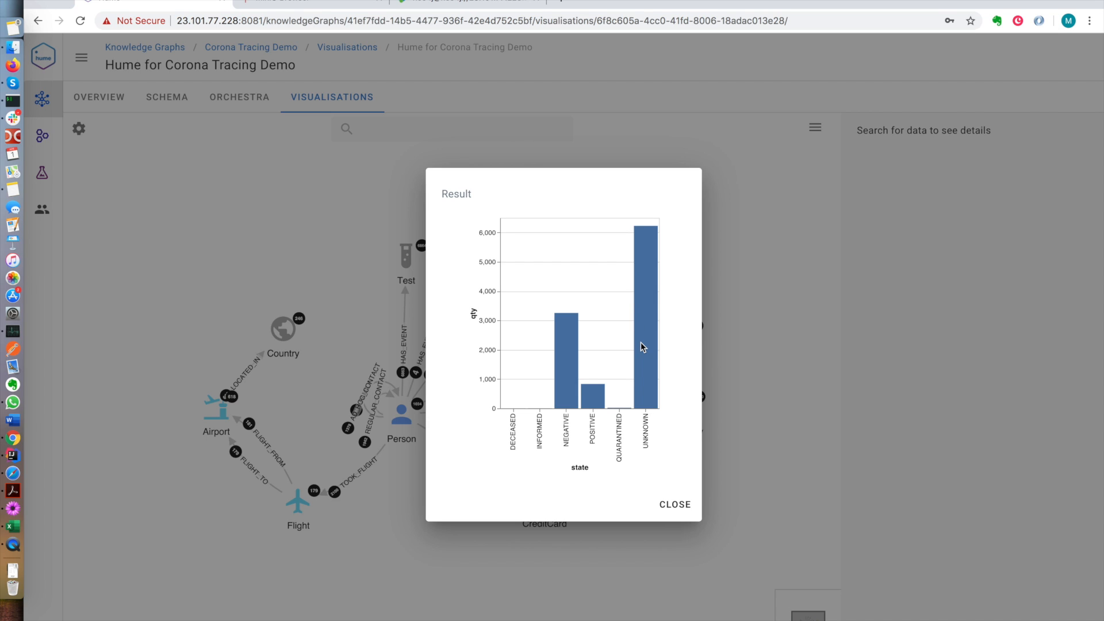
mouse_move(621, 435)
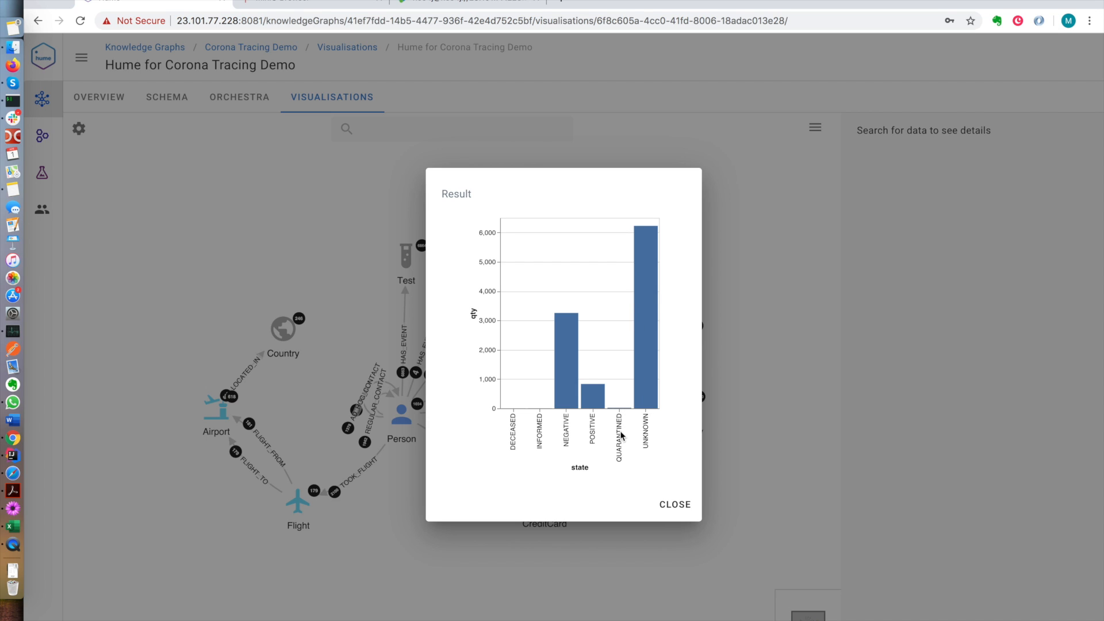
mouse_move(596, 400)
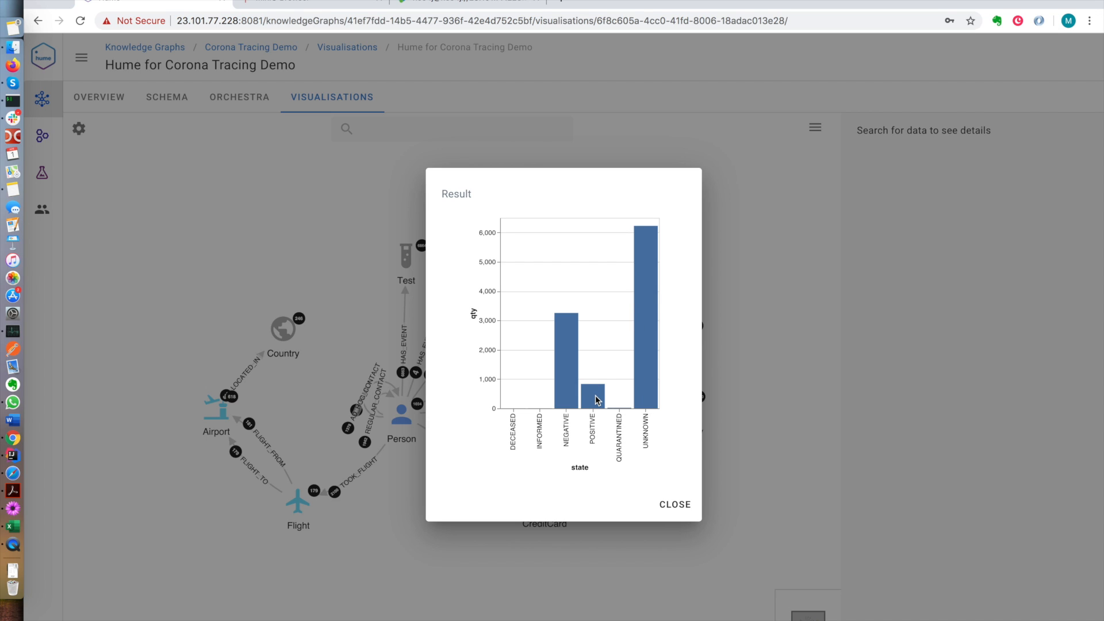
mouse_move(567, 348)
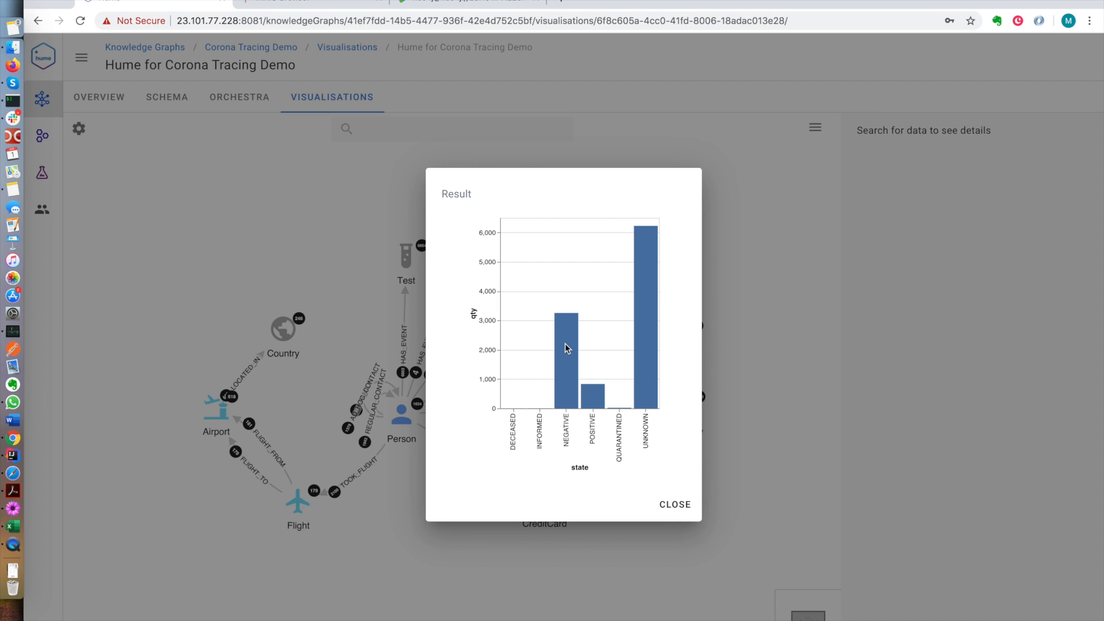
mouse_move(543, 448)
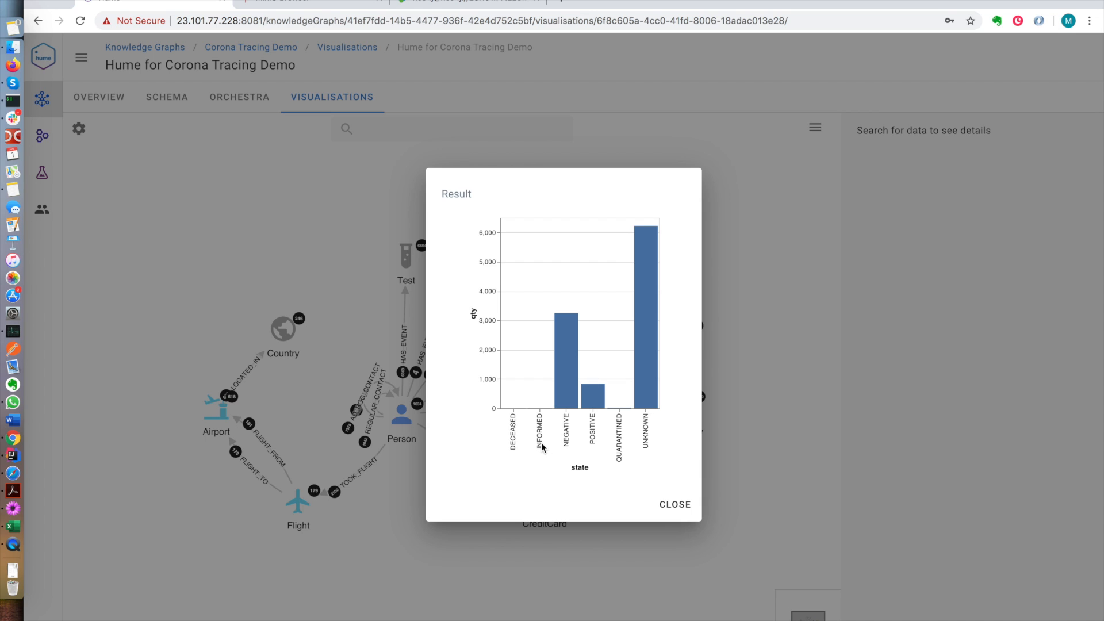
mouse_move(636, 490)
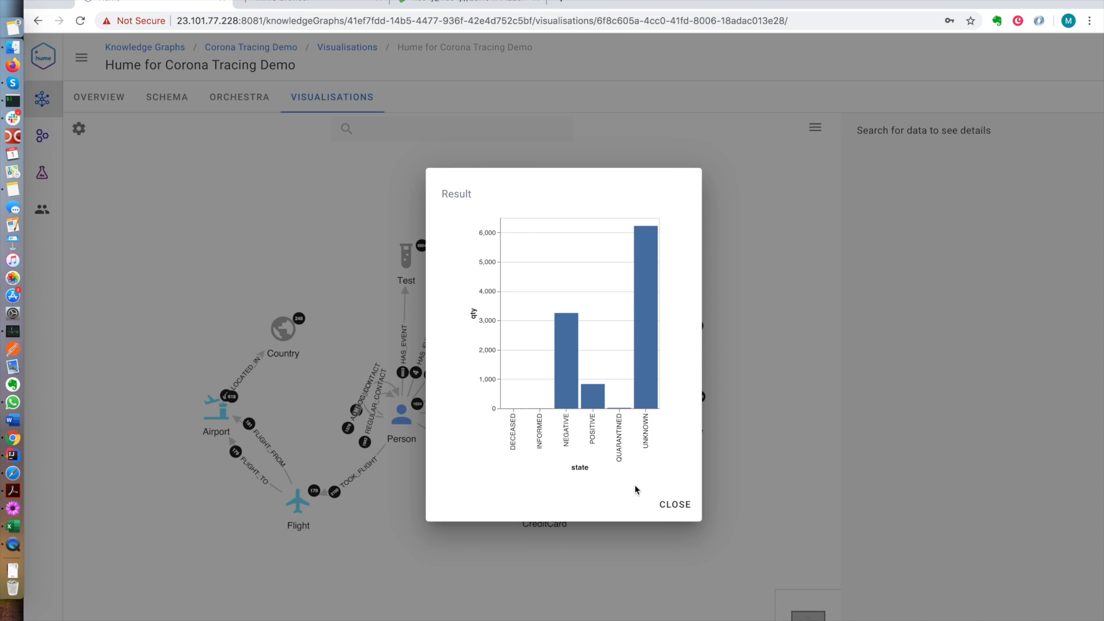
Close the states chart, run the Positives over time global action, review and close it
left_click(673, 504)
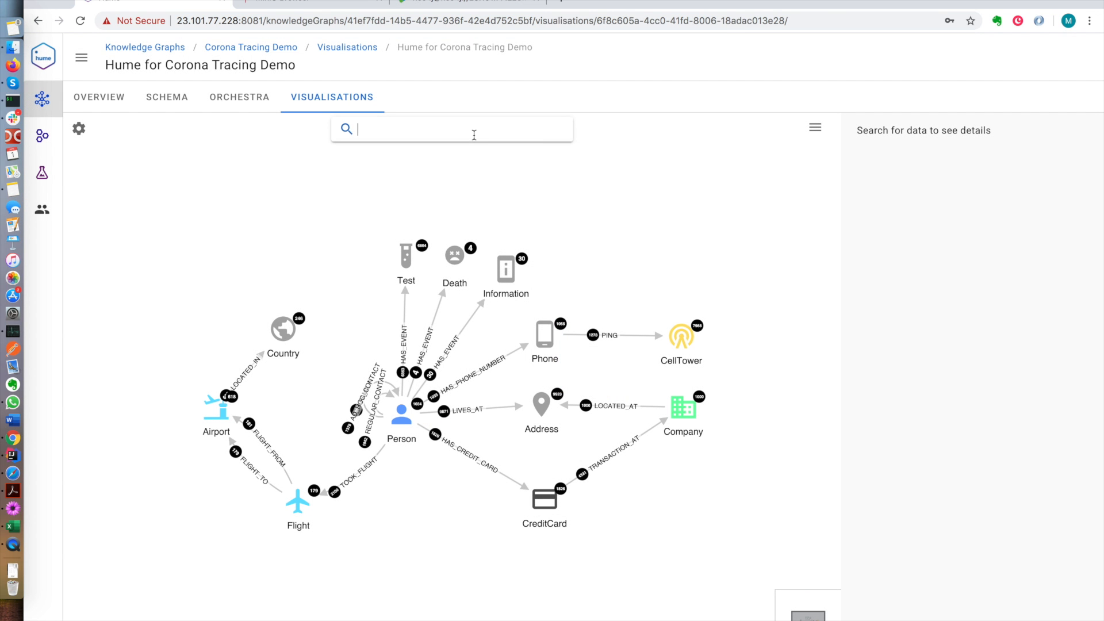
left_click(451, 128)
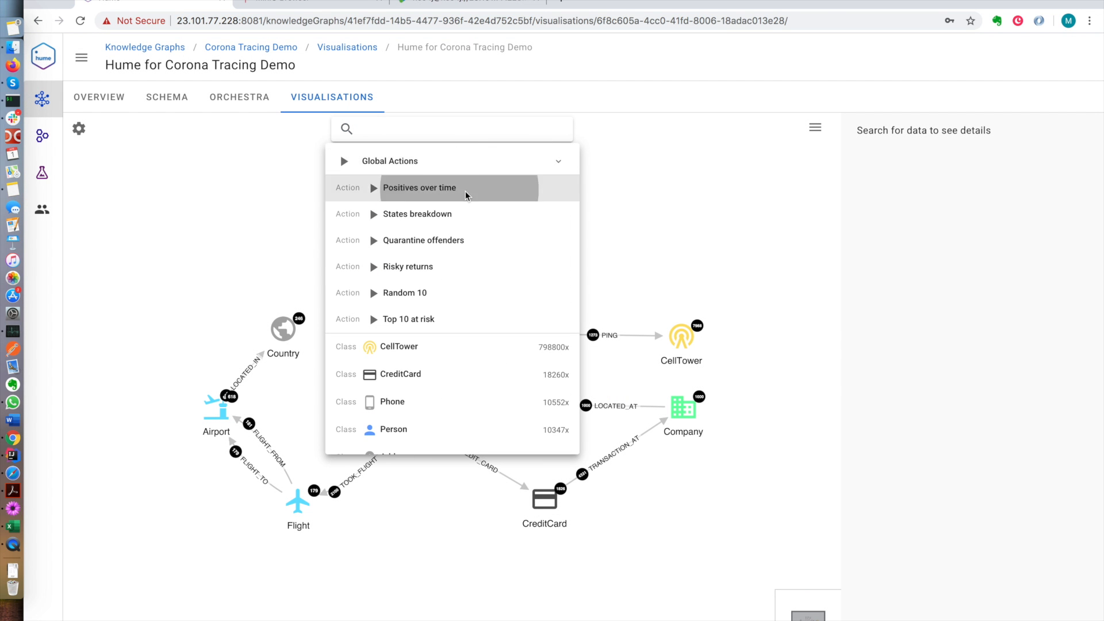
left_click(420, 188)
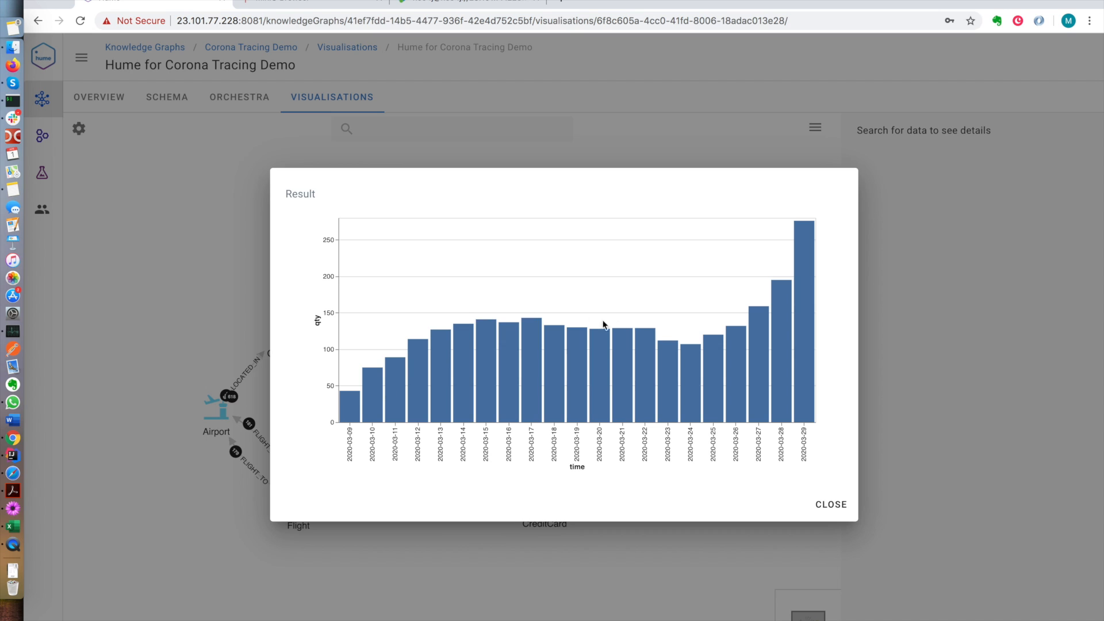
mouse_move(834, 492)
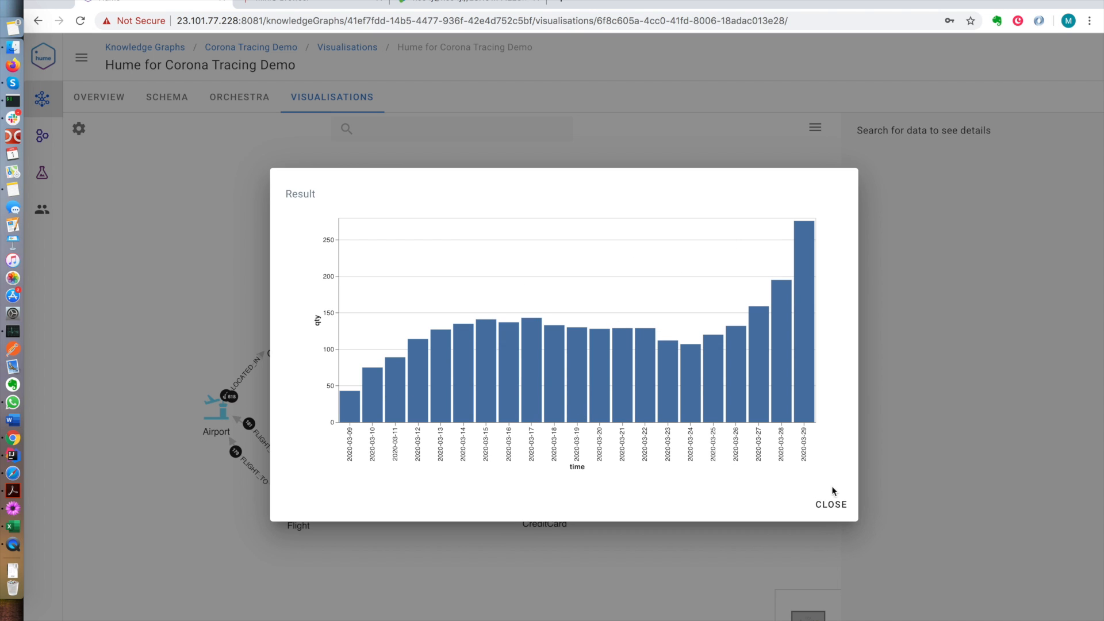
left_click(831, 504)
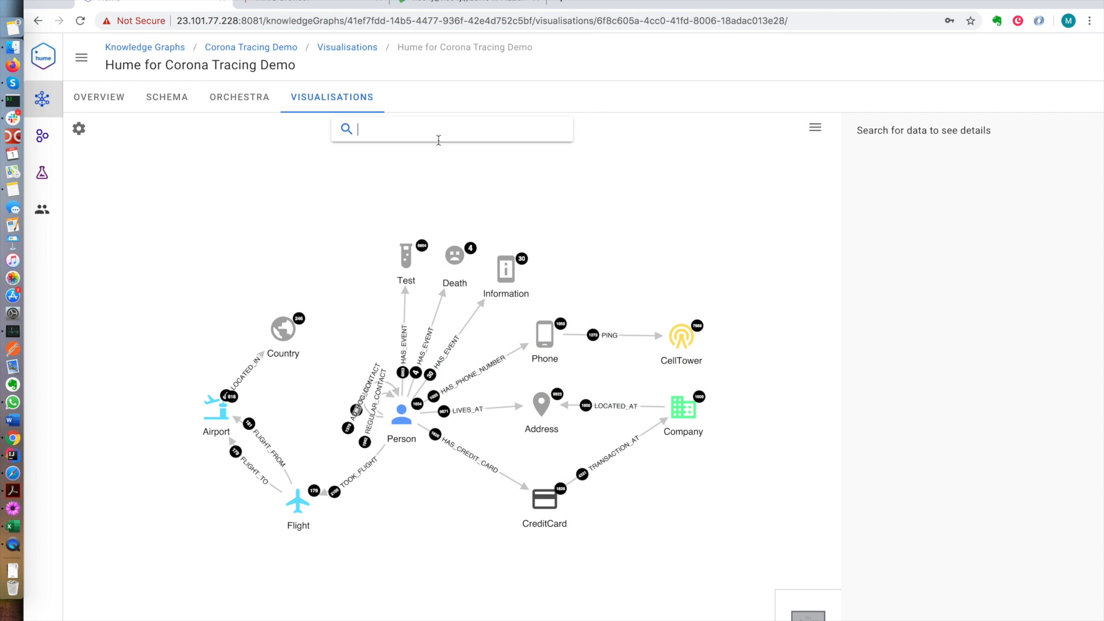
left_click(451, 129)
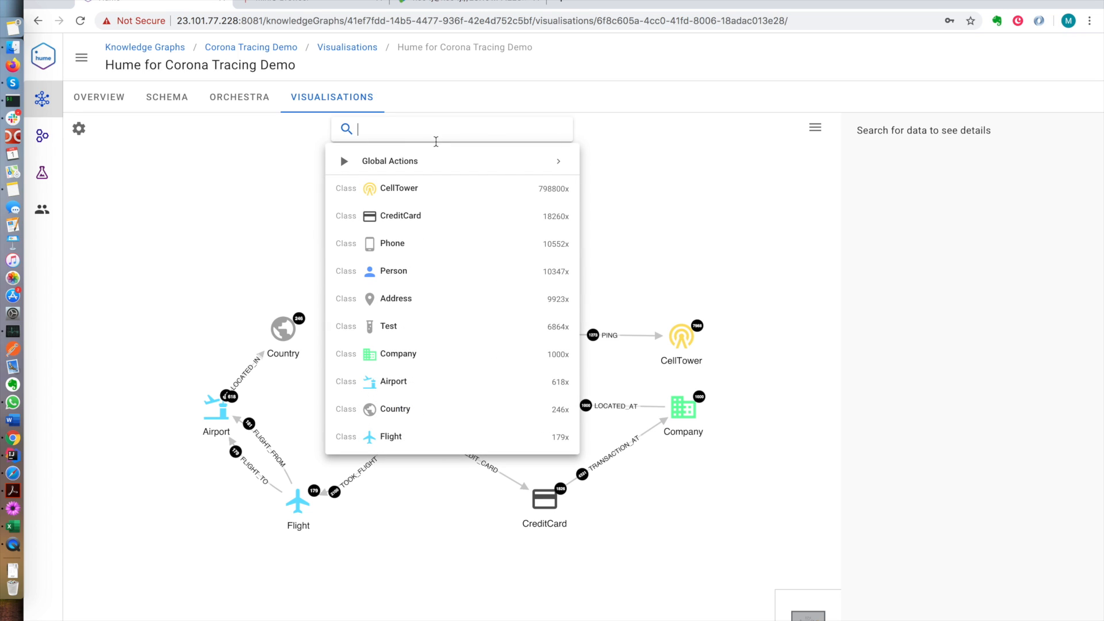
left_click(389, 160)
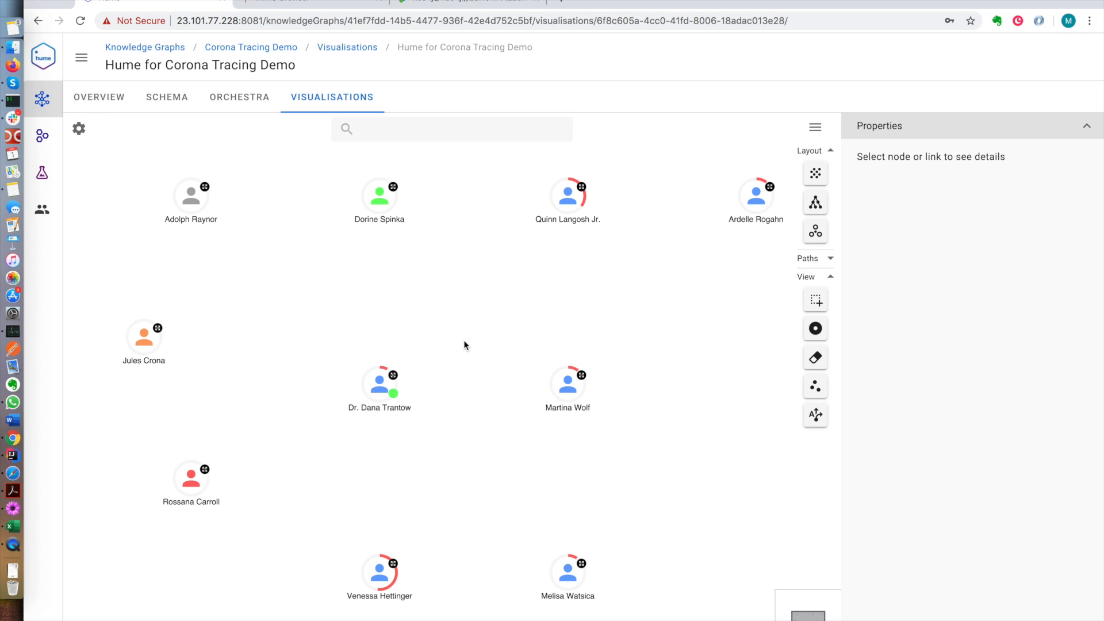
mouse_move(254, 377)
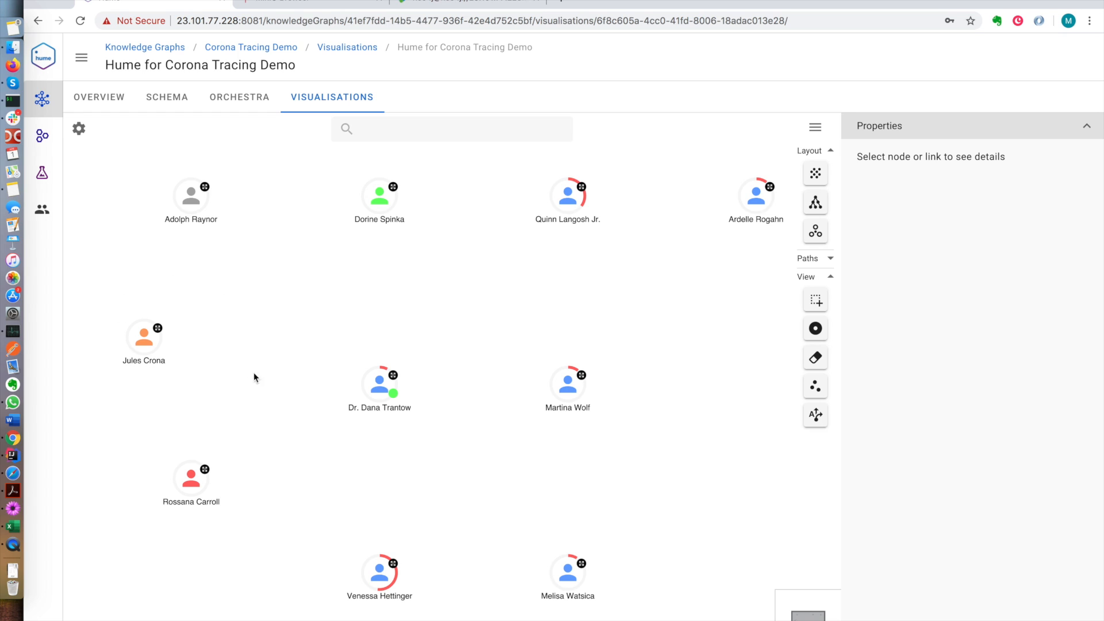
mouse_move(306, 445)
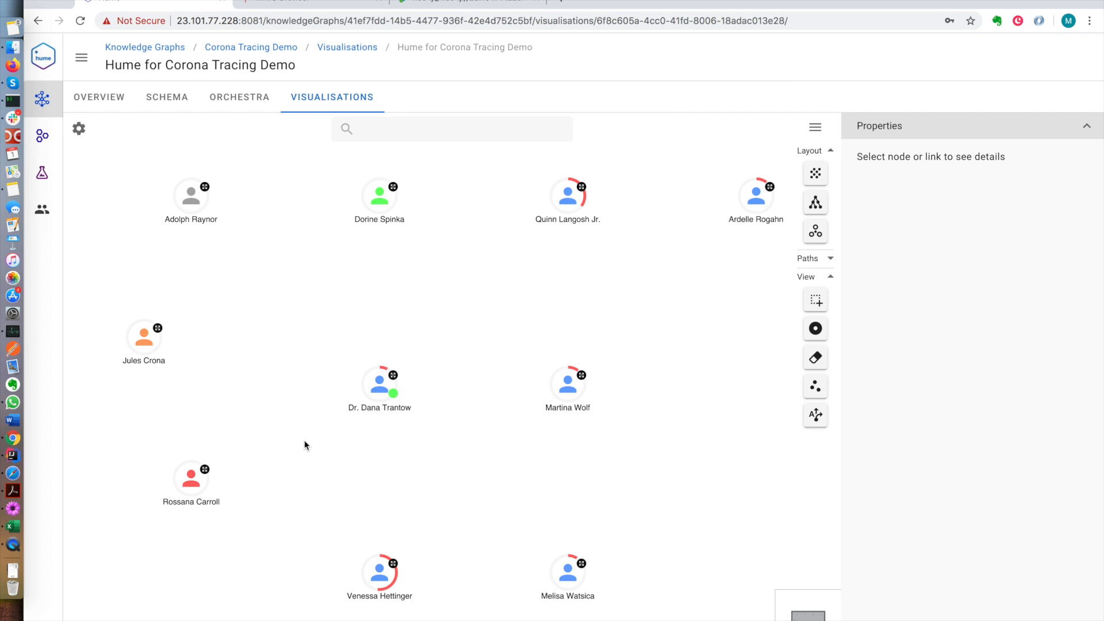
left_click(273, 327)
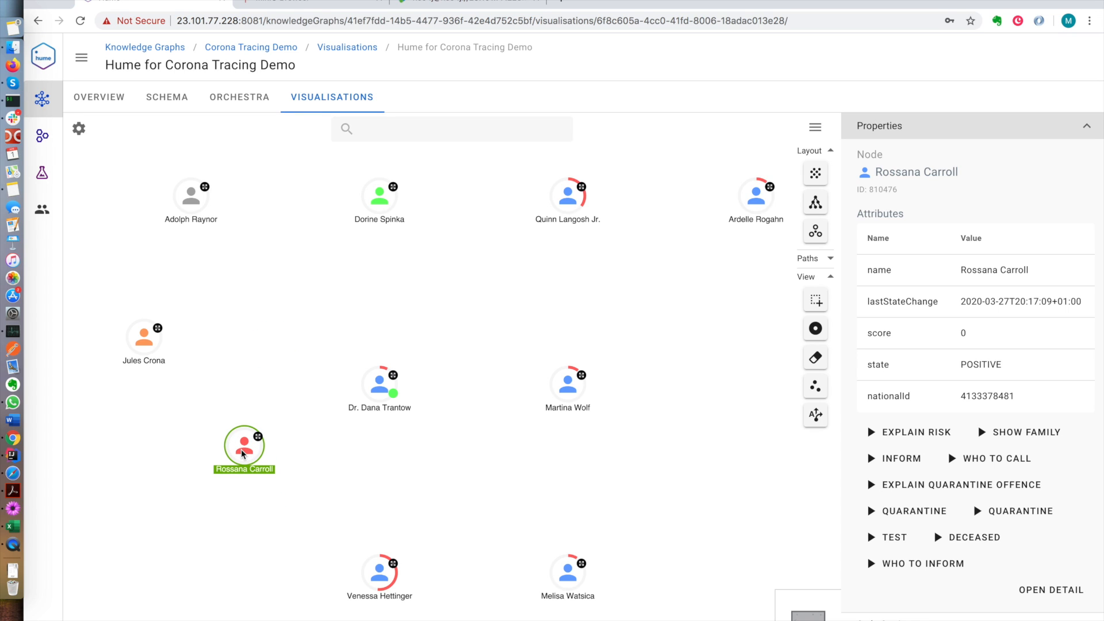
right_click(244, 448)
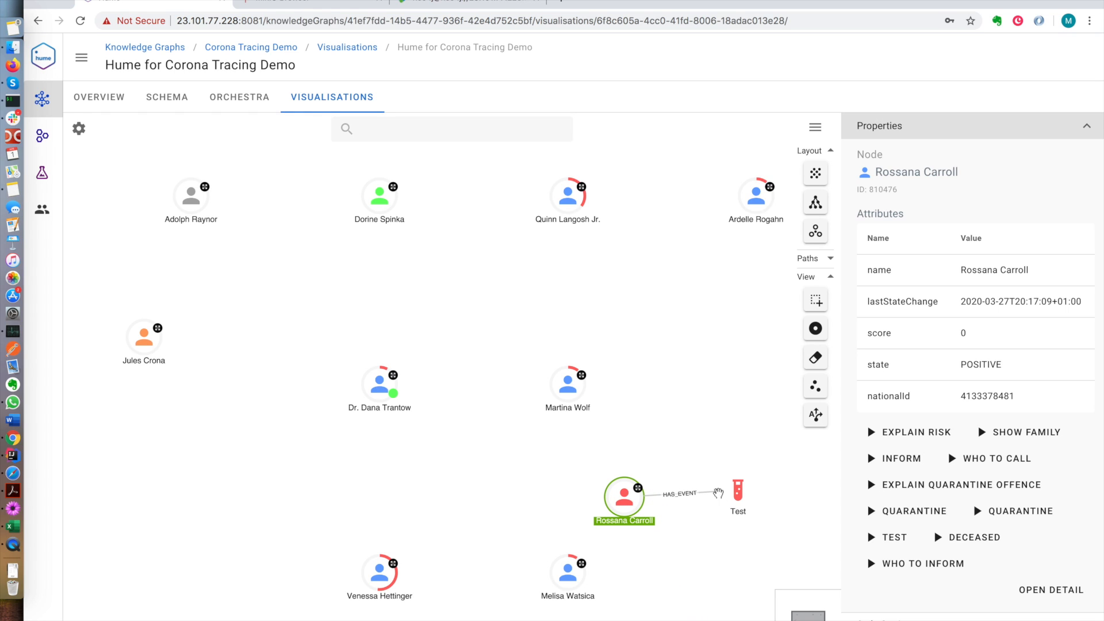
left_click(737, 492)
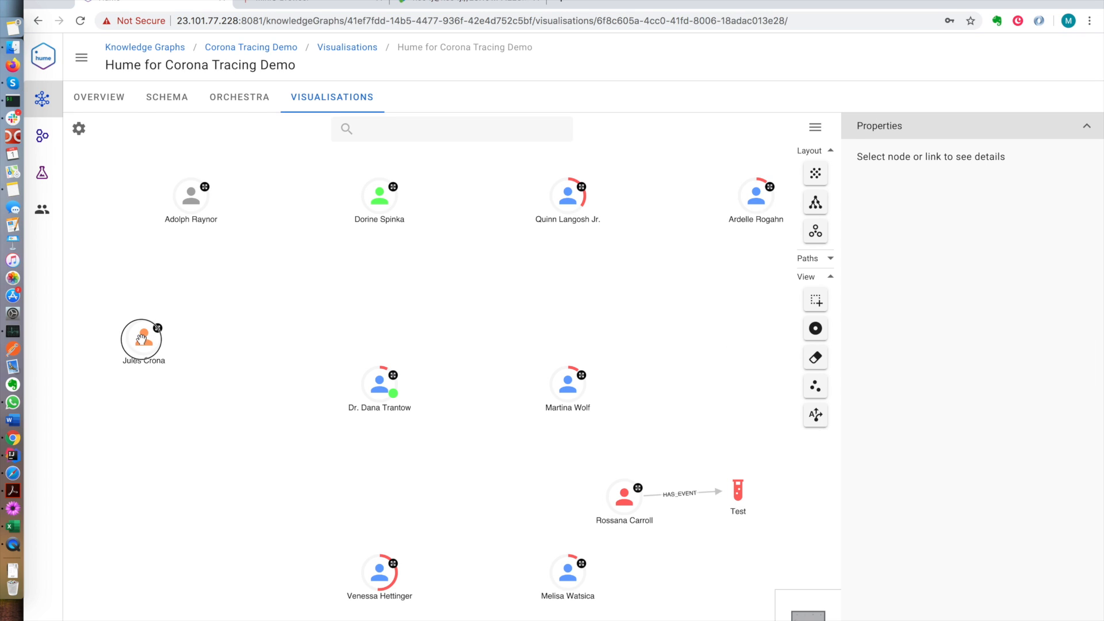
left_click(141, 335)
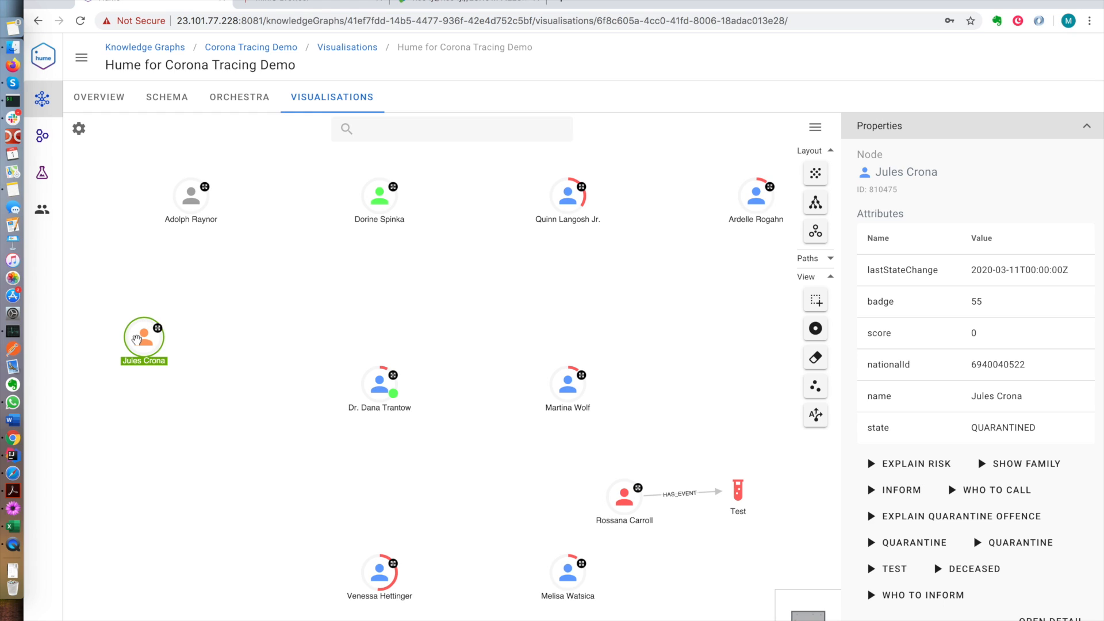
left_click(680, 371)
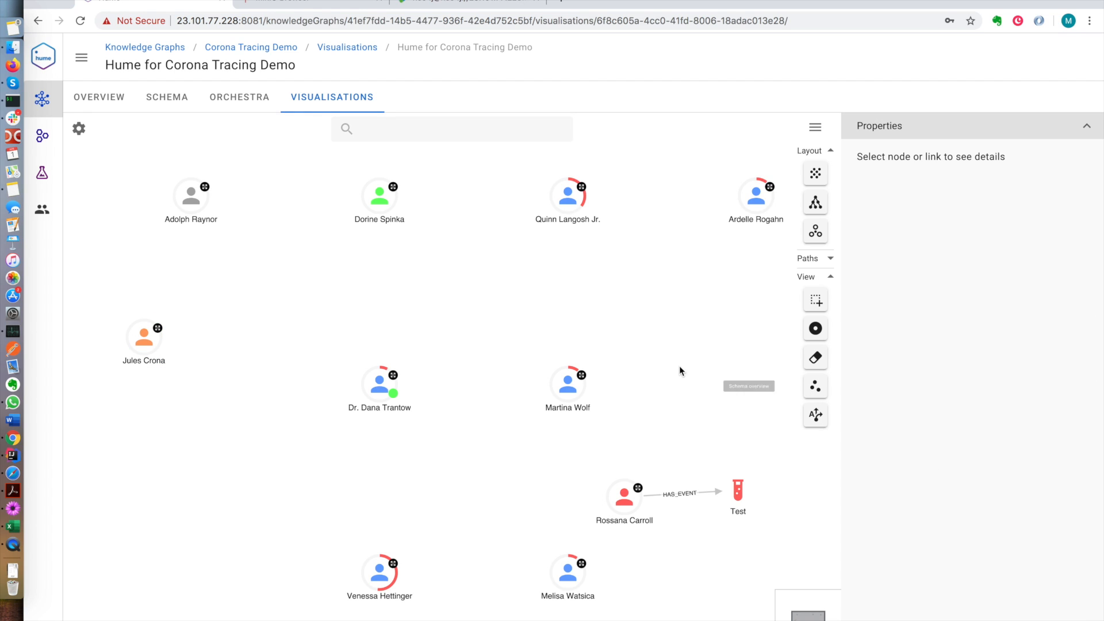
Select Dorine Spinka and expand her HAS_EVENT test nodes
left_click(379, 193)
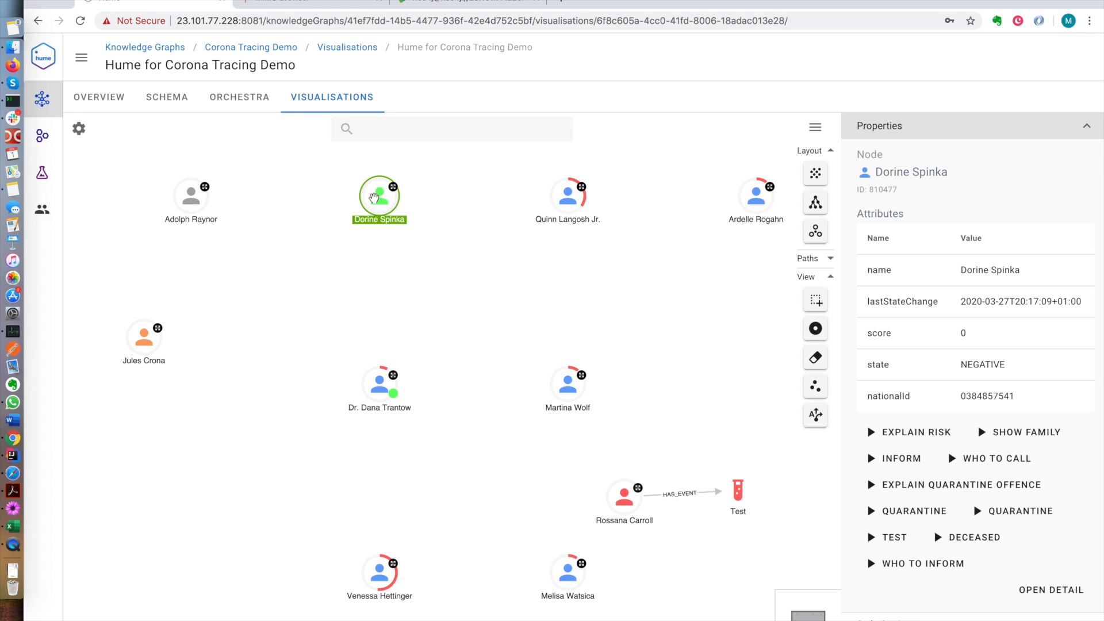
right_click(379, 193)
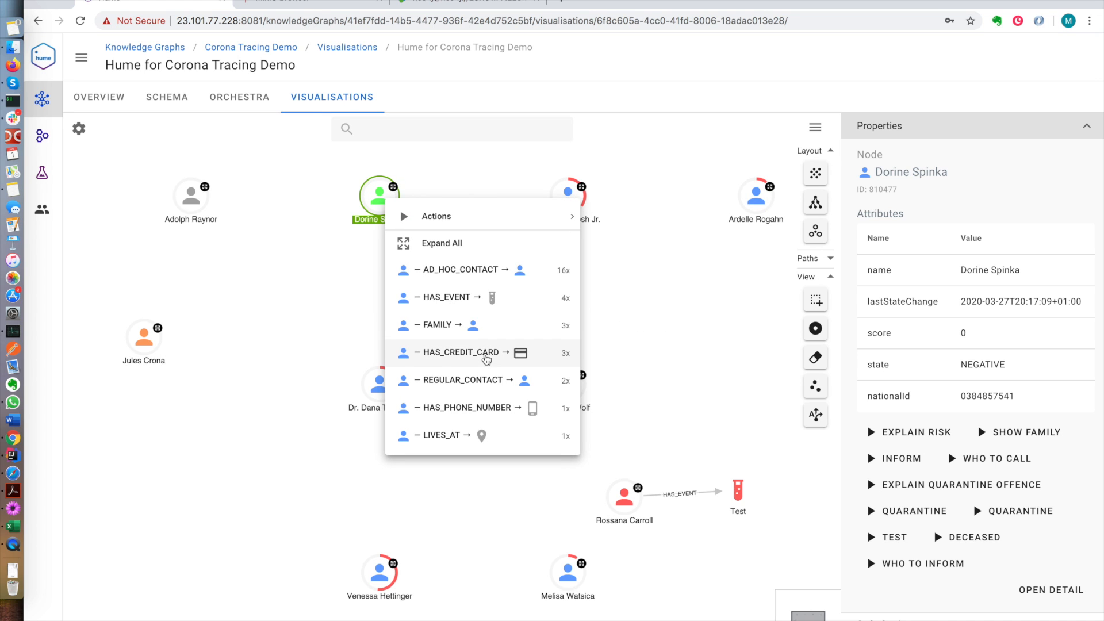
mouse_move(484, 297)
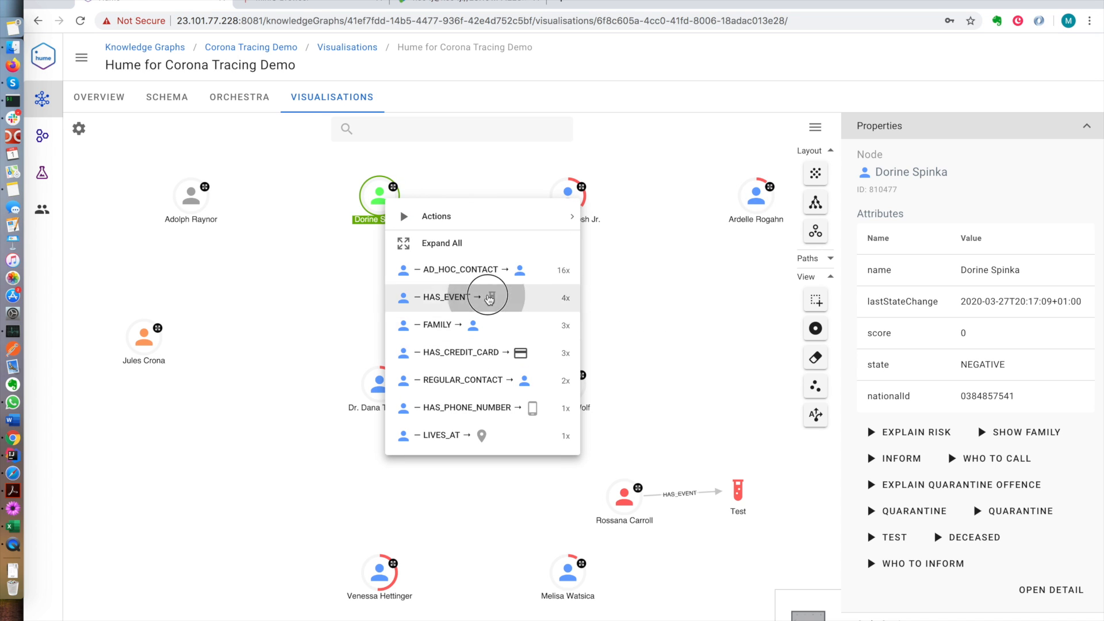
left_click(486, 297)
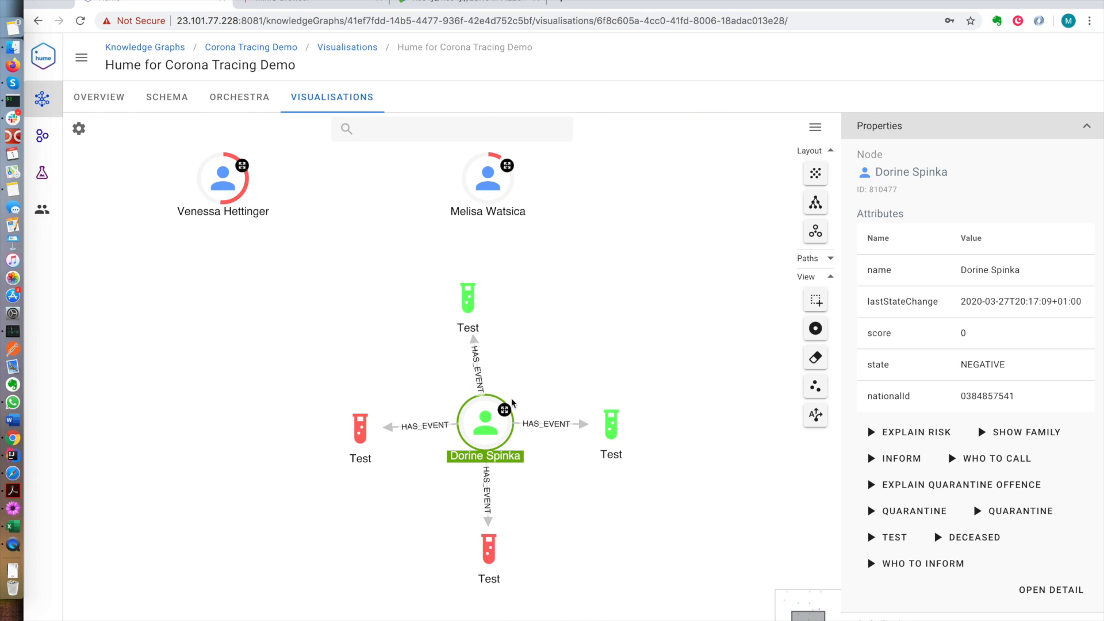
Inspect each Test node, revealing two positive and two negative results
left_click(360, 423)
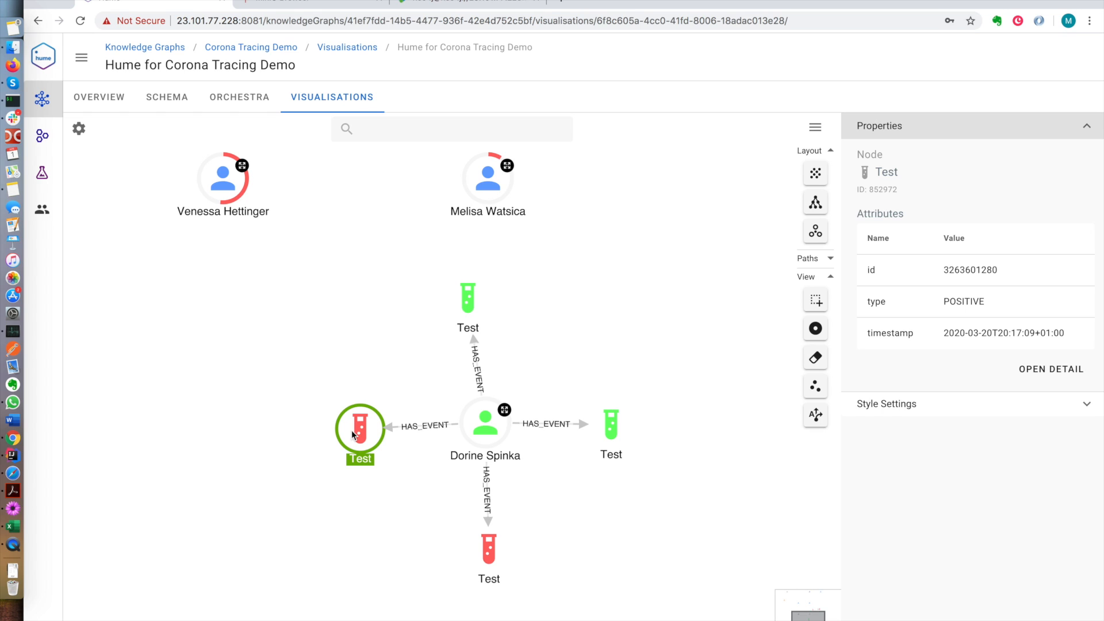
left_click(488, 549)
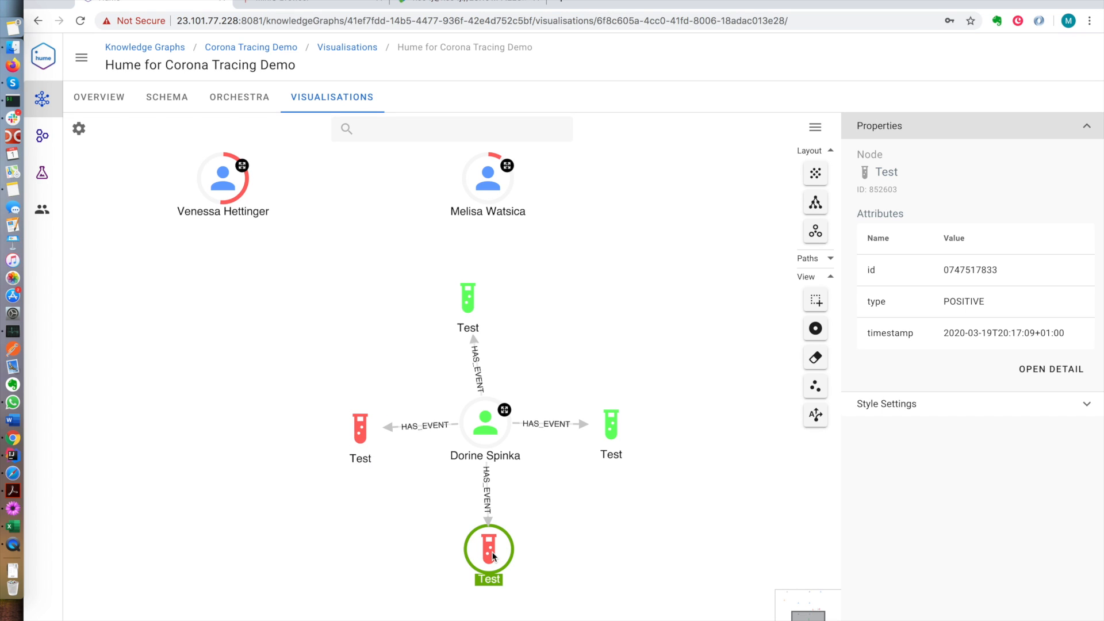
left_click(610, 423)
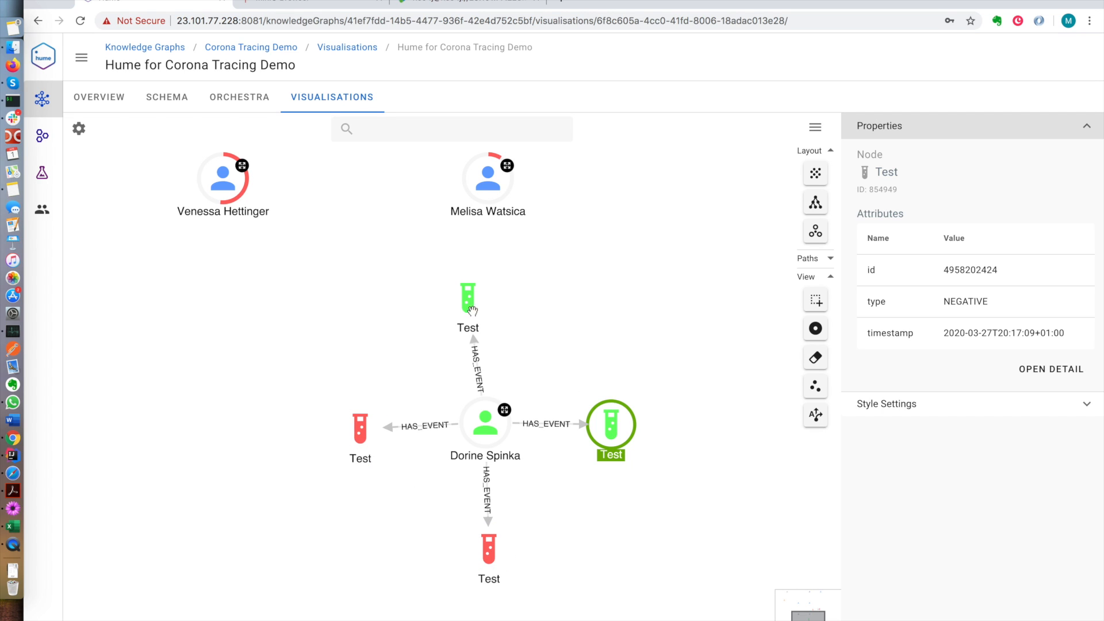
left_click(468, 299)
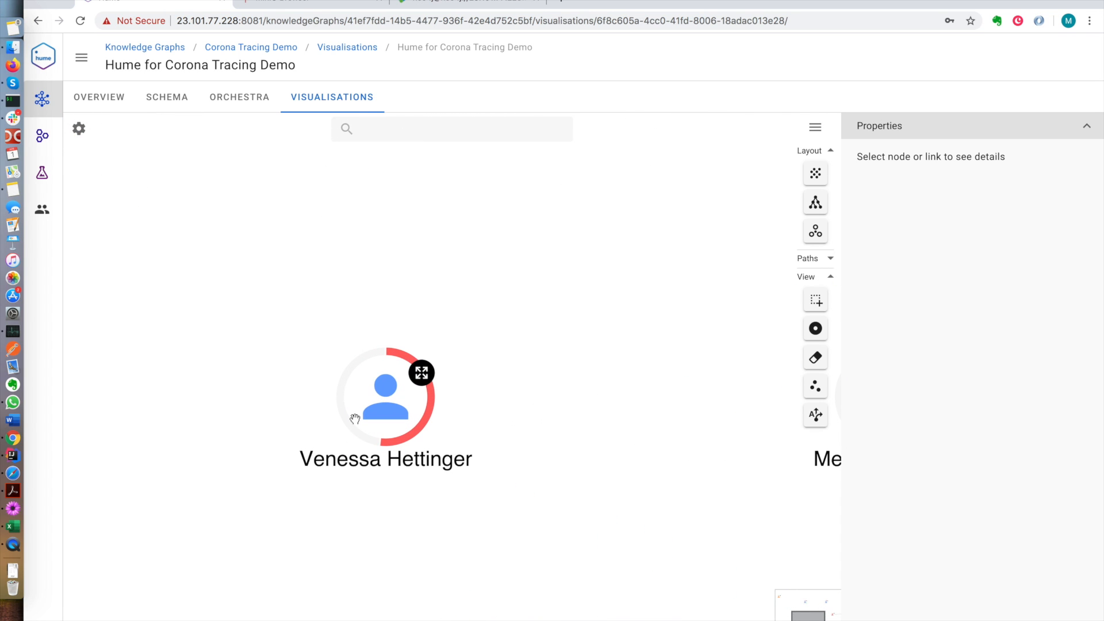
left_click(385, 398)
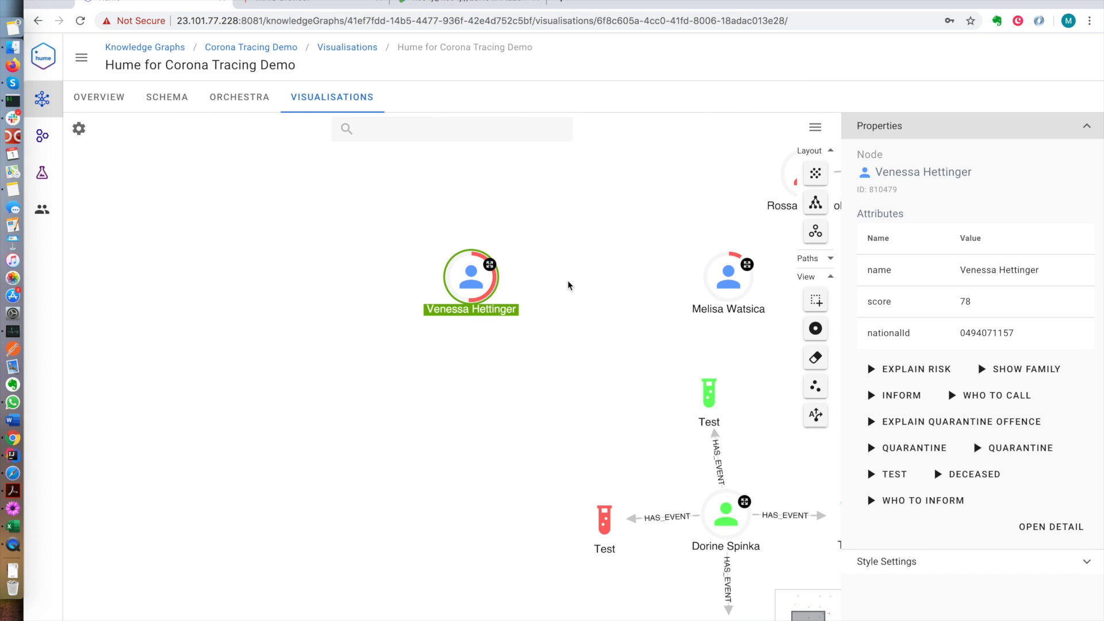
left_click(521, 283)
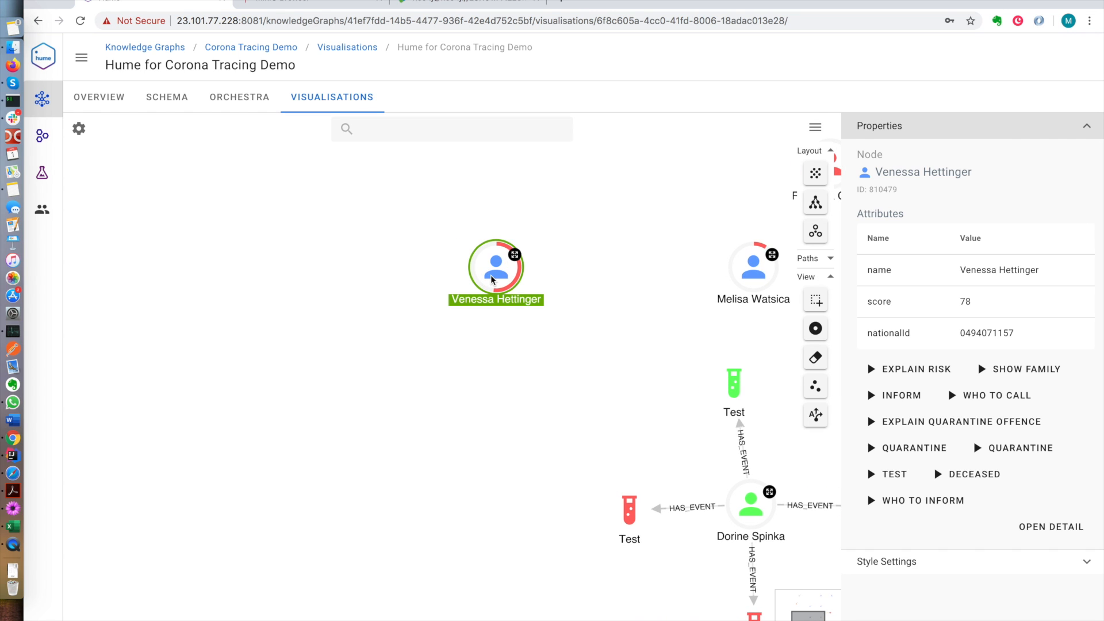
mouse_move(748, 296)
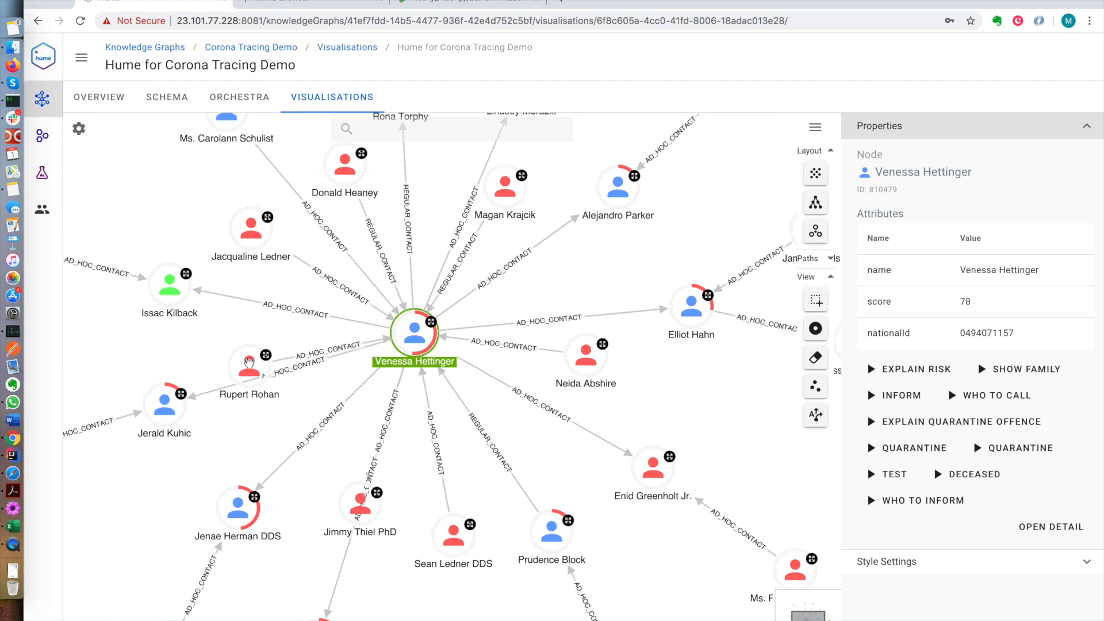
left_click(248, 364)
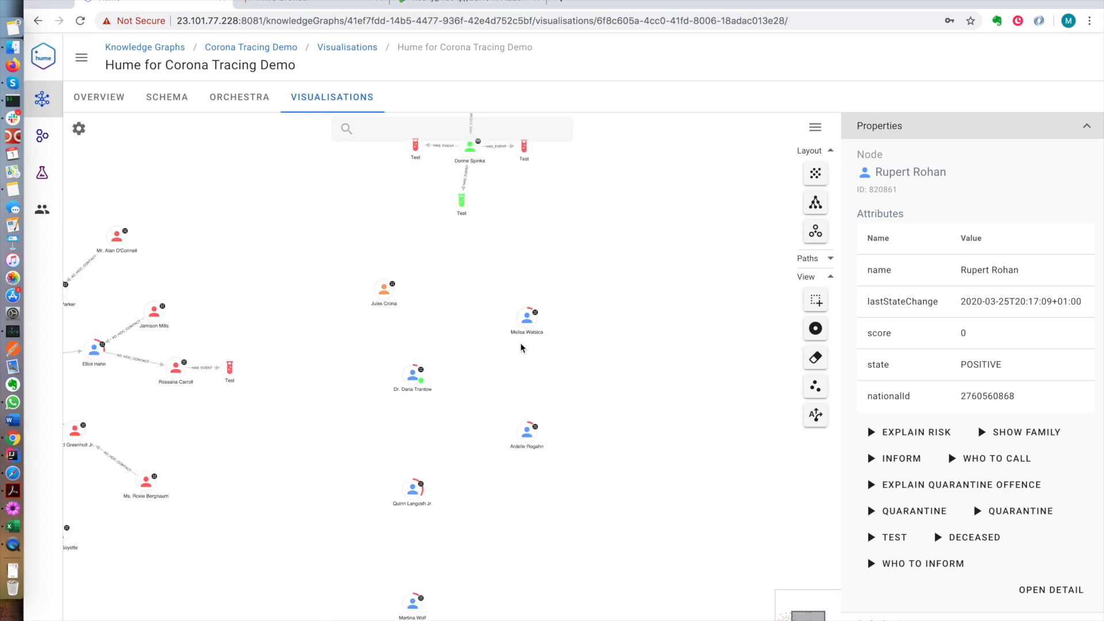
Explain Melisa Watsica's risk and compare her and Ahmed Friesen Sr.'s card transactions at Heathcote Group
right_click(526, 317)
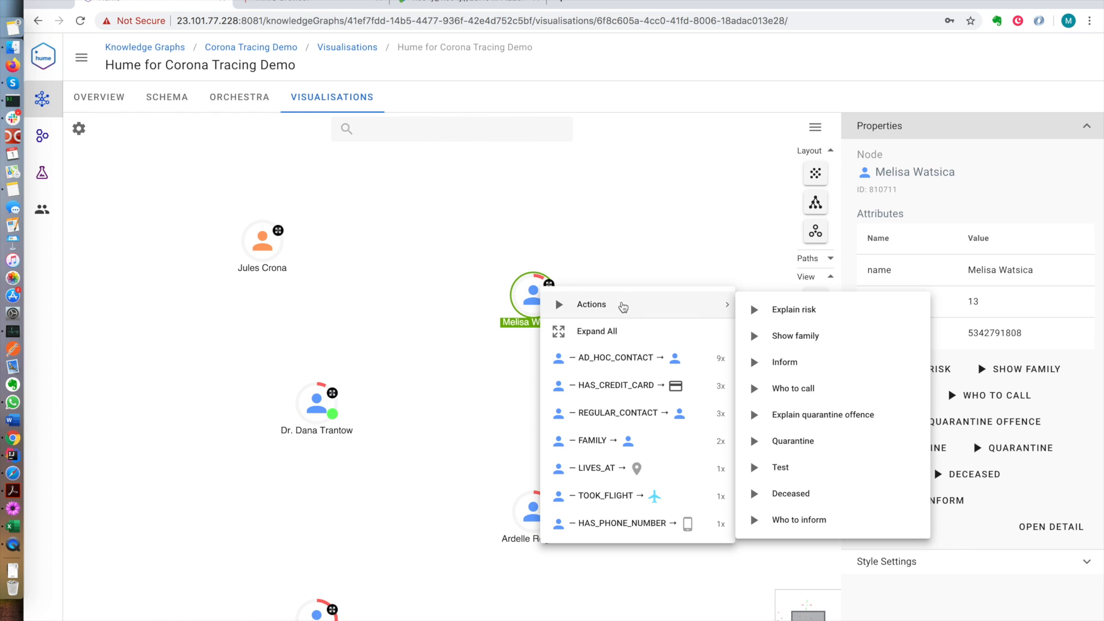
left_click(596, 331)
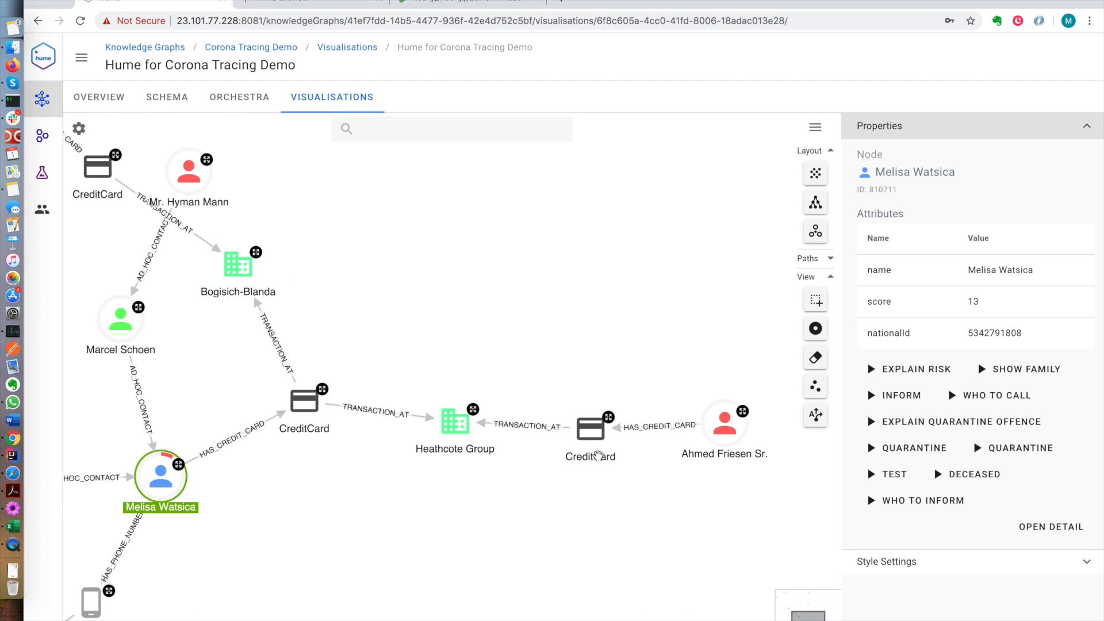
mouse_move(712, 439)
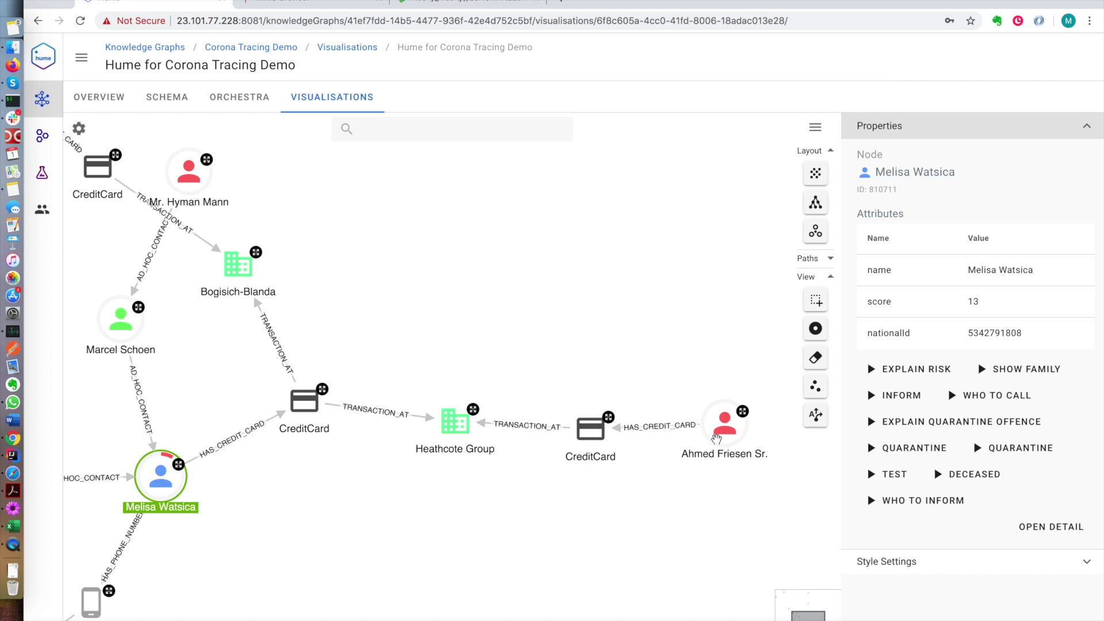
mouse_move(454, 430)
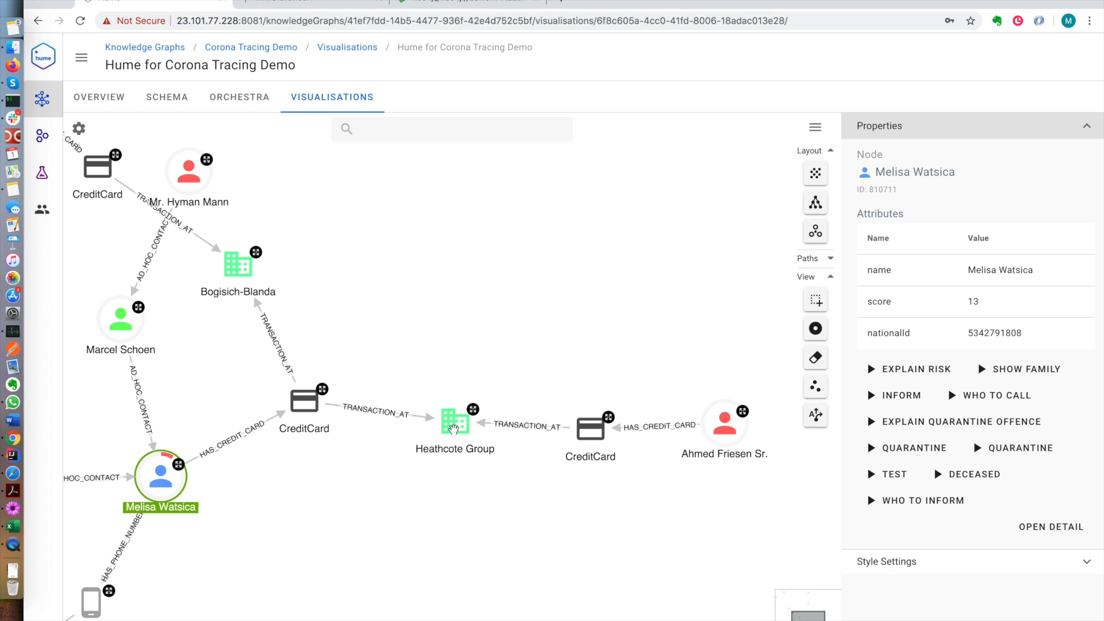
left_click(377, 414)
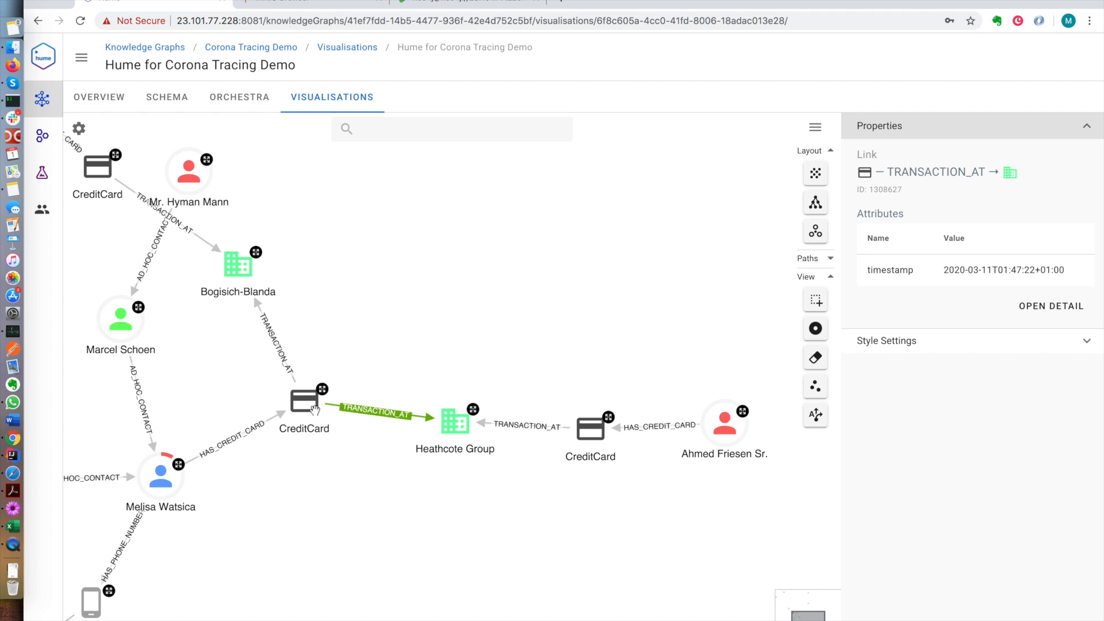
mouse_move(472, 426)
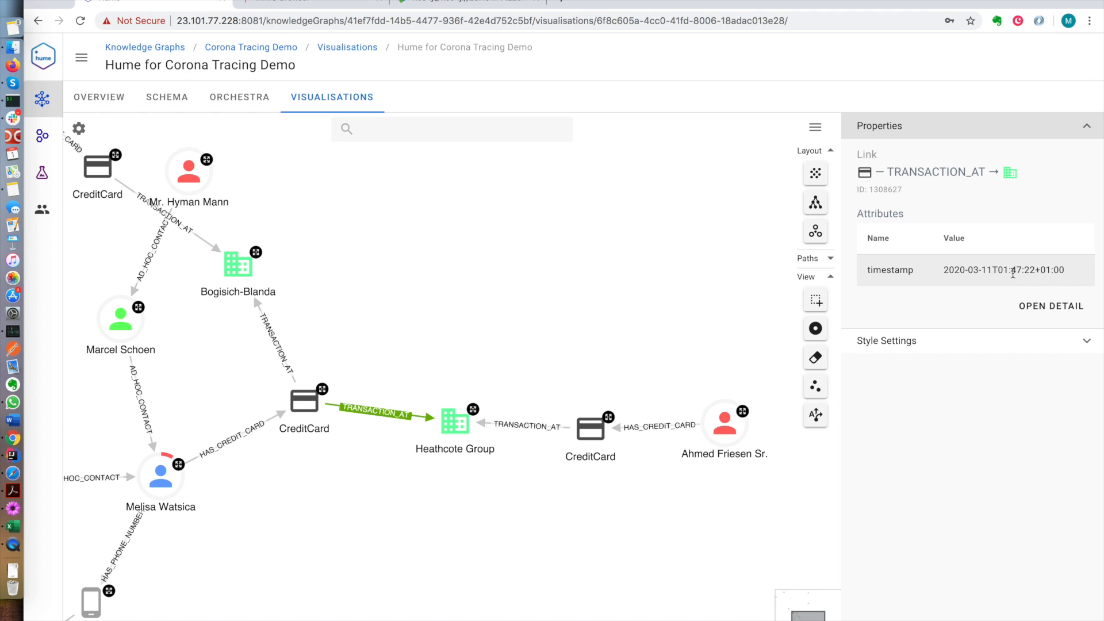
mouse_move(572, 437)
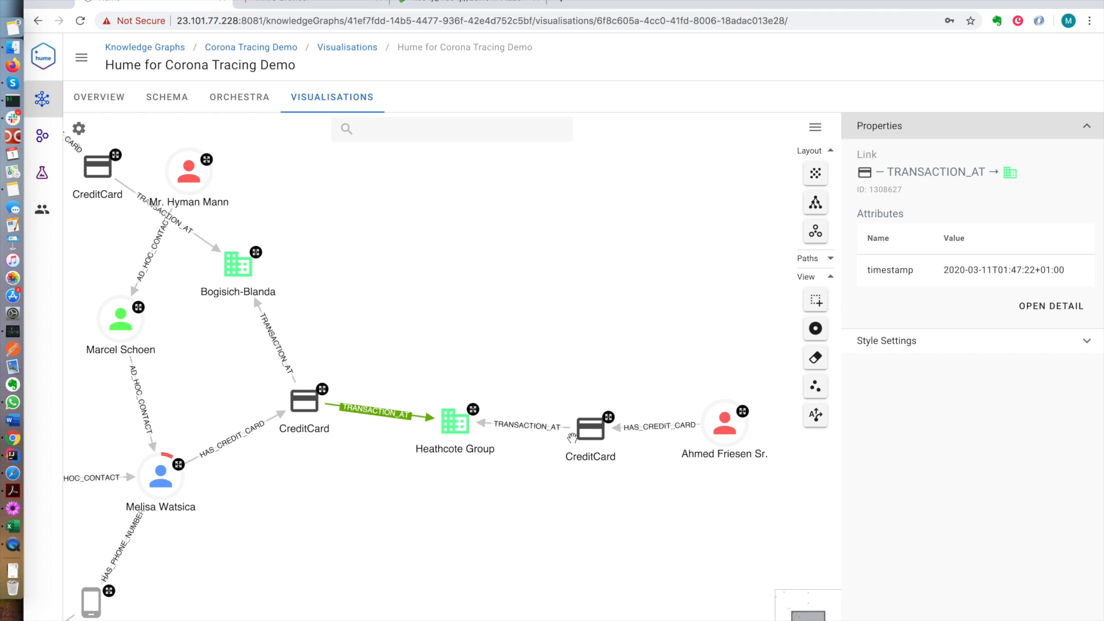
left_click(524, 426)
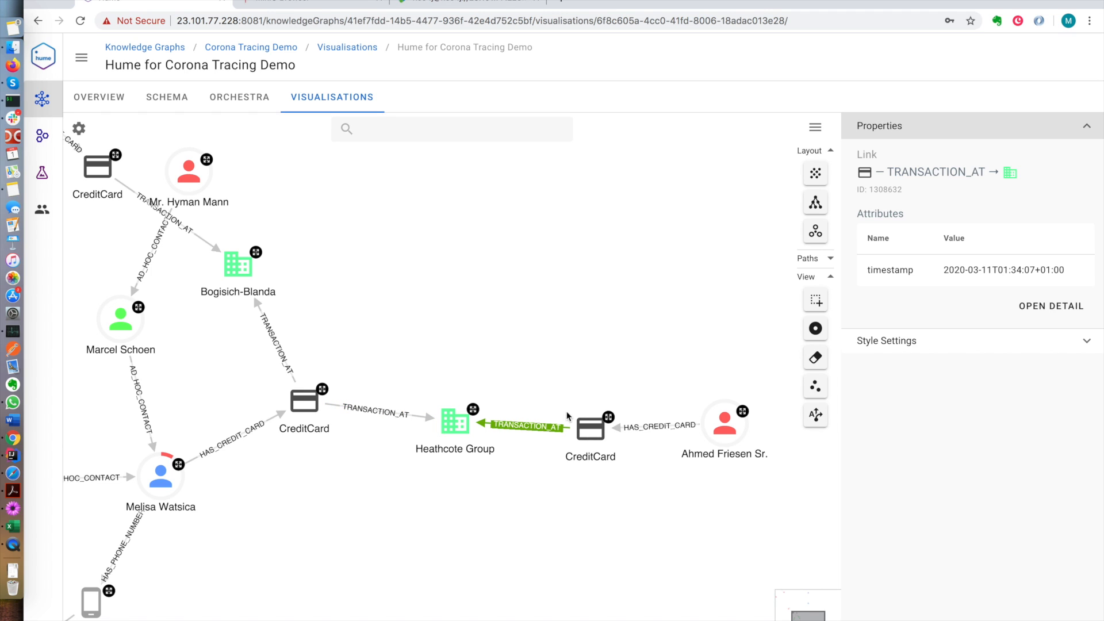
mouse_move(1002, 285)
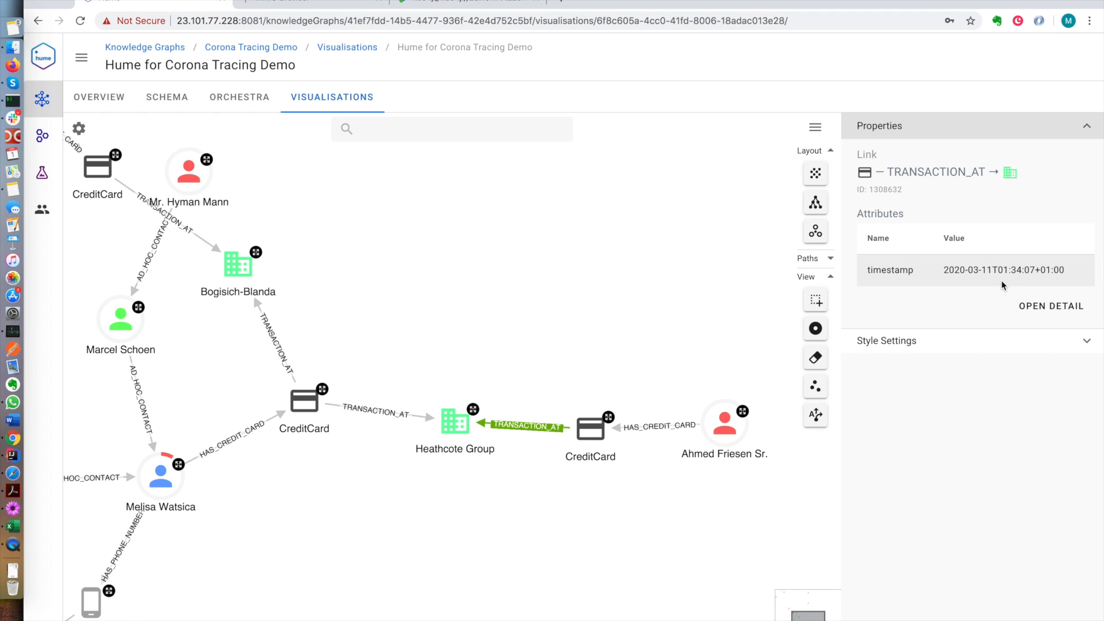
mouse_move(1022, 269)
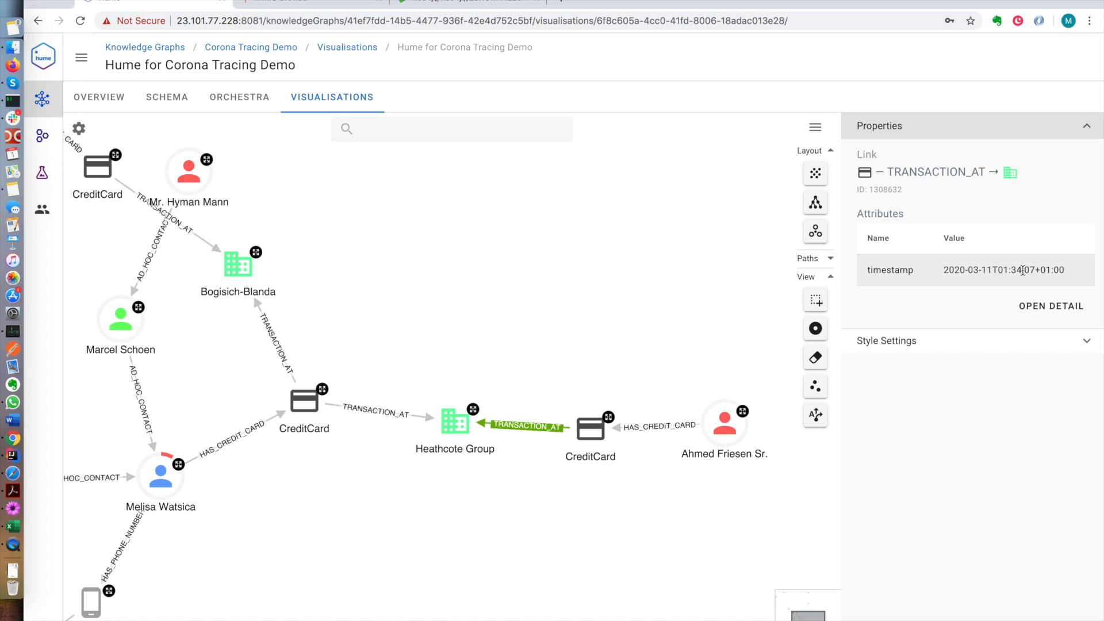
left_click(551, 357)
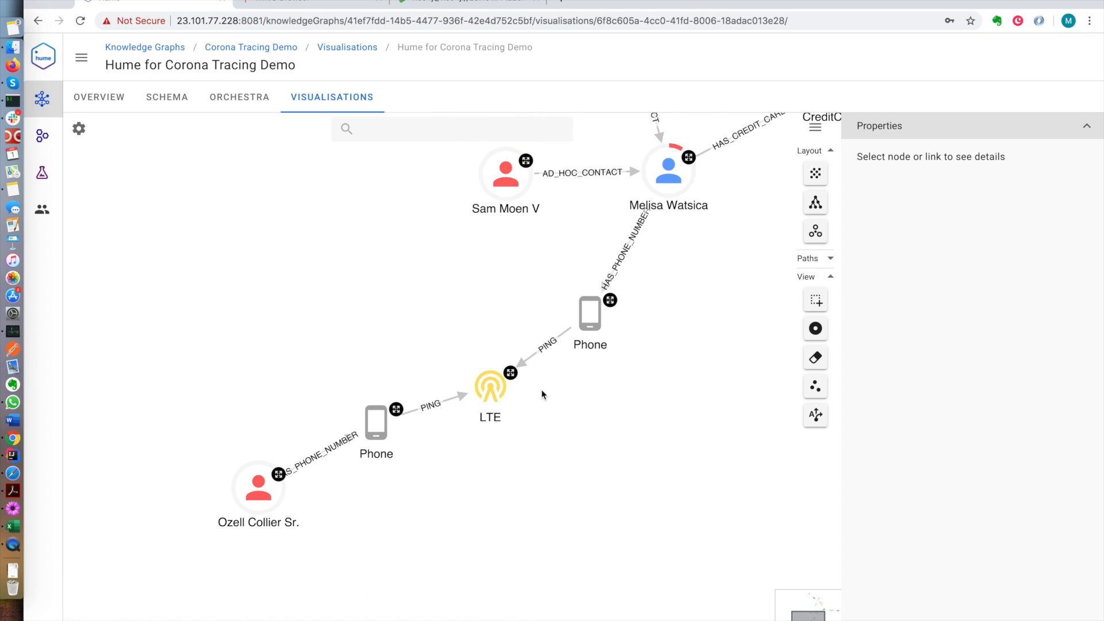
mouse_move(665, 182)
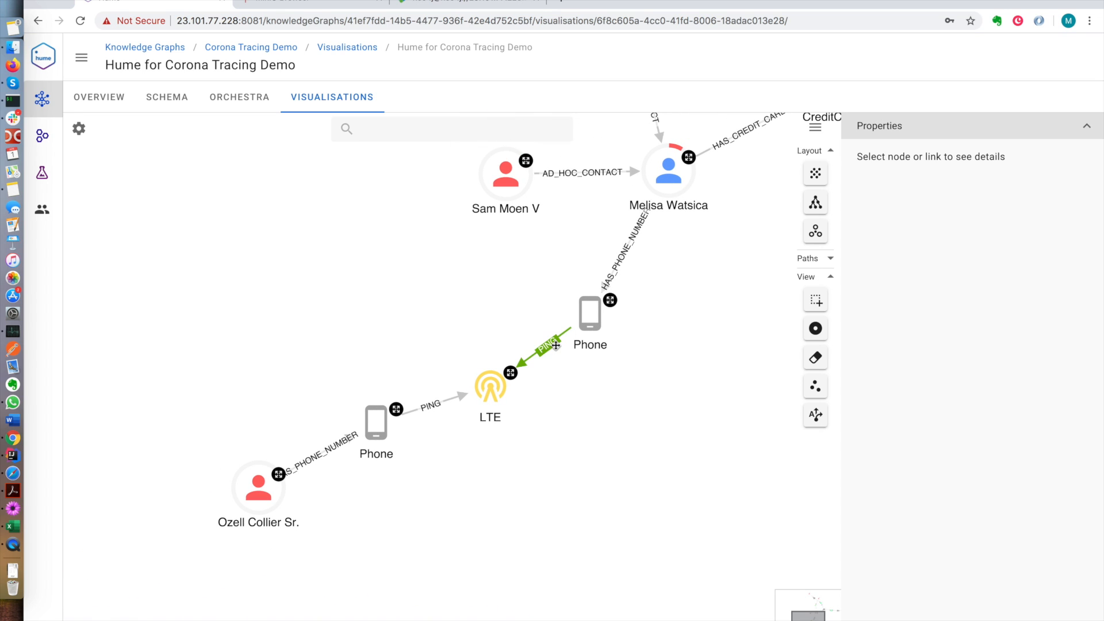
left_click(555, 345)
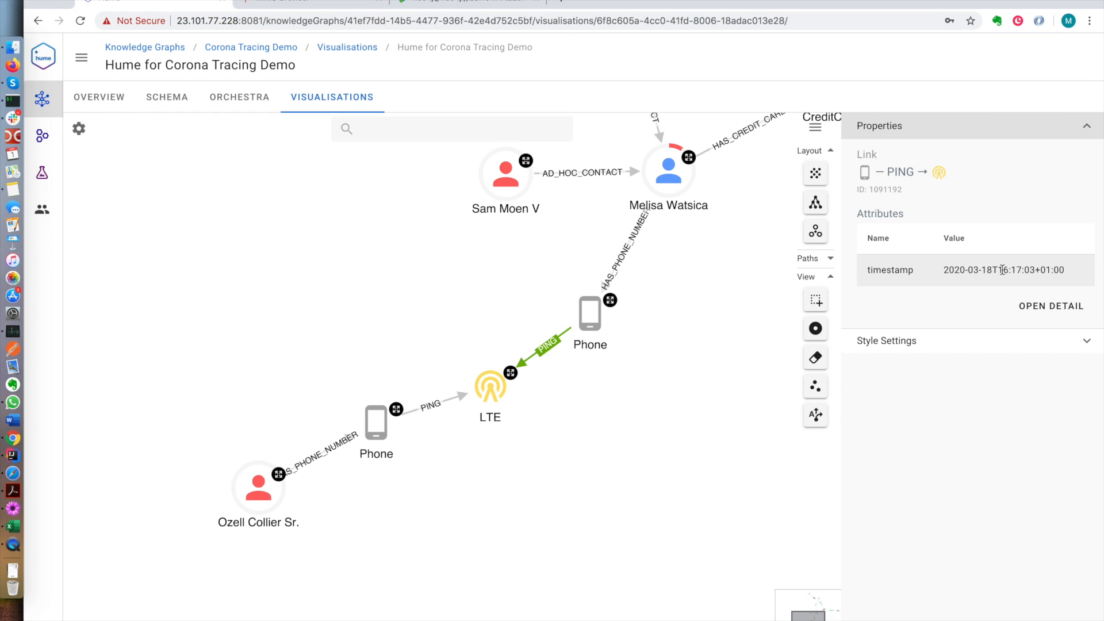
left_click(257, 487)
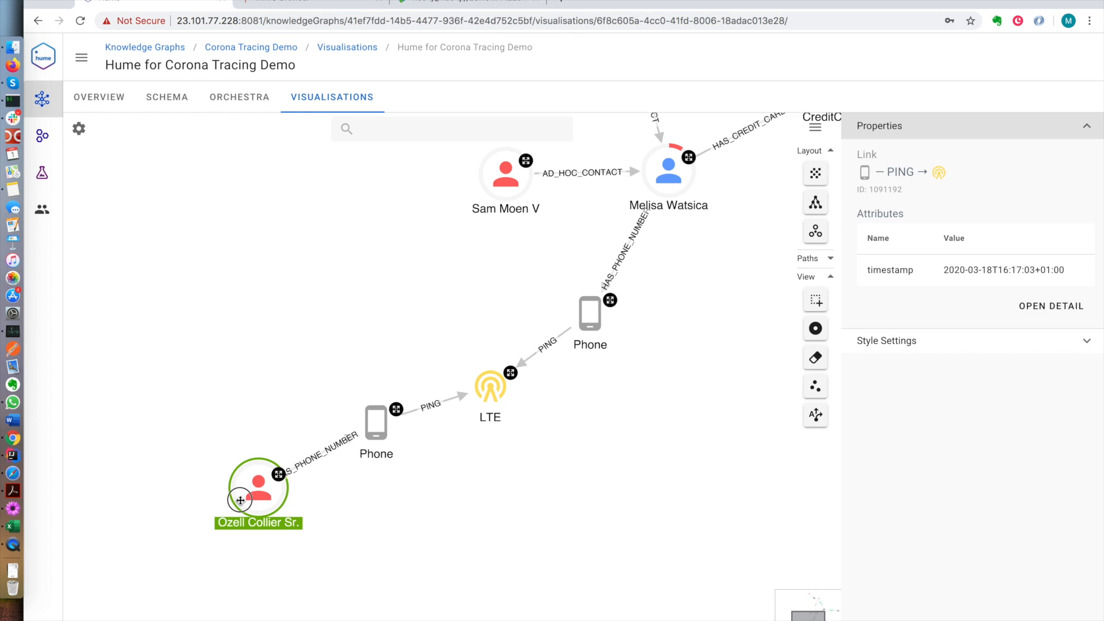
left_click(427, 403)
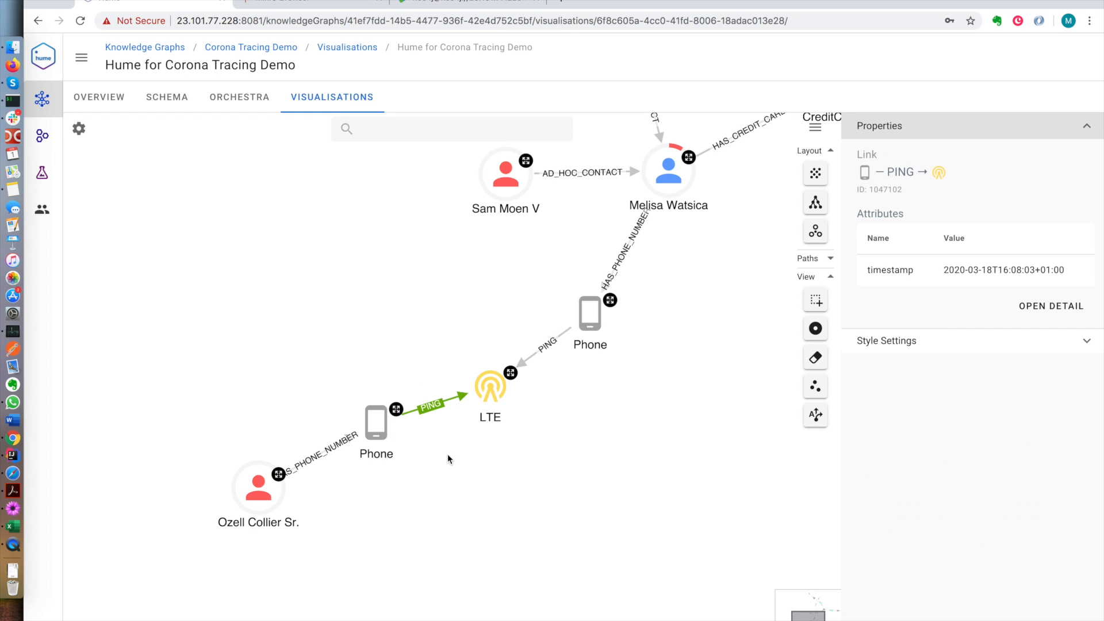
mouse_move(682, 371)
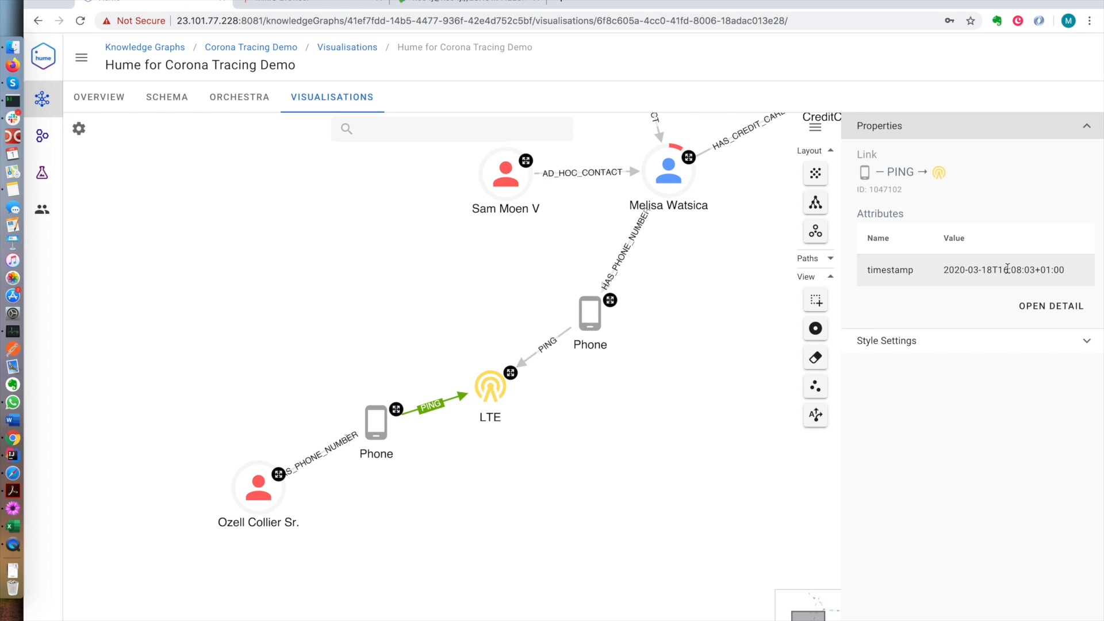
left_click(715, 372)
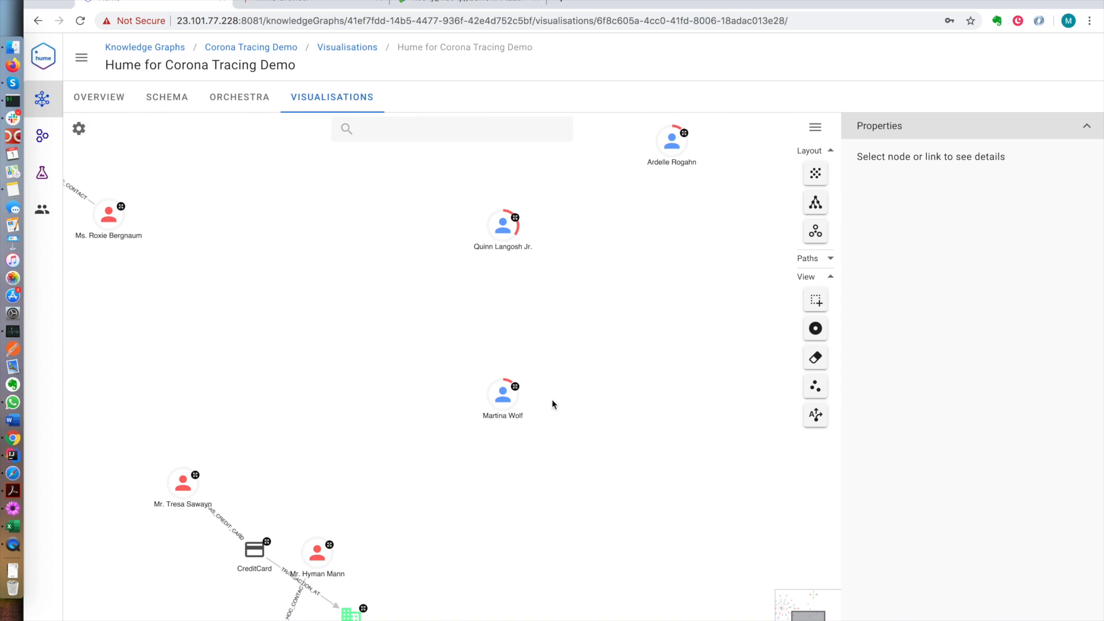
right_click(502, 391)
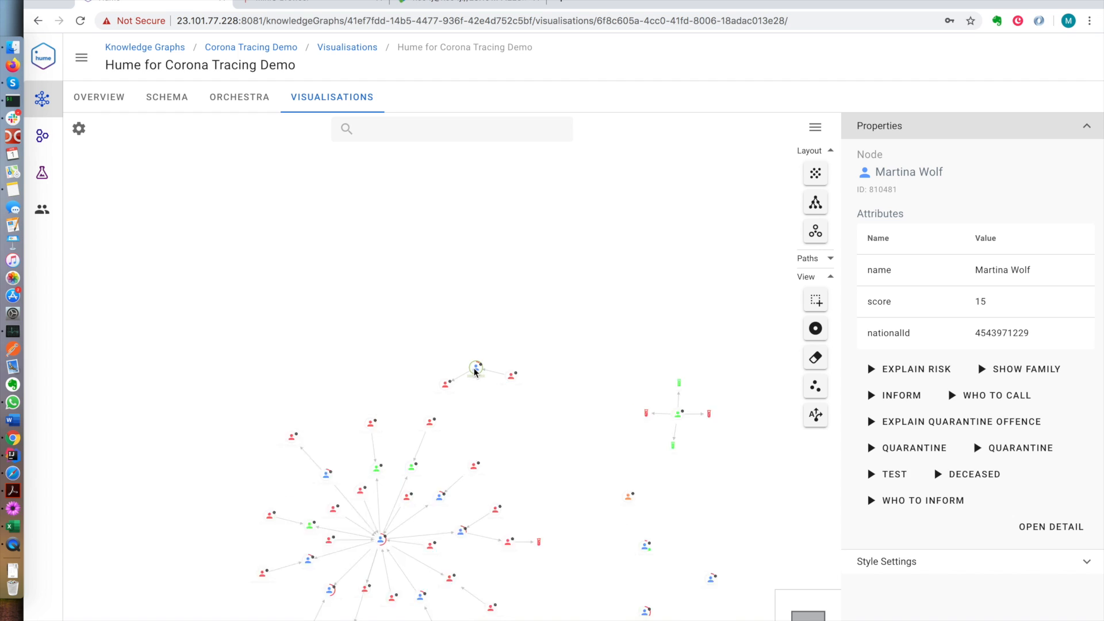
left_click(311, 430)
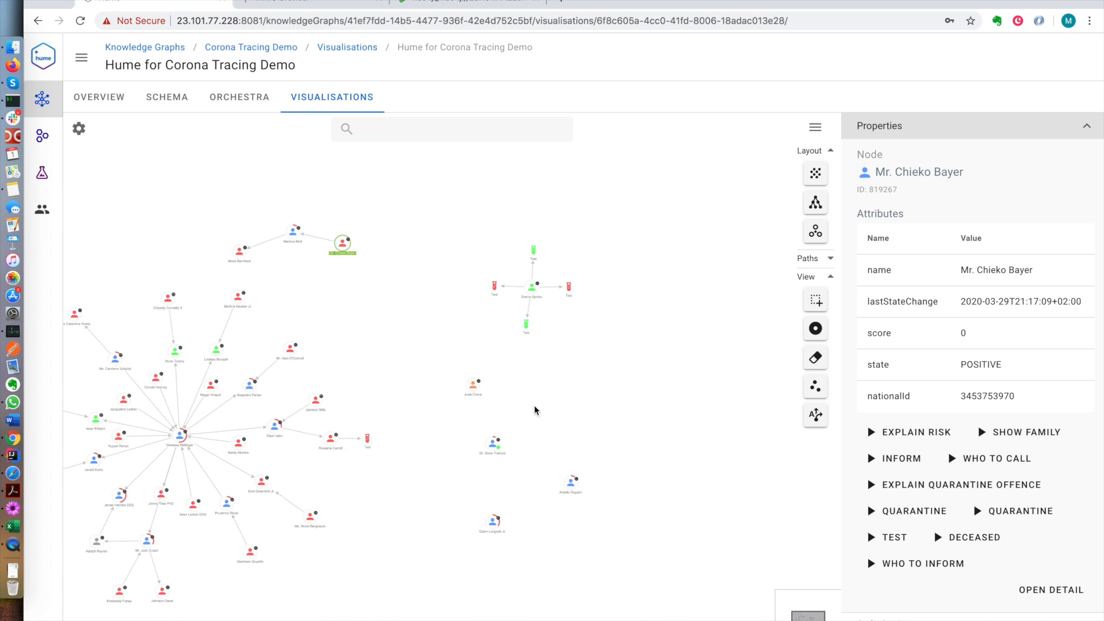
Expand all of Dr. Dana Trantow's connections, linking her and Donette Graham's cards to Bahringer Group
scroll("up", 3)
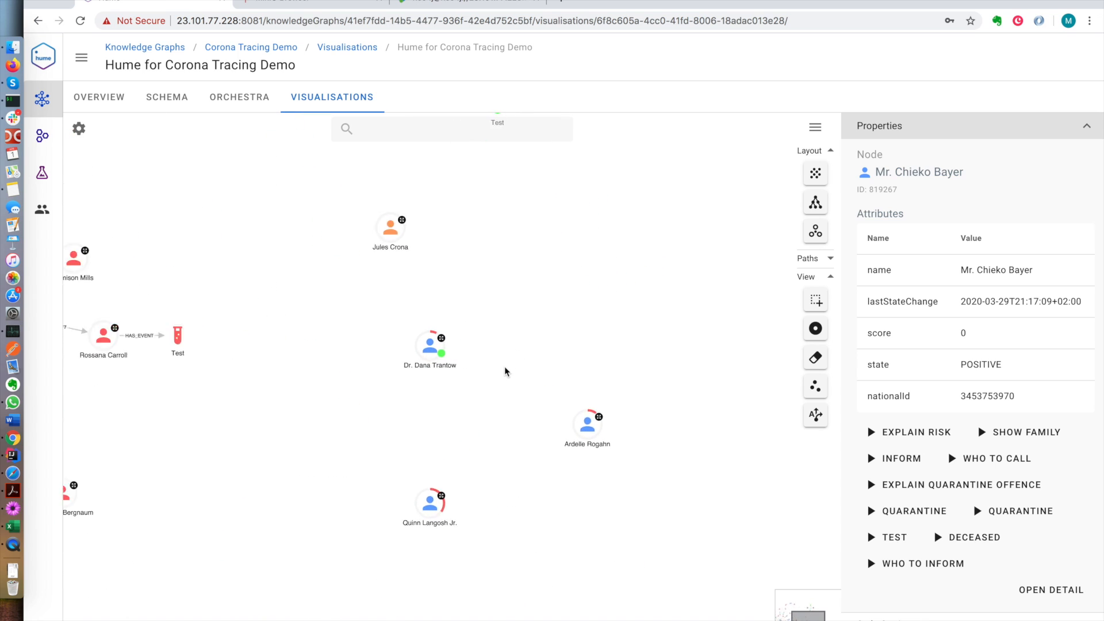
left_click(430, 345)
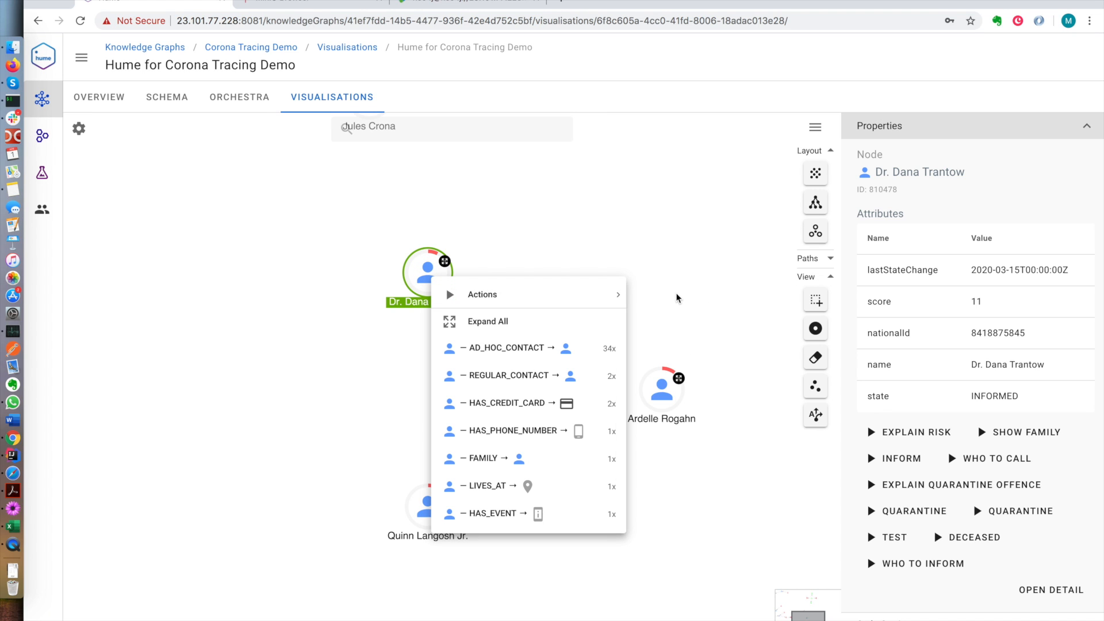
left_click(668, 304)
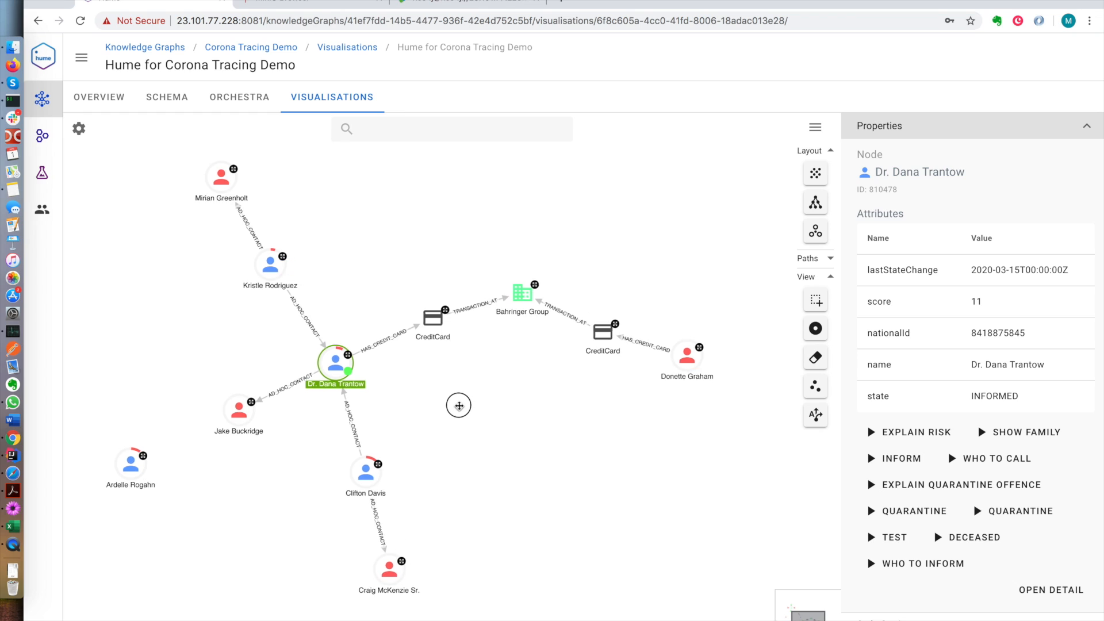
mouse_move(528, 342)
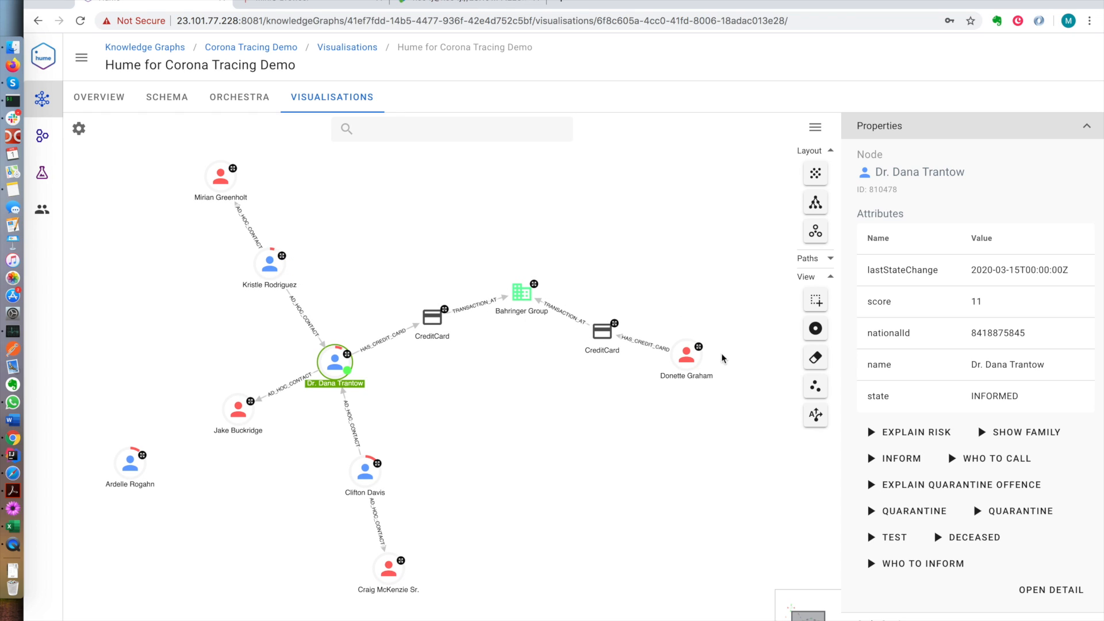
left_click(634, 415)
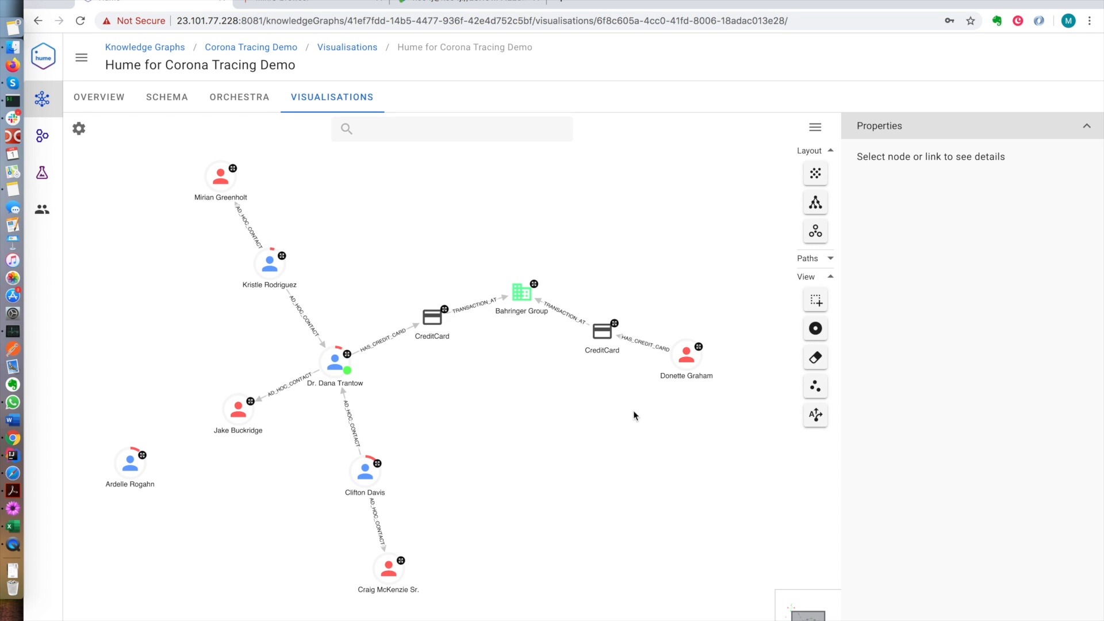
mouse_move(772, 321)
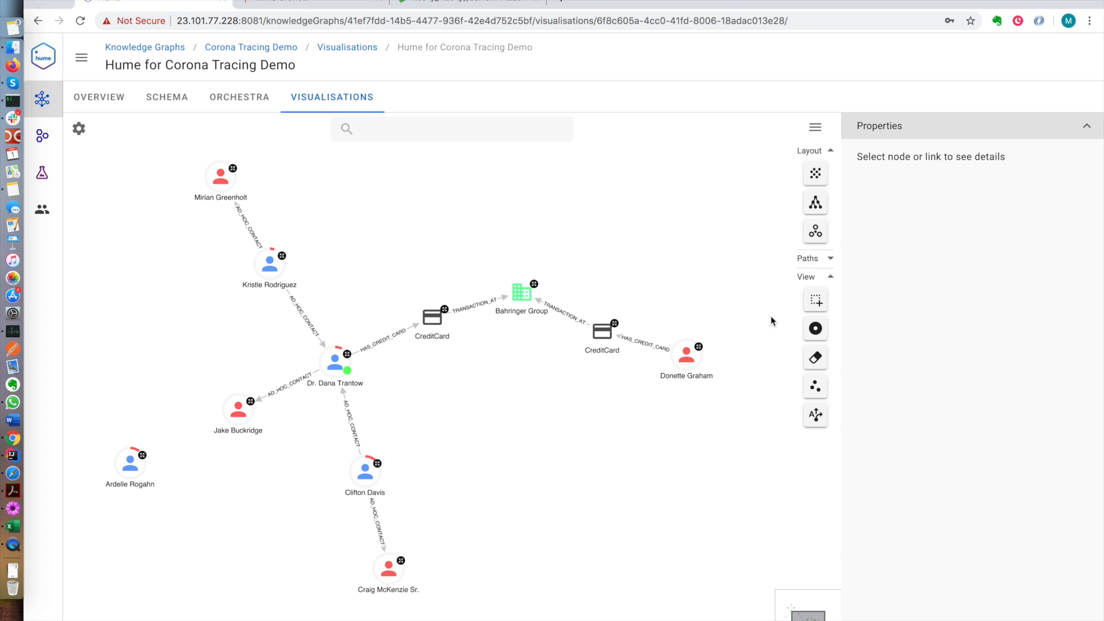
left_click(442, 129)
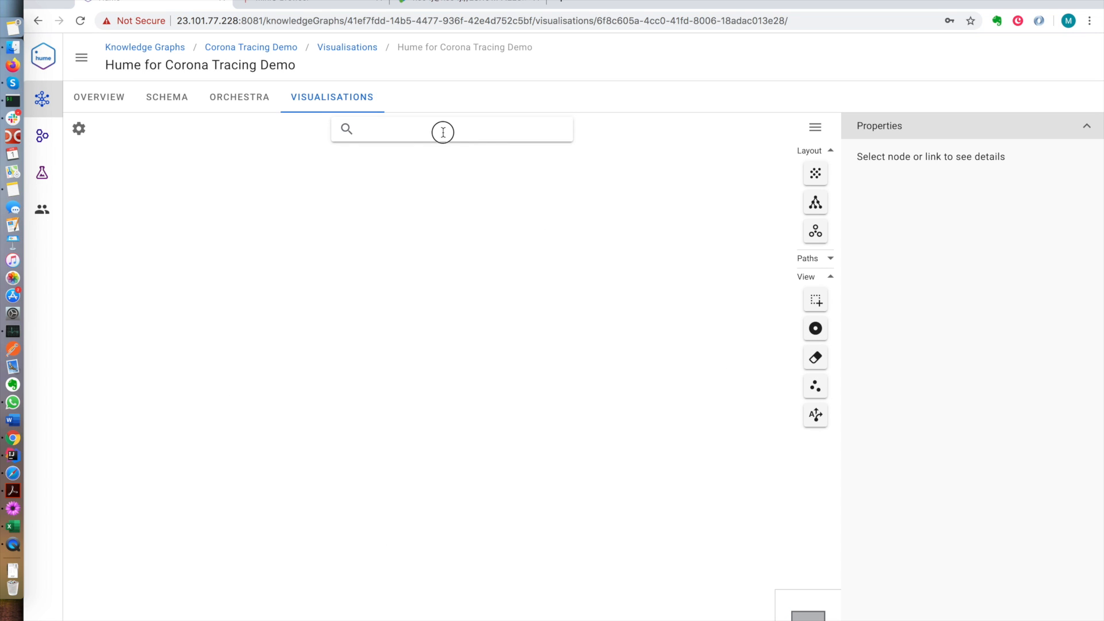
left_click(442, 129)
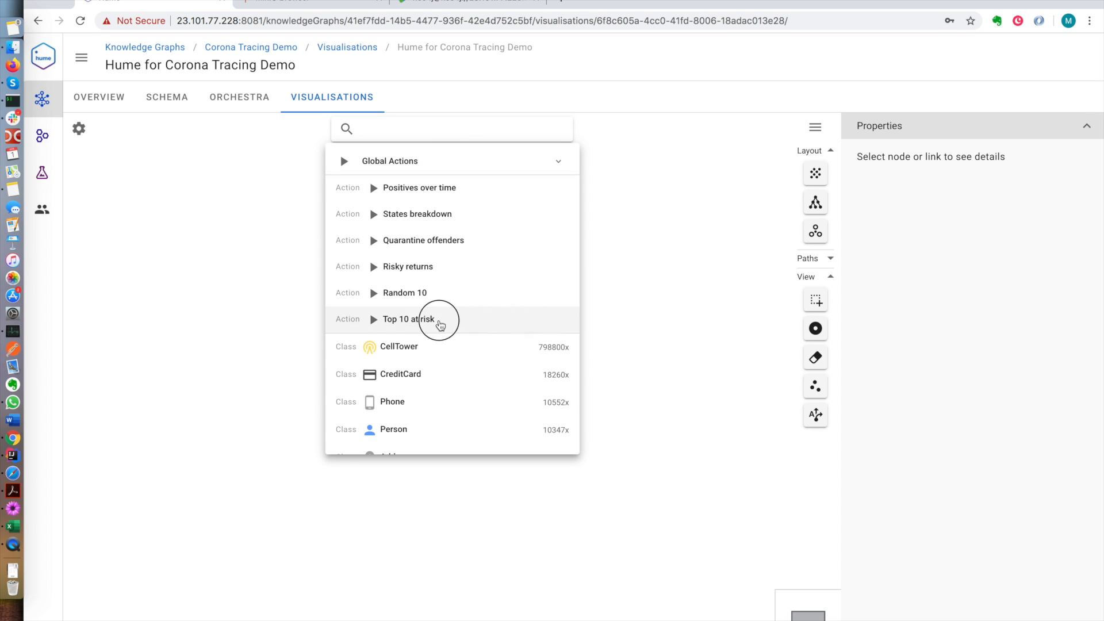
left_click(407, 318)
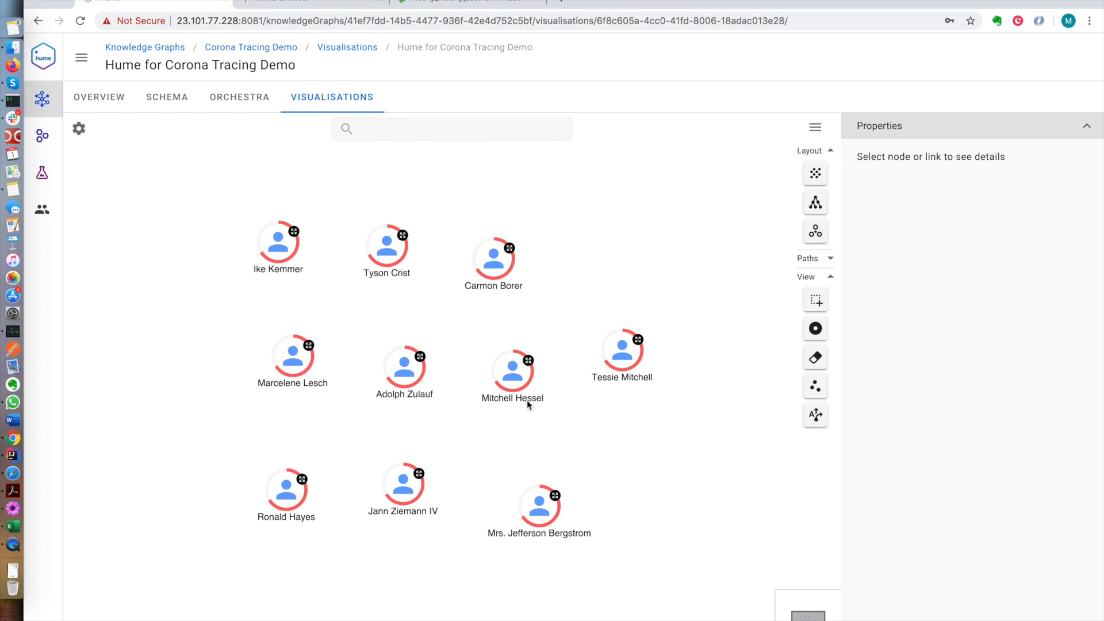
left_click(493, 255)
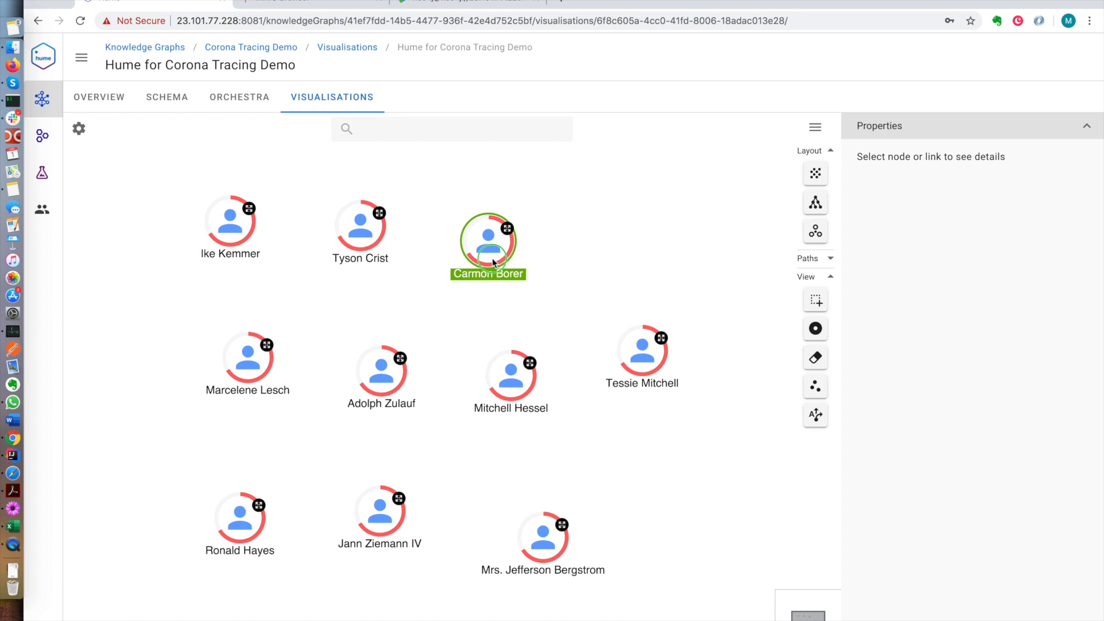
left_click(487, 243)
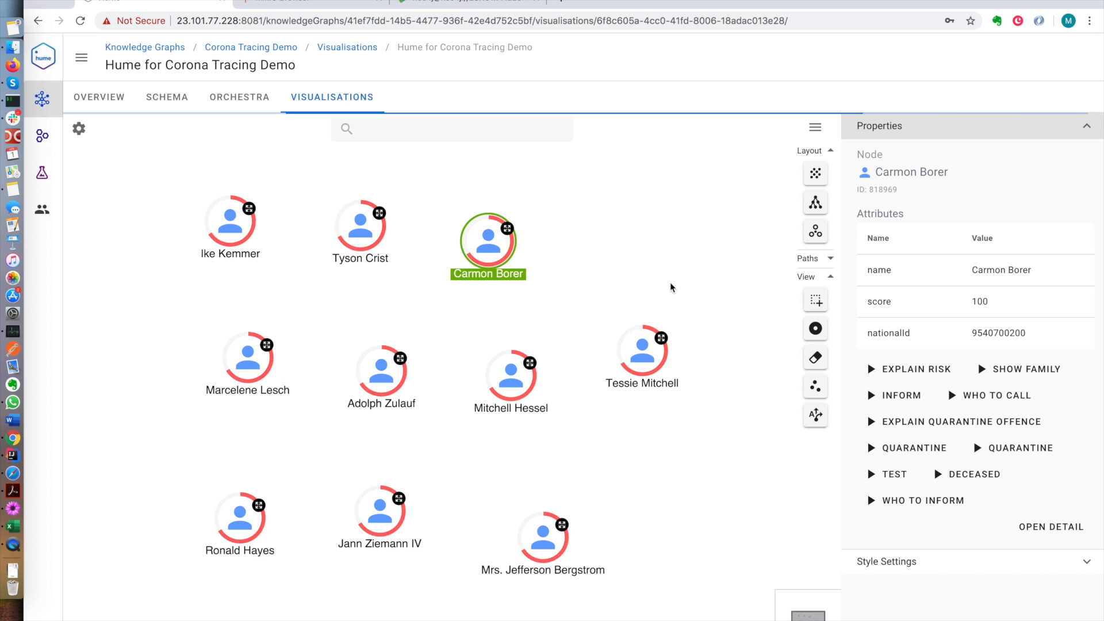
left_click(1025, 369)
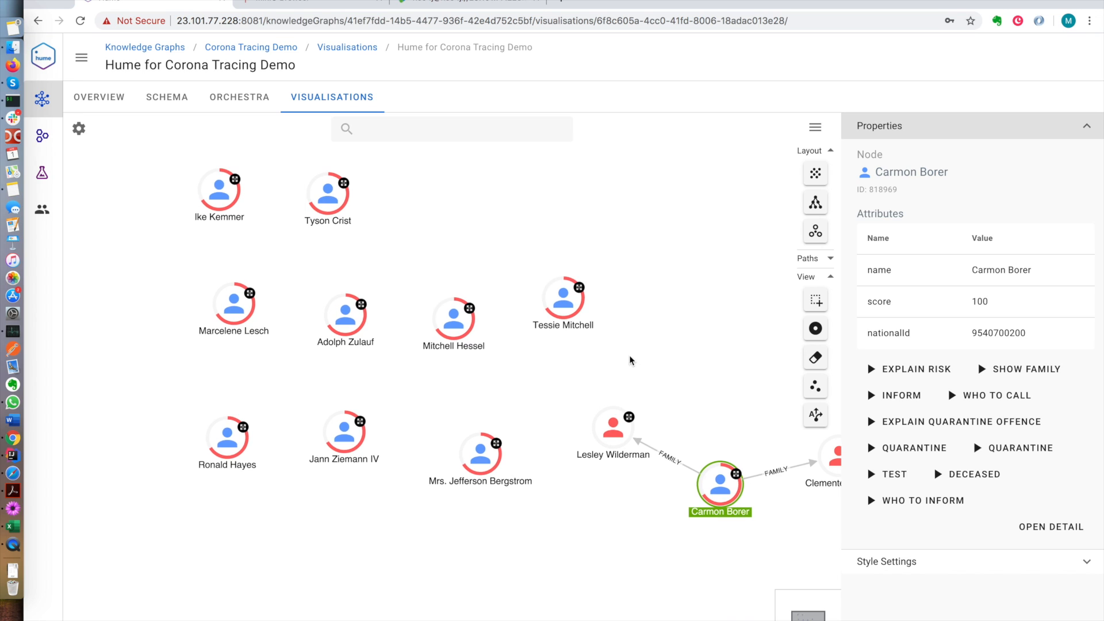
mouse_move(815, 299)
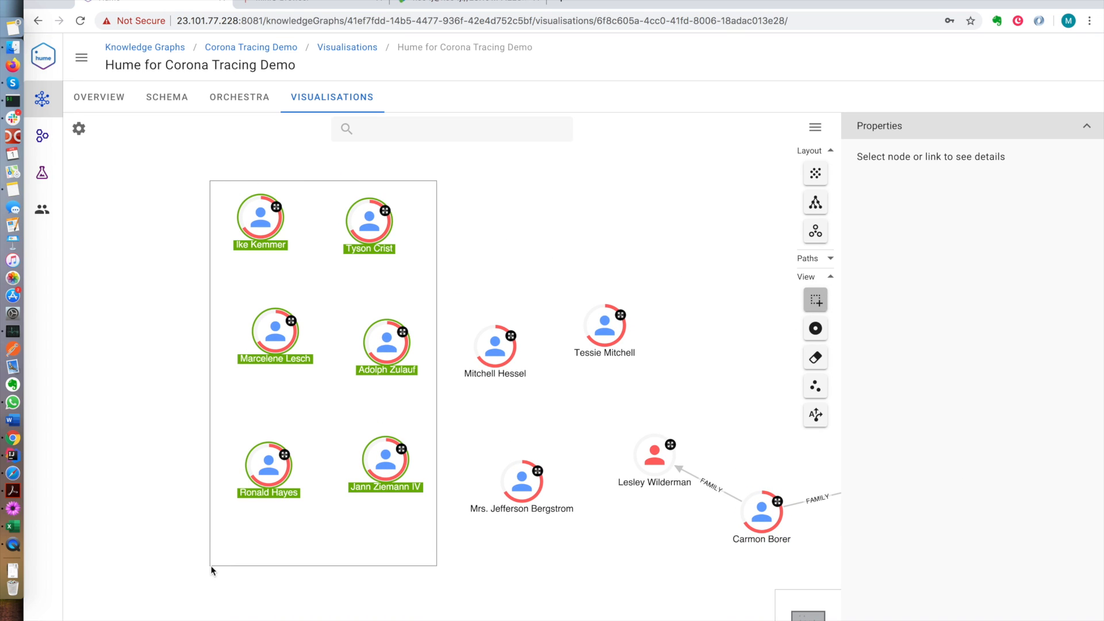
Quarantine the six selected at-risk people starting 30 March 2020
right_click(385, 342)
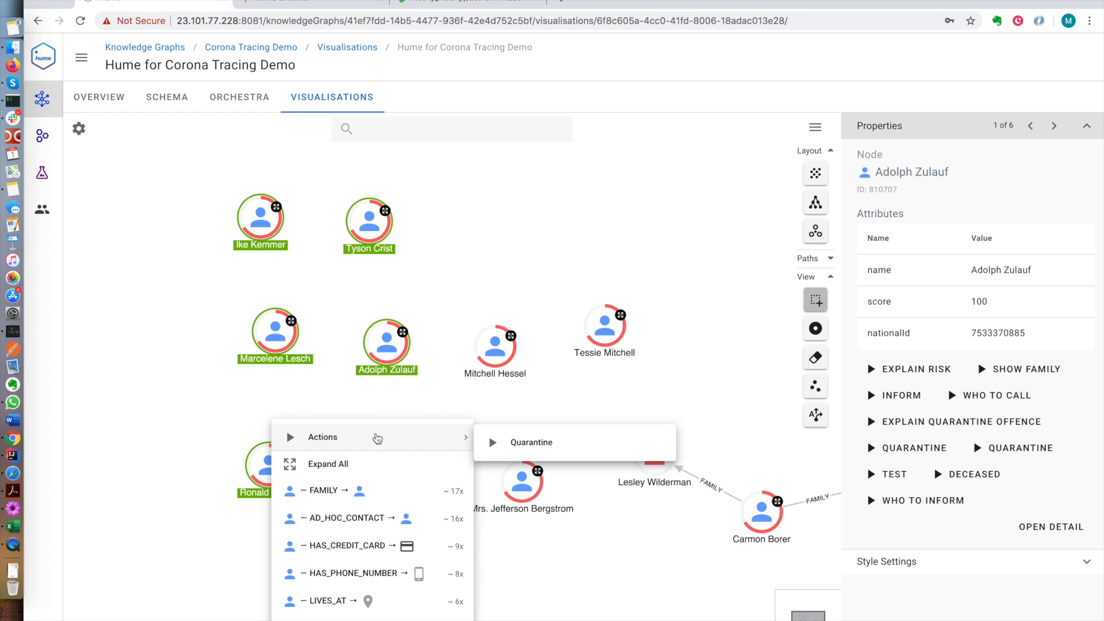
left_click(530, 442)
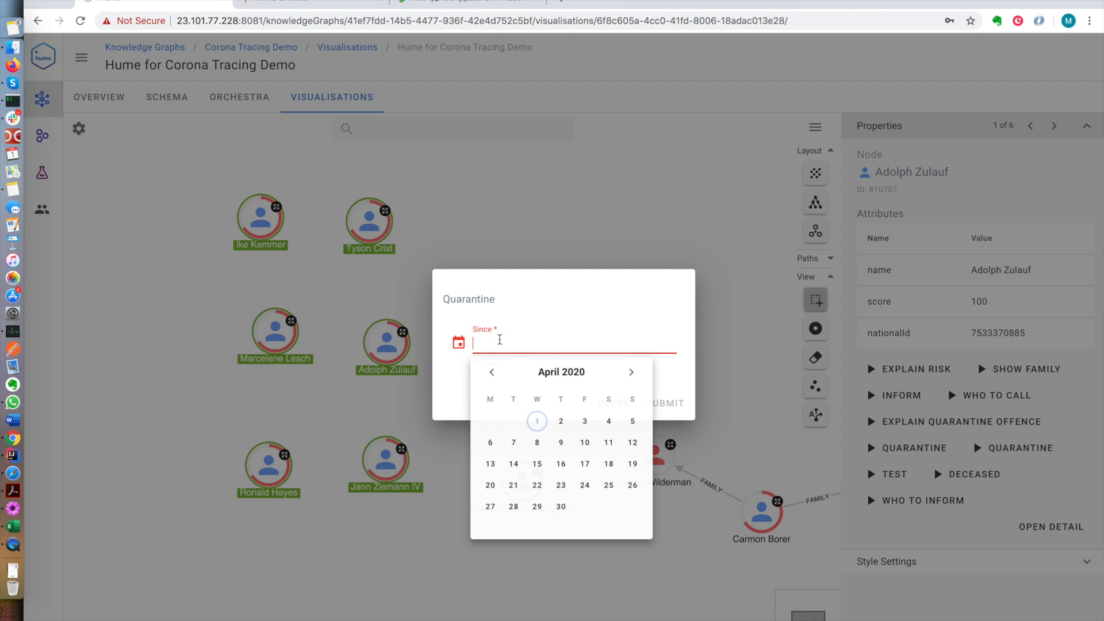
left_click(491, 372)
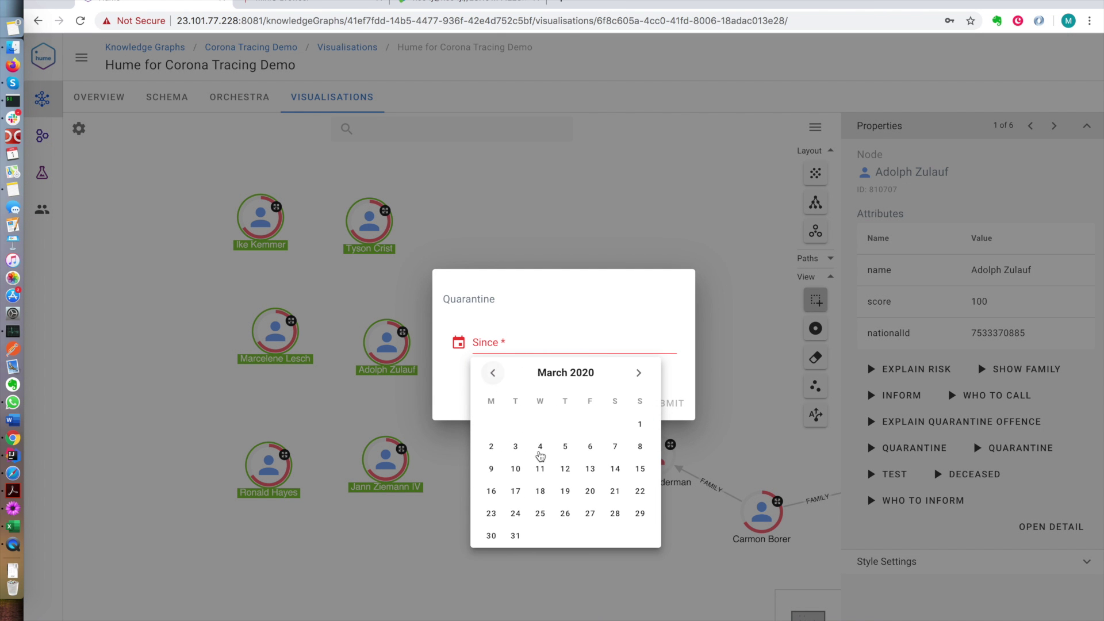
left_click(490, 535)
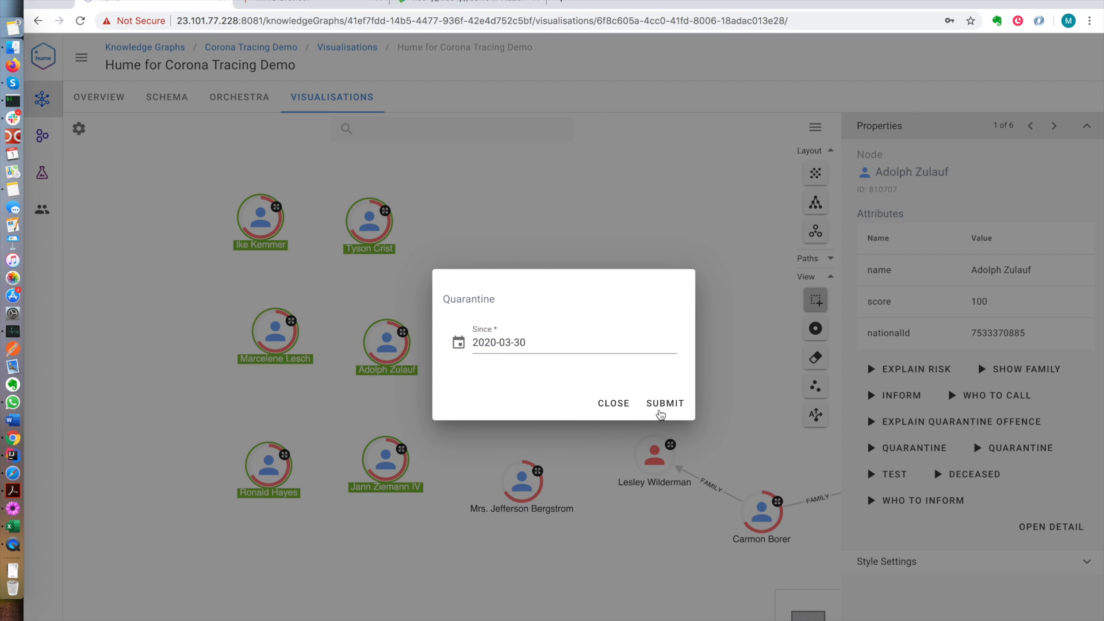
left_click(665, 402)
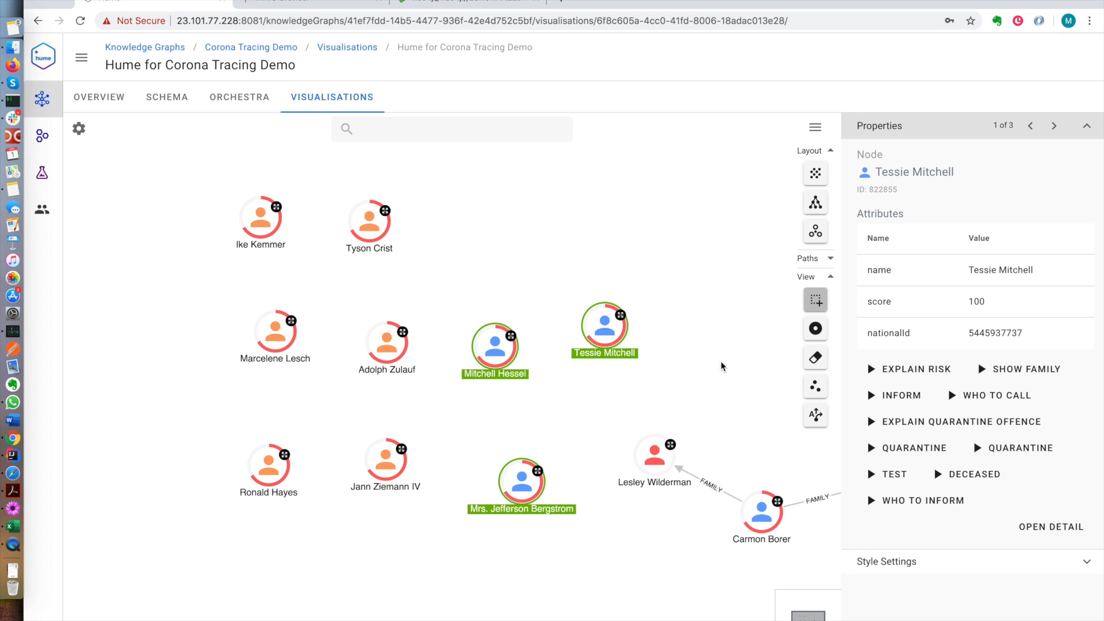
right_click(603, 326)
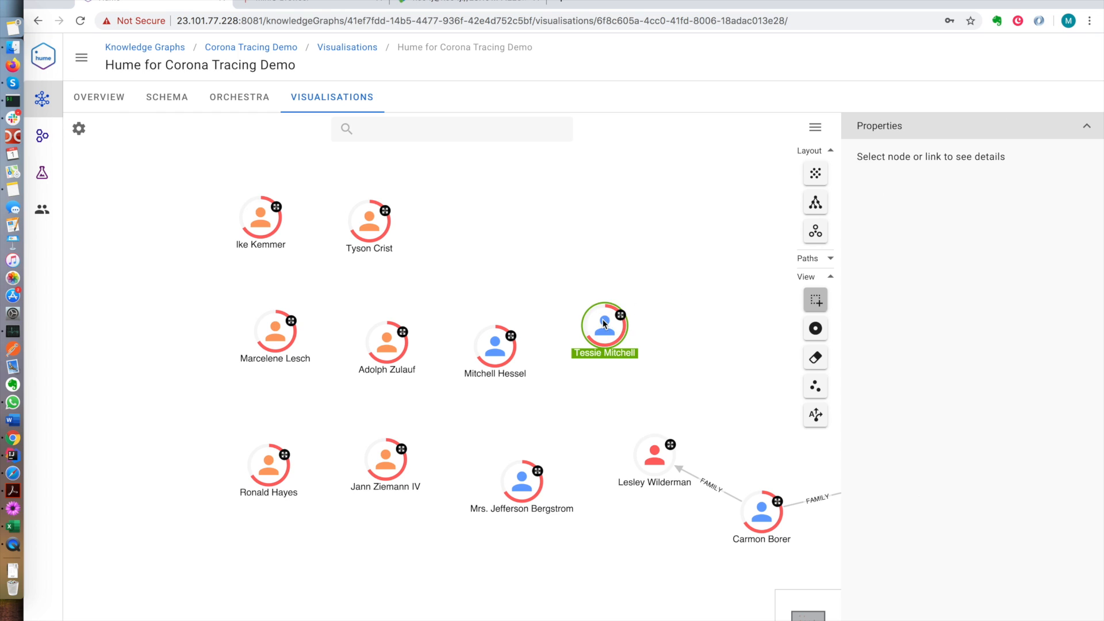
right_click(603, 328)
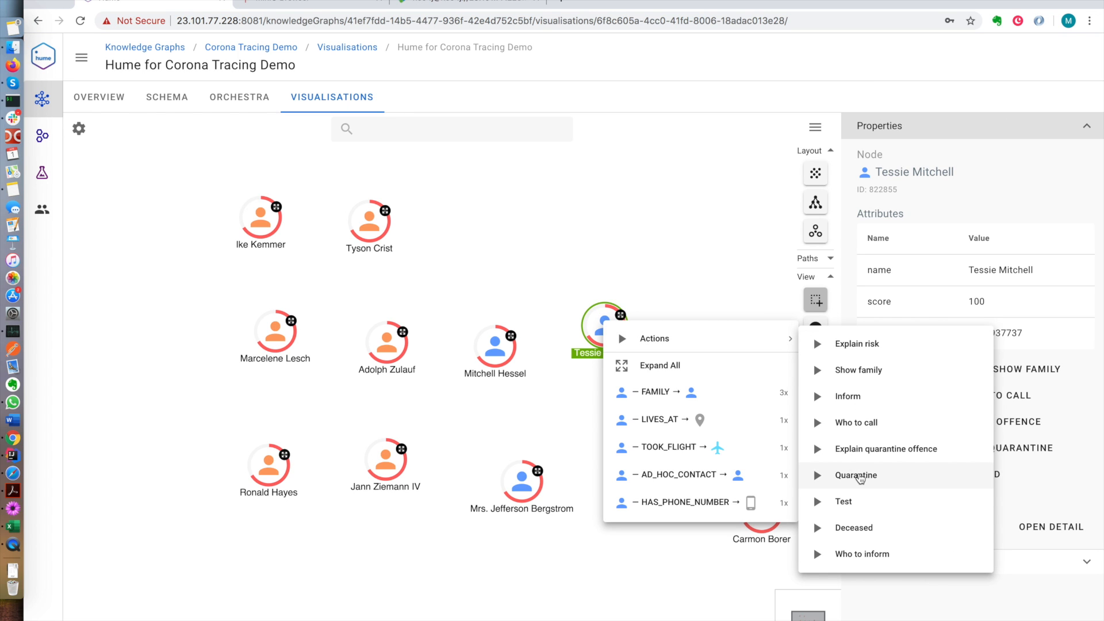
left_click(847, 395)
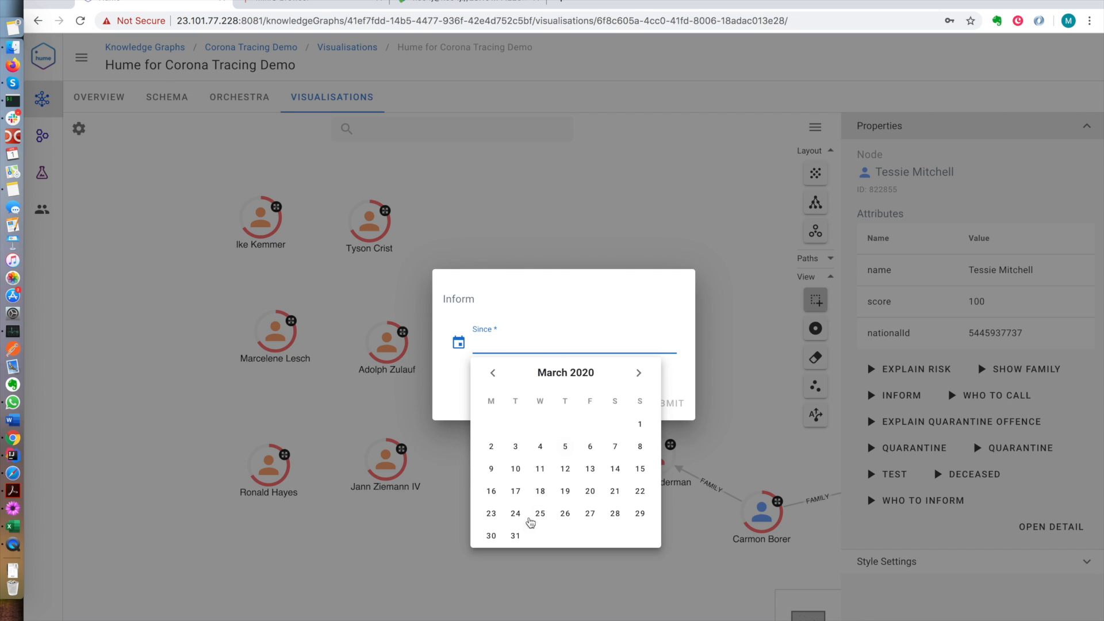
left_click(489, 535)
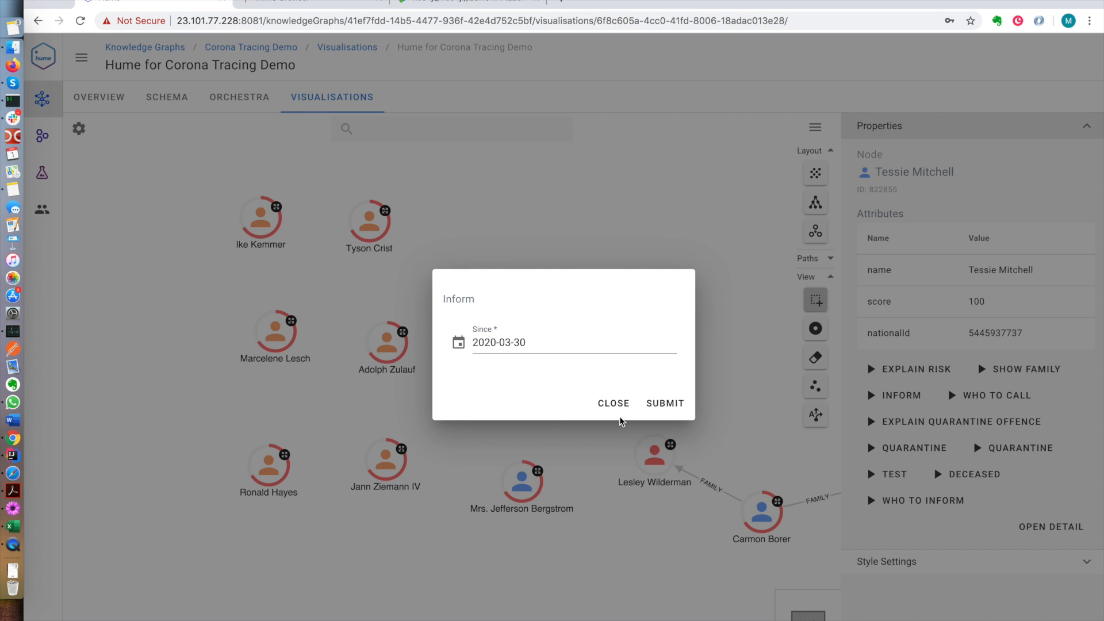
left_click(664, 403)
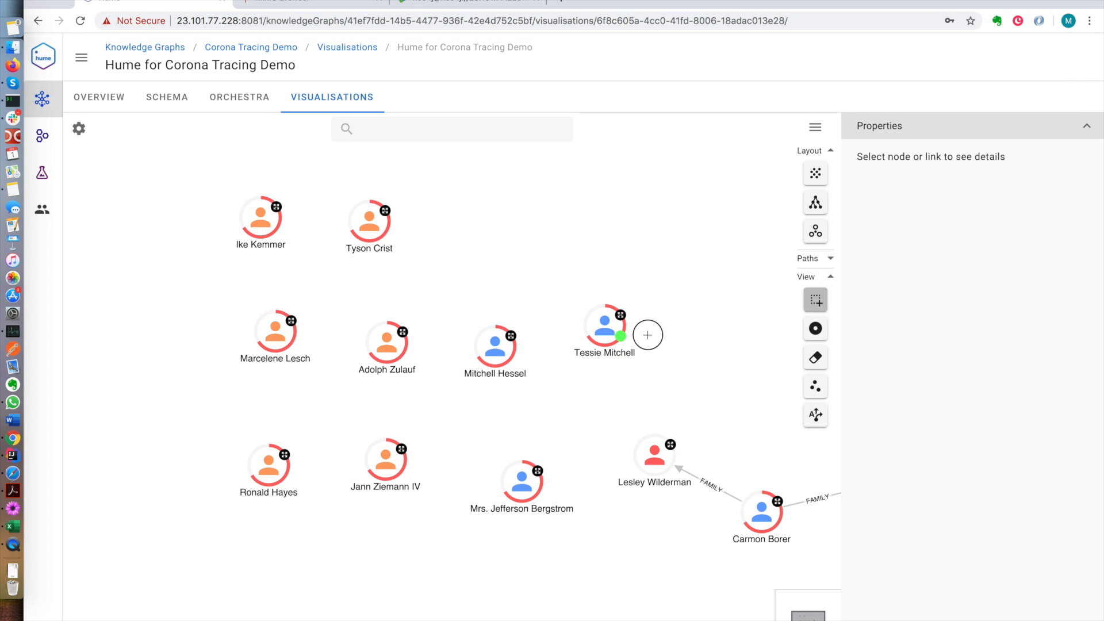
left_click(603, 324)
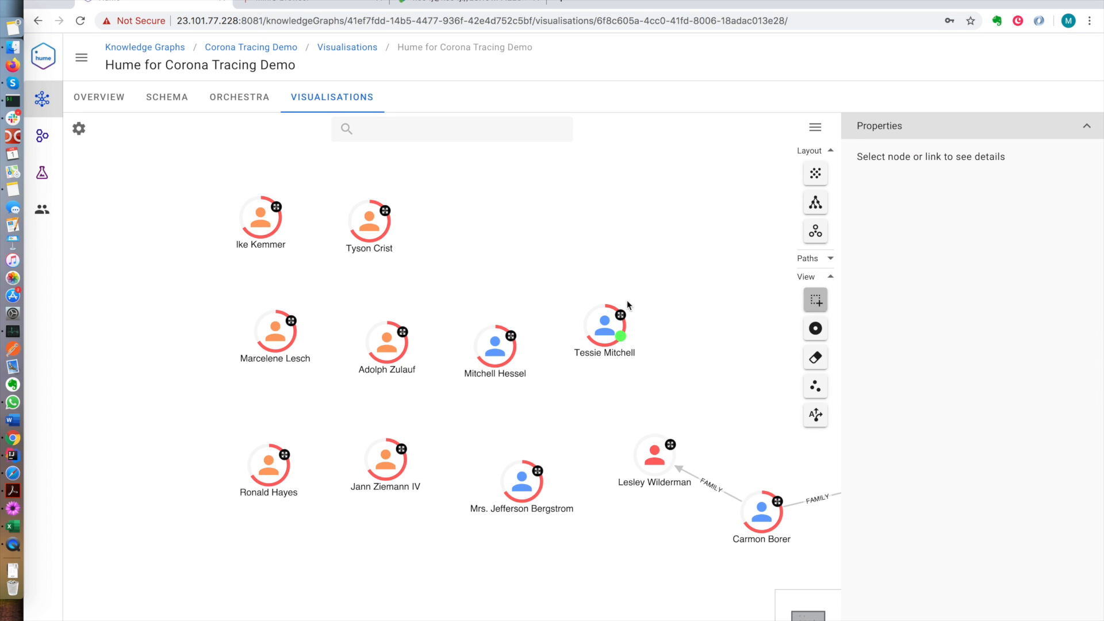
left_click(451, 129)
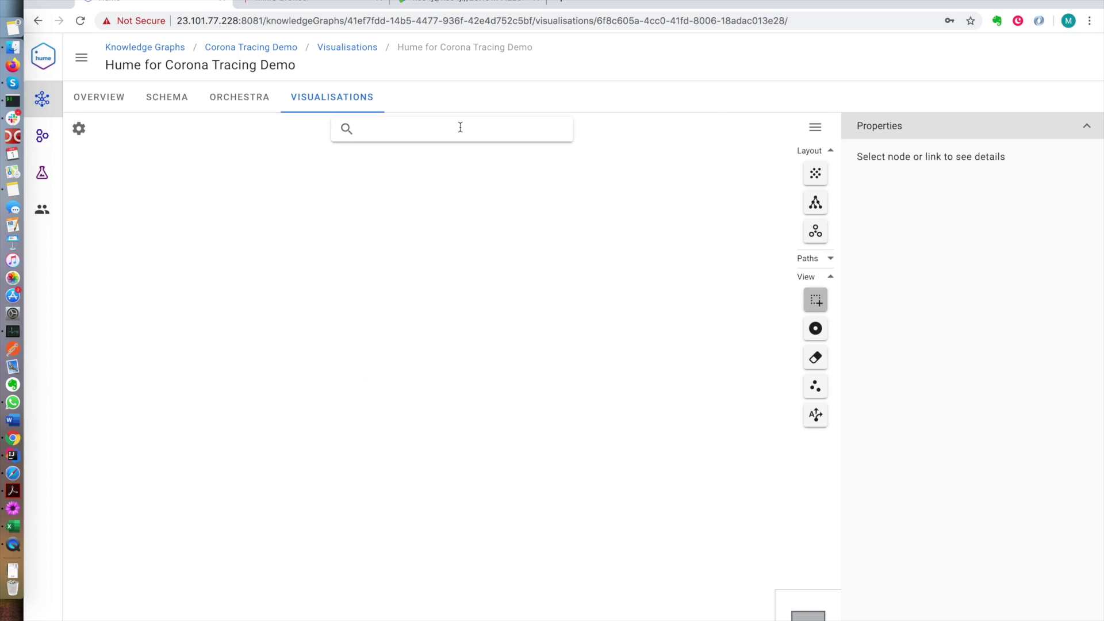
Run the Quarantine offenders global action and view Kendal Steuber's and Kareem Kozey's details
left_click(450, 128)
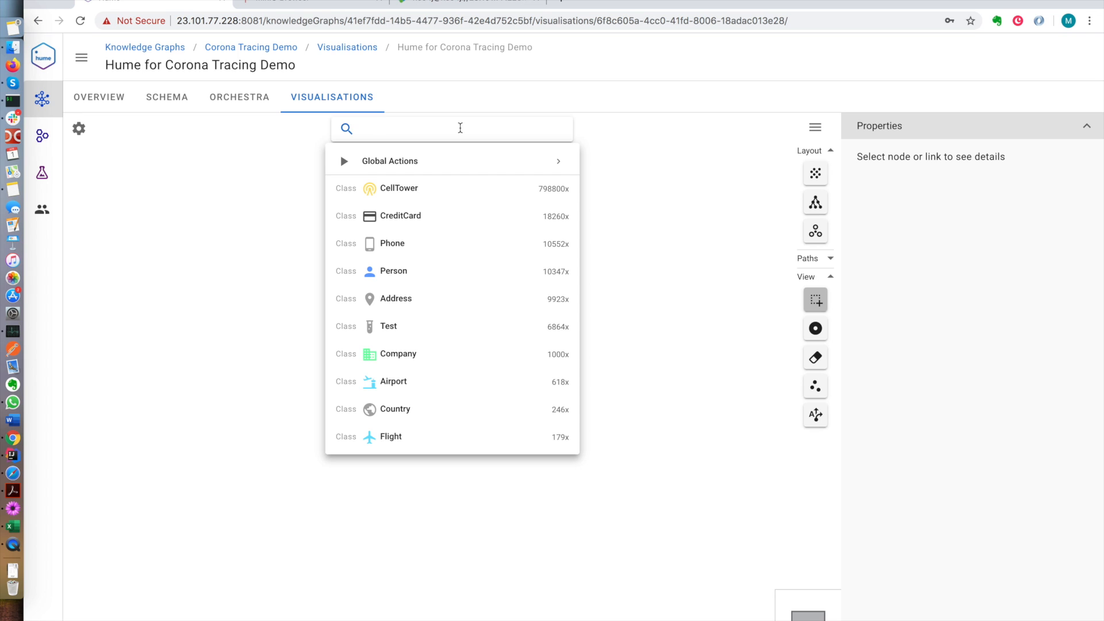
mouse_move(456, 160)
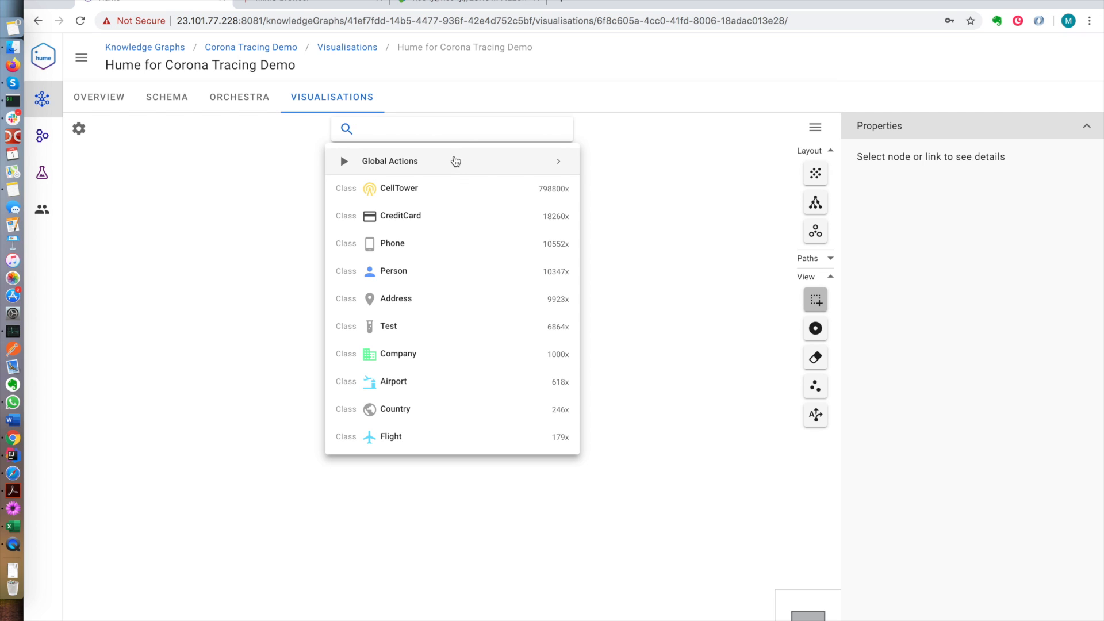
left_click(479, 254)
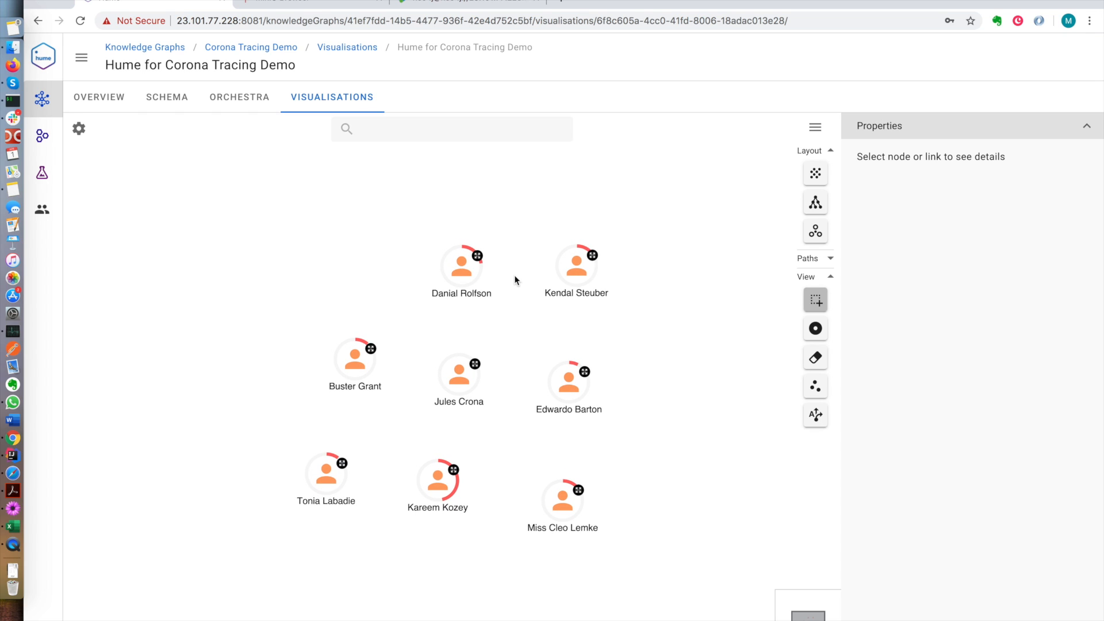
left_click(576, 266)
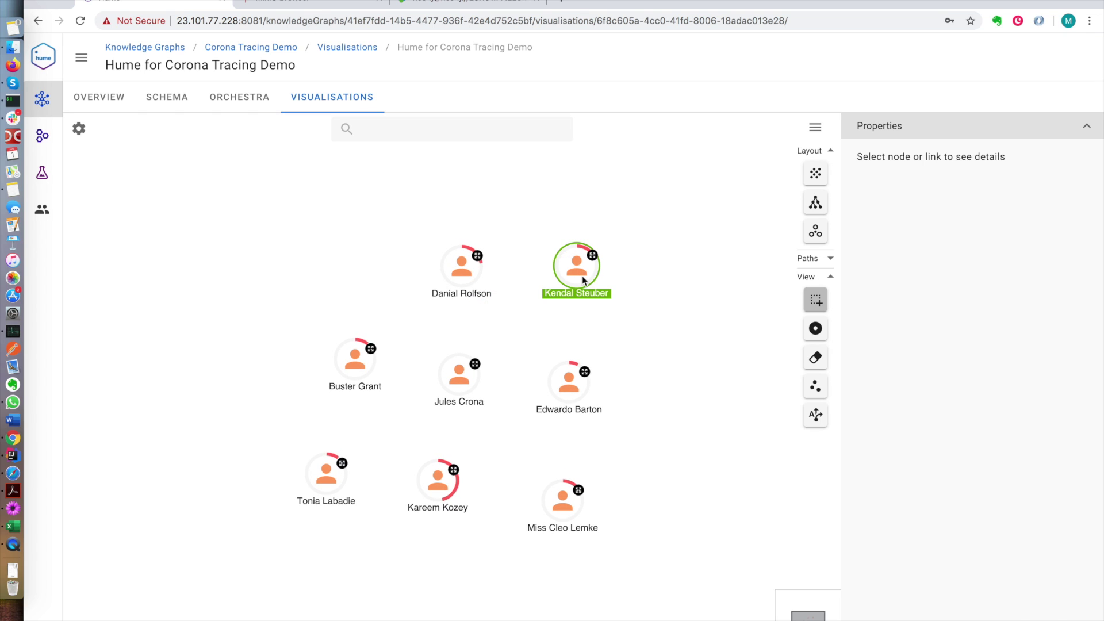
left_click(575, 264)
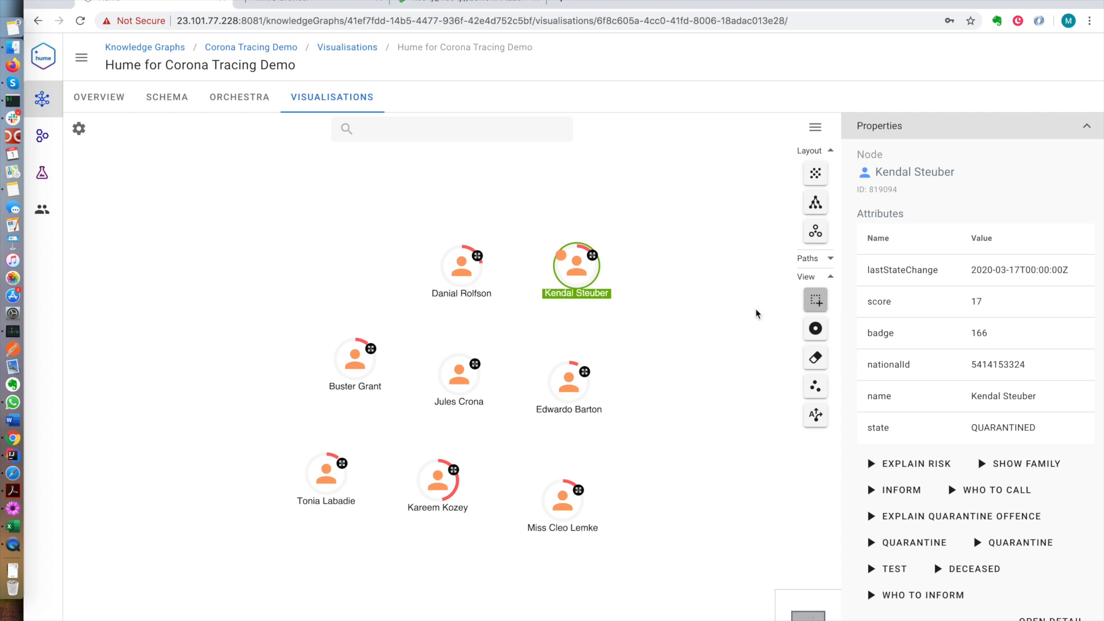
mouse_move(895, 375)
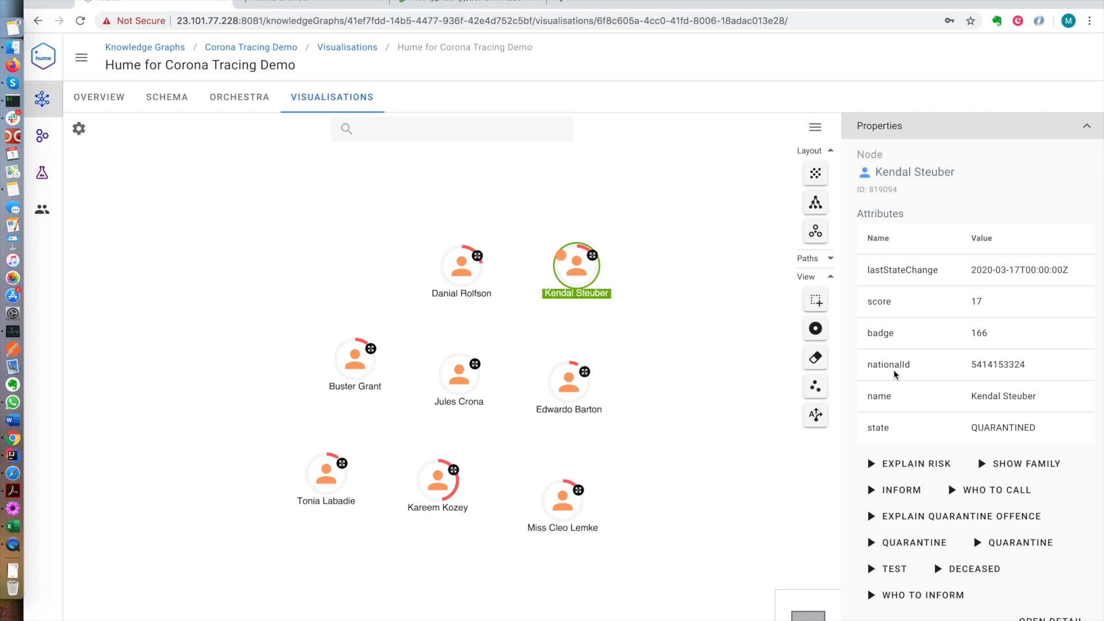
left_click(629, 322)
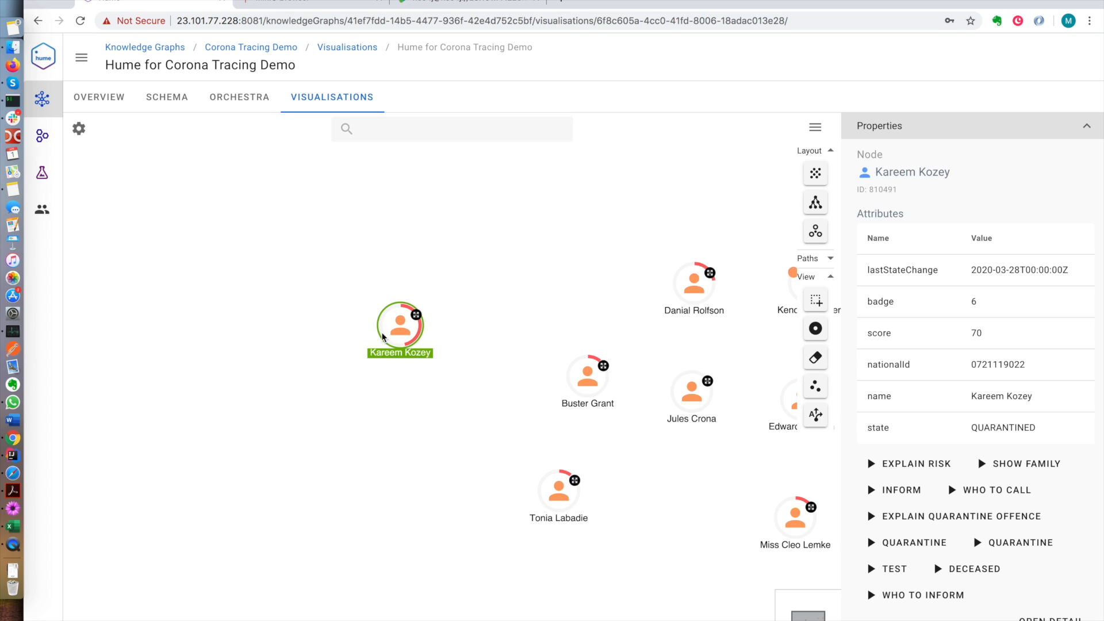
right_click(399, 323)
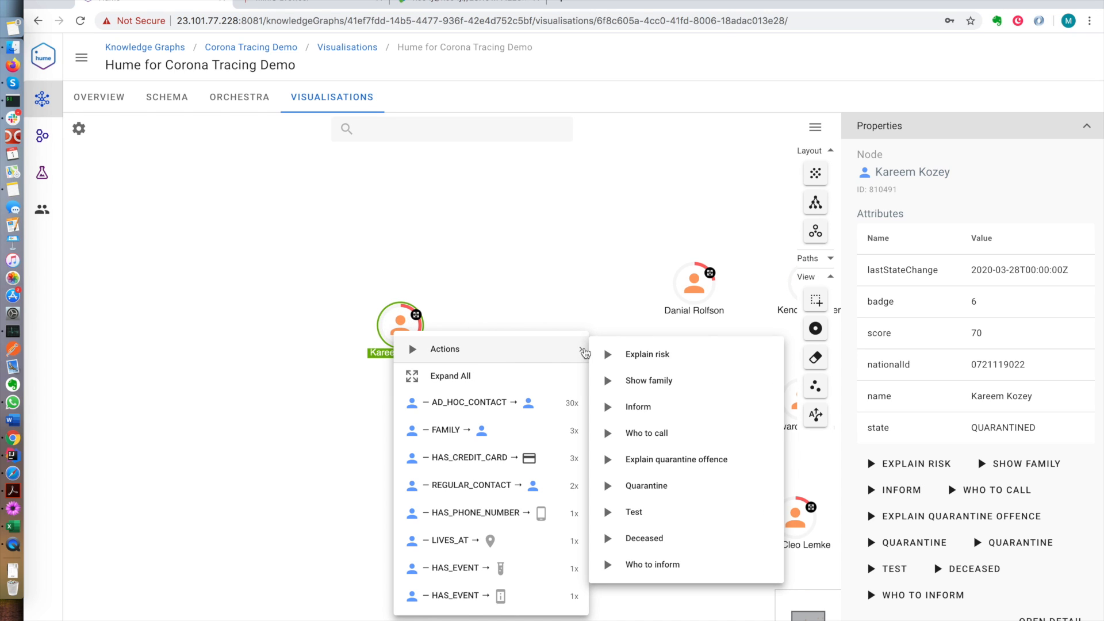
mouse_move(649, 415)
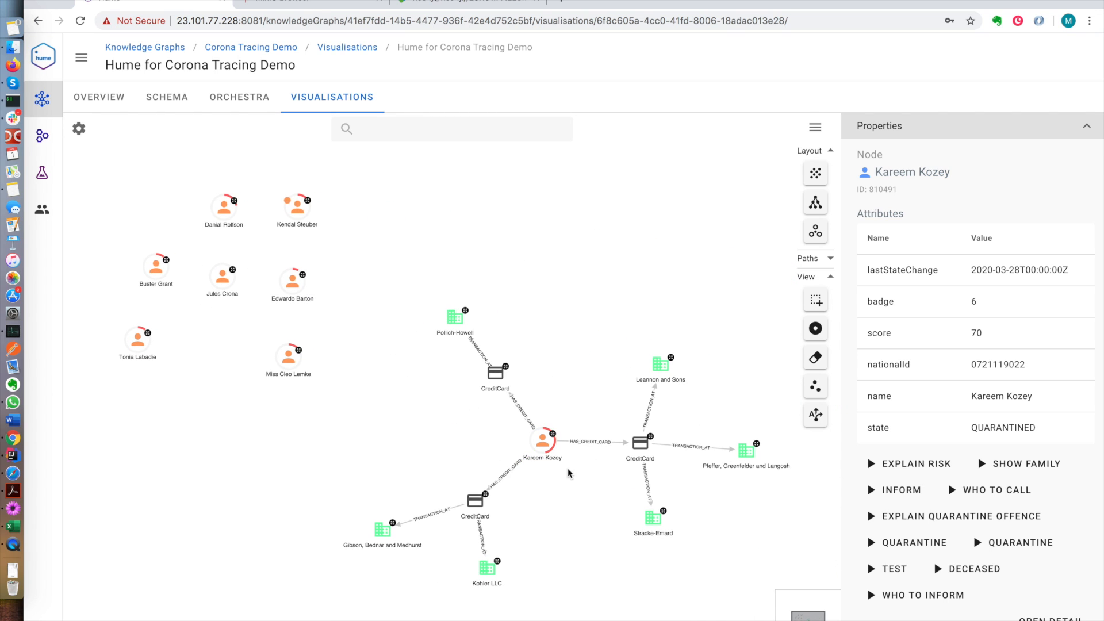
right_click(542, 442)
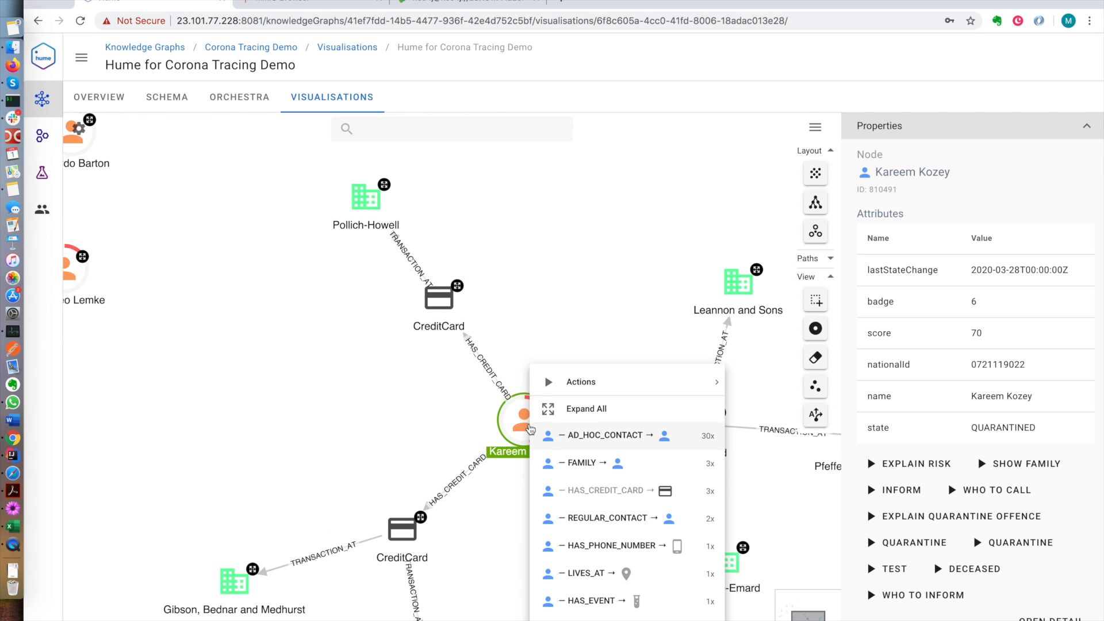
mouse_move(581, 600)
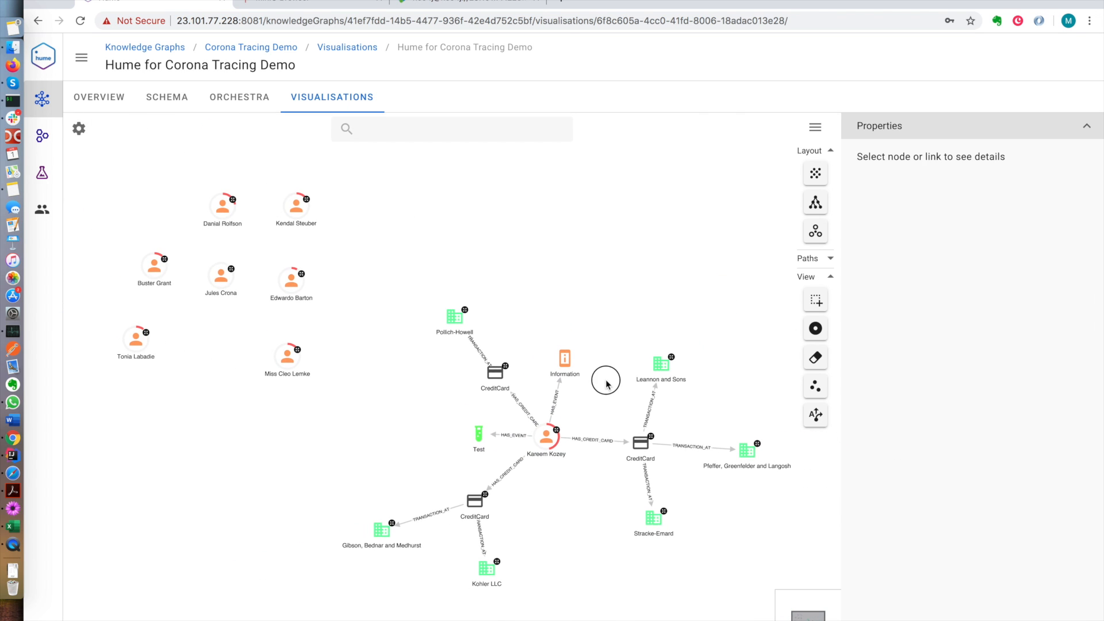
left_click(564, 358)
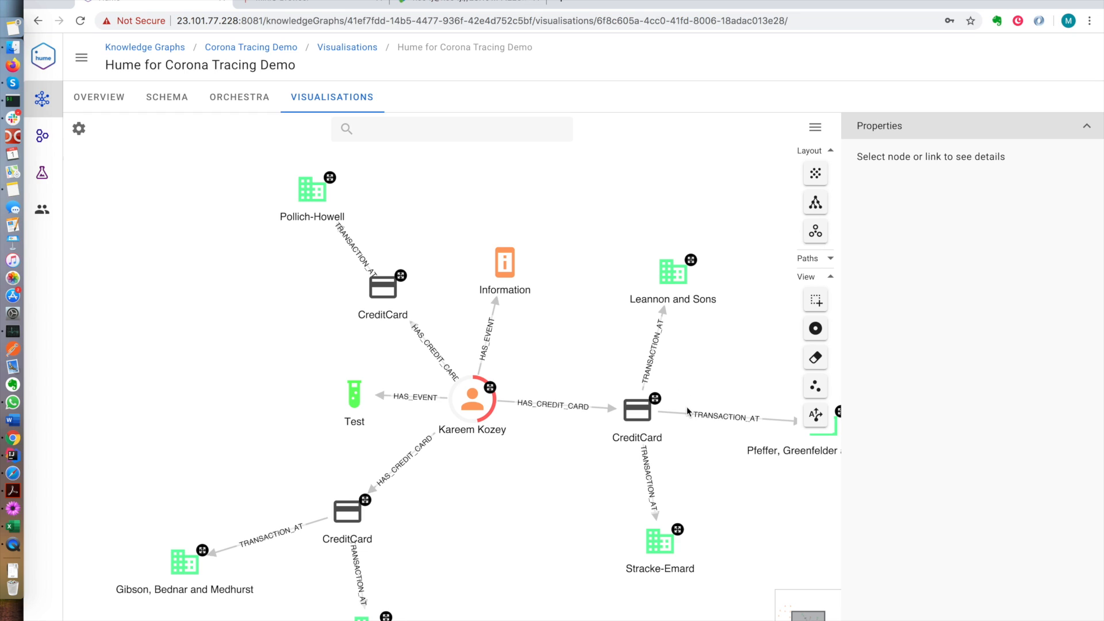
left_click(725, 418)
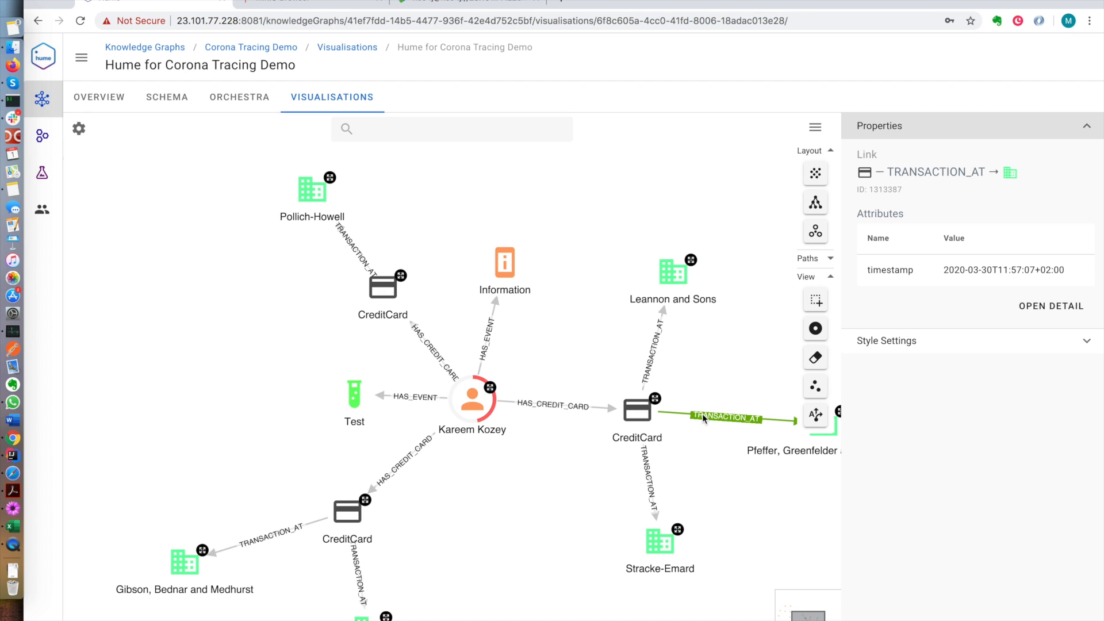
mouse_move(641, 470)
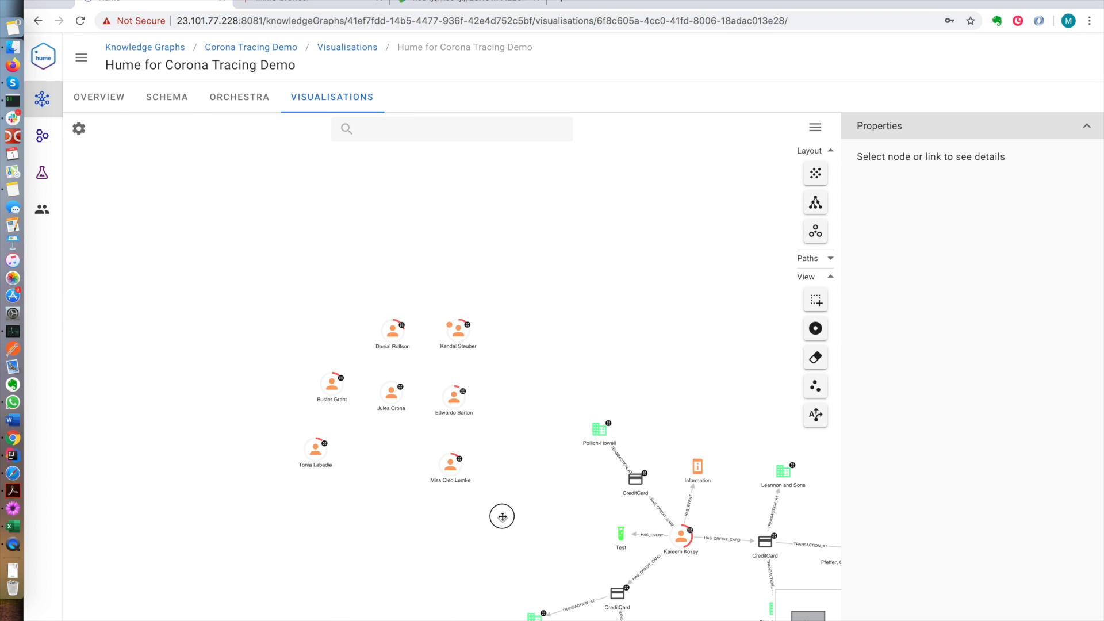
left_click(457, 329)
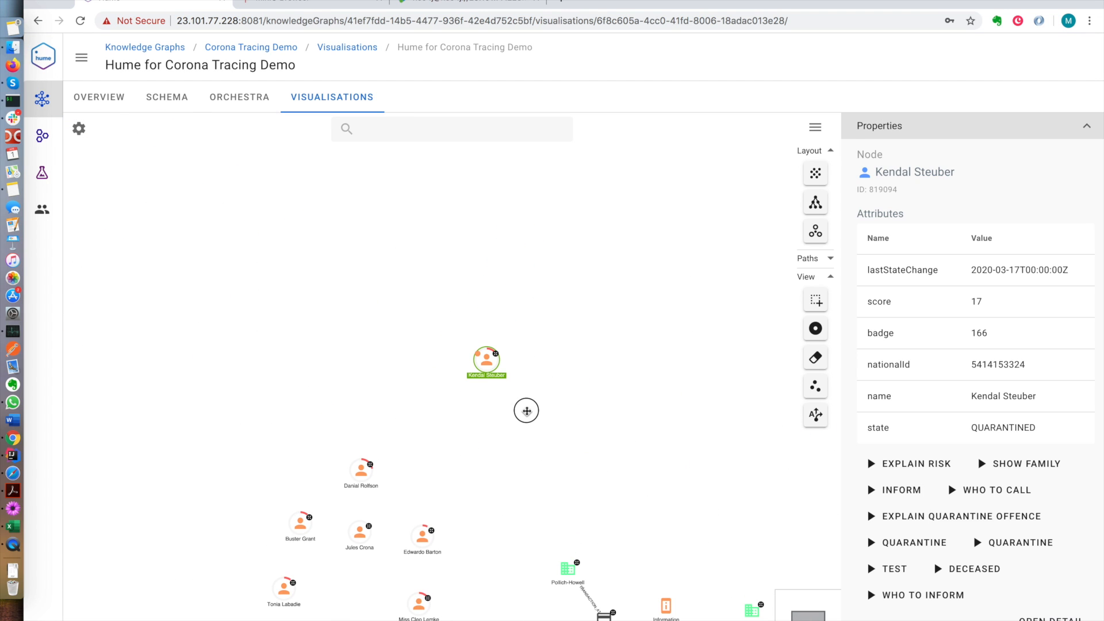
right_click(485, 359)
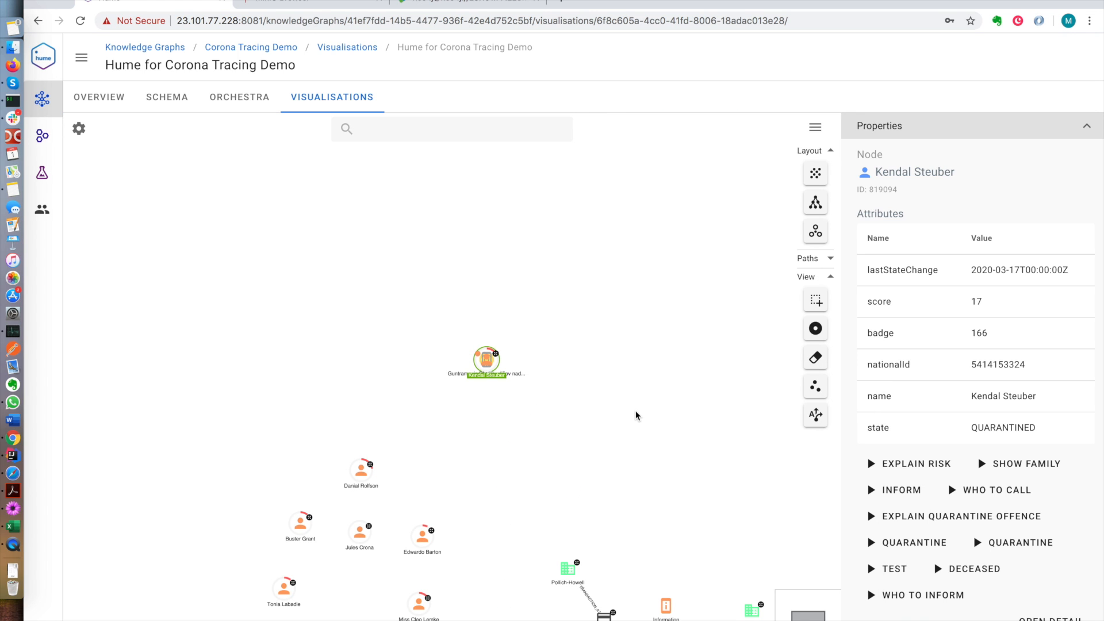
left_click(1025, 463)
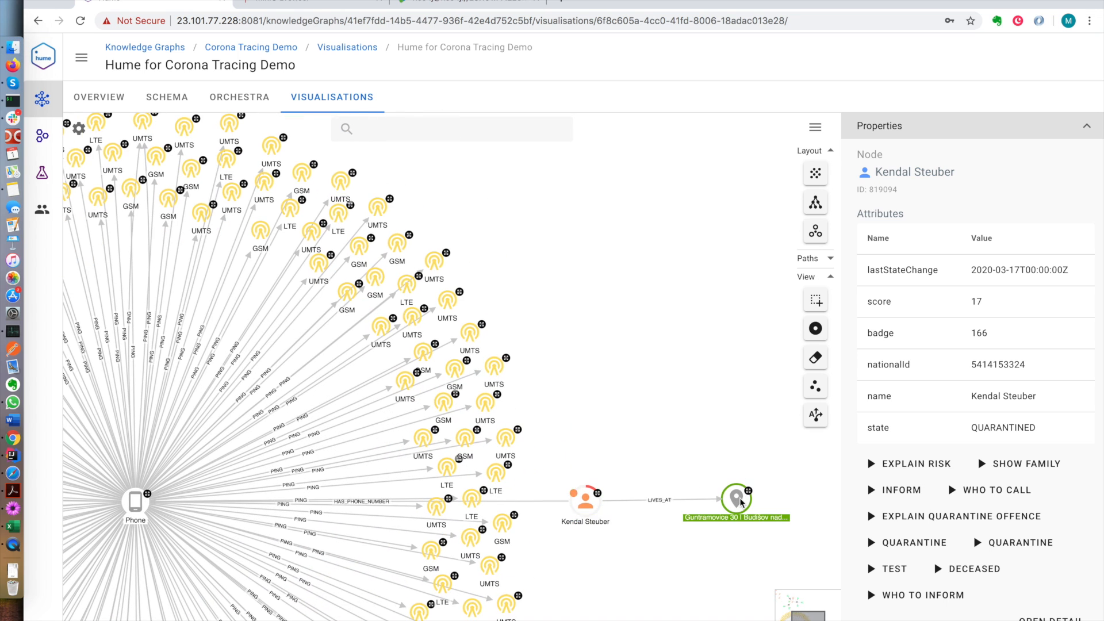
left_click(737, 492)
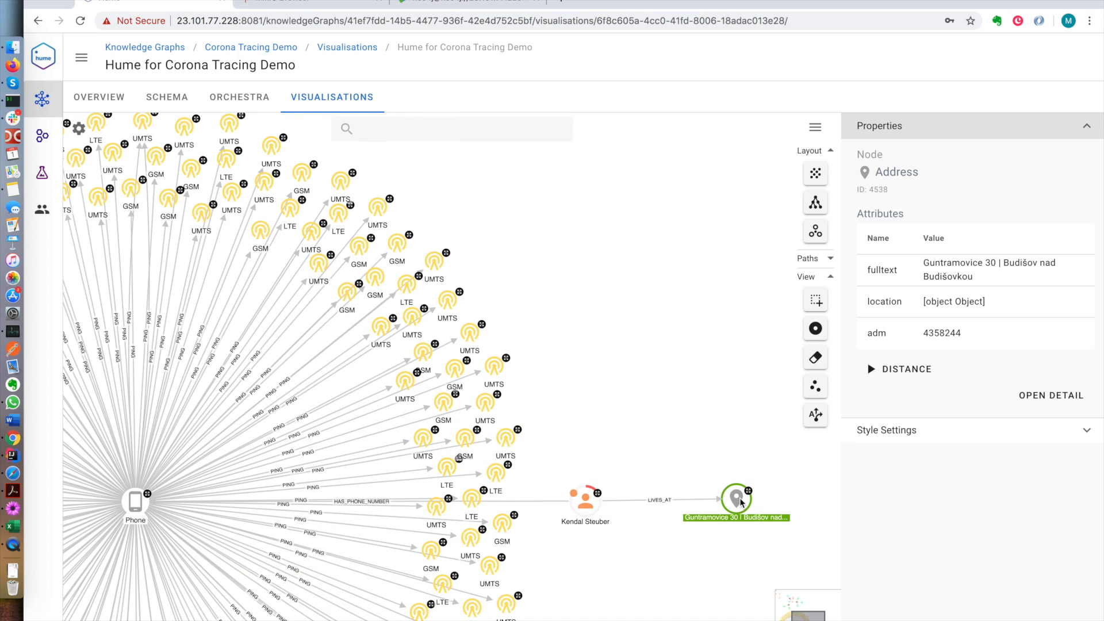
mouse_move(499, 486)
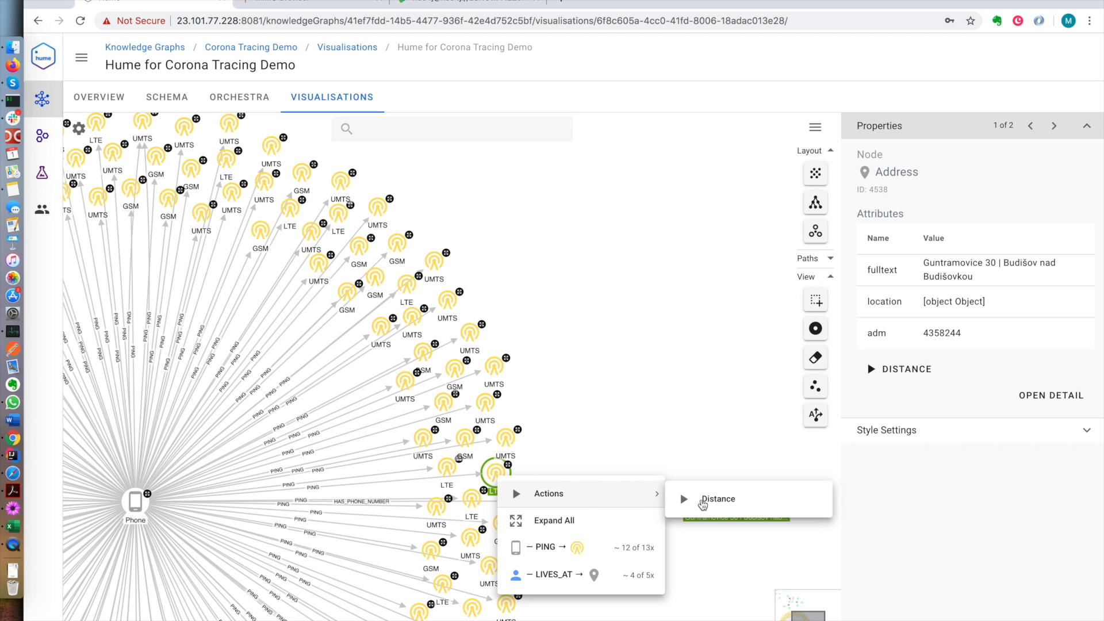
left_click(717, 498)
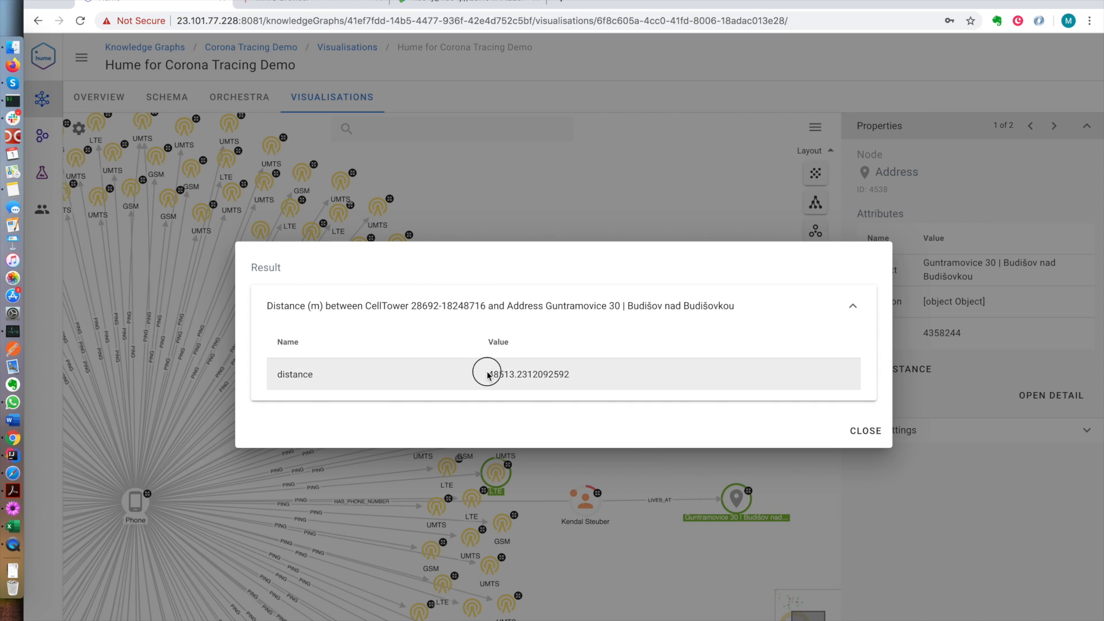
double_click(497, 374)
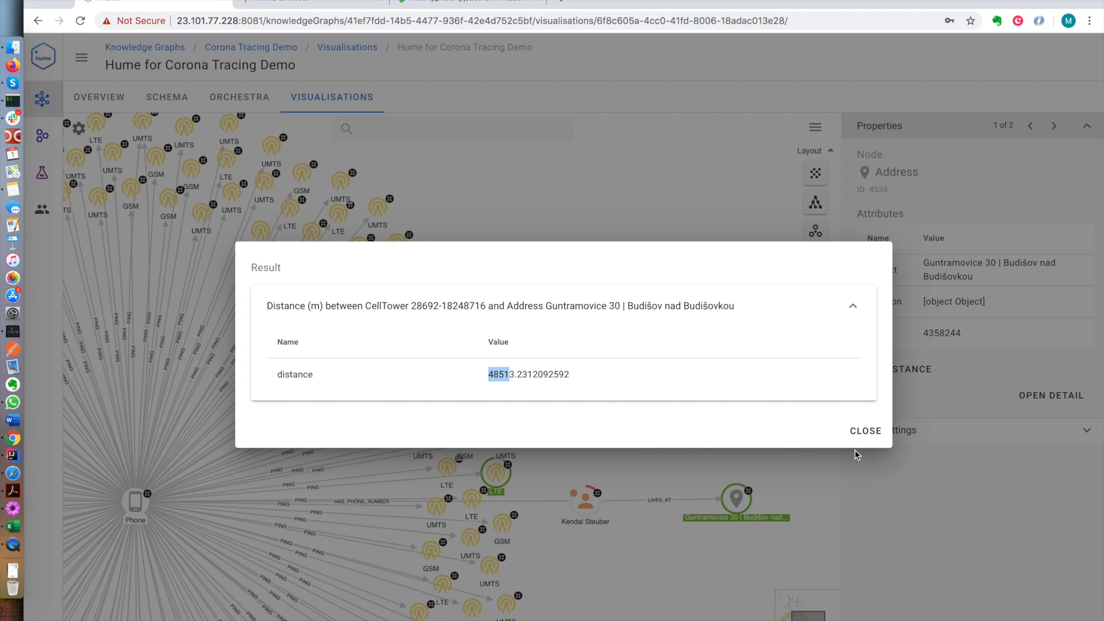
left_click(865, 430)
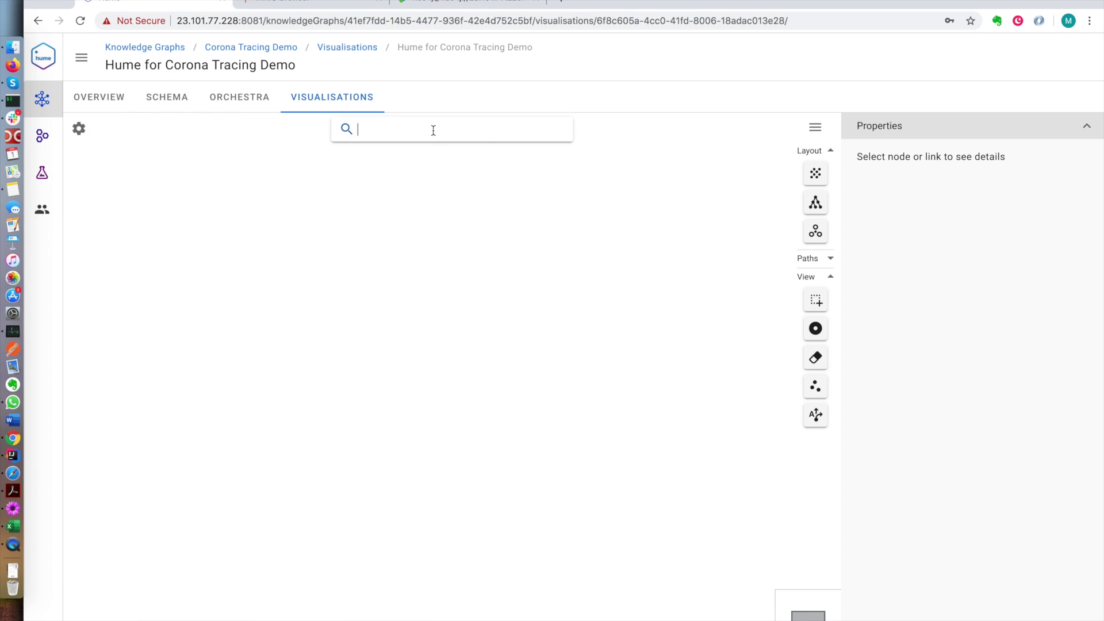
left_click(451, 129)
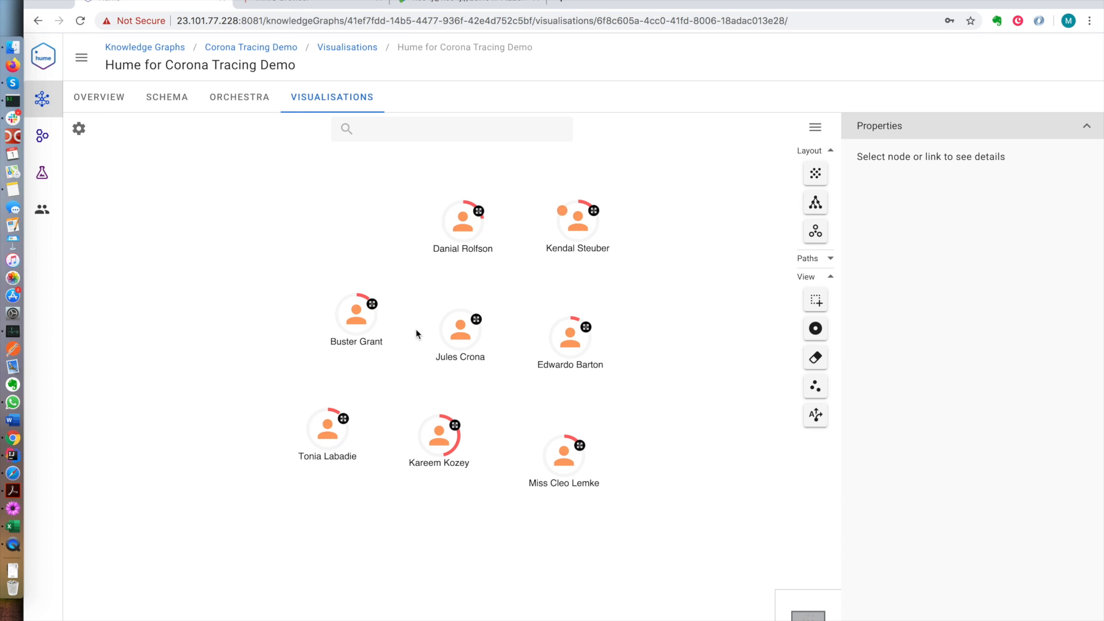
left_click(355, 320)
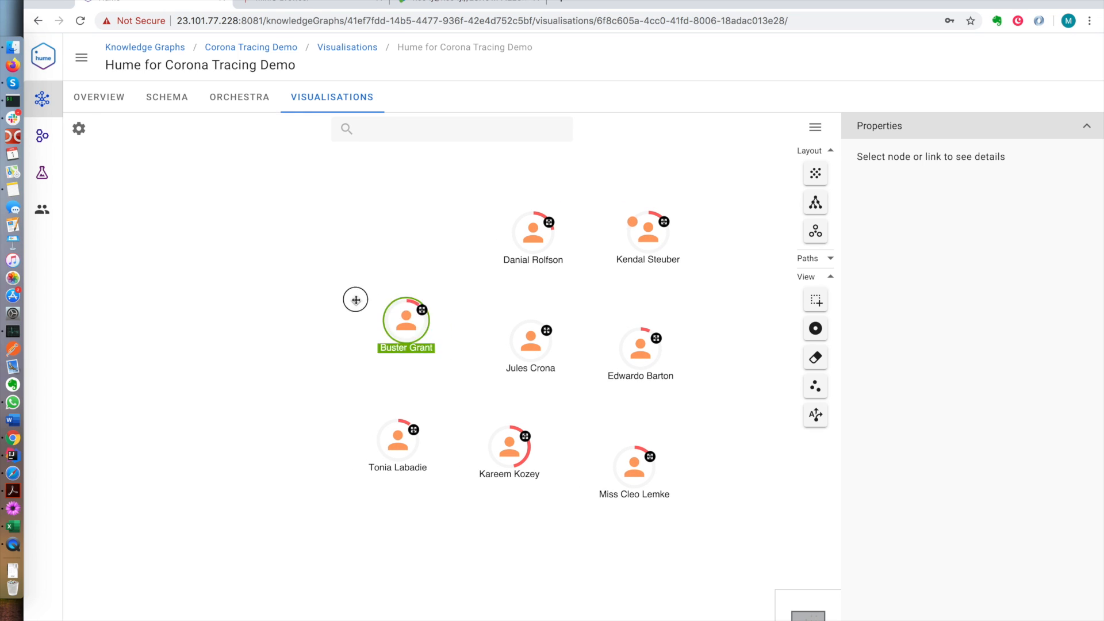
right_click(405, 324)
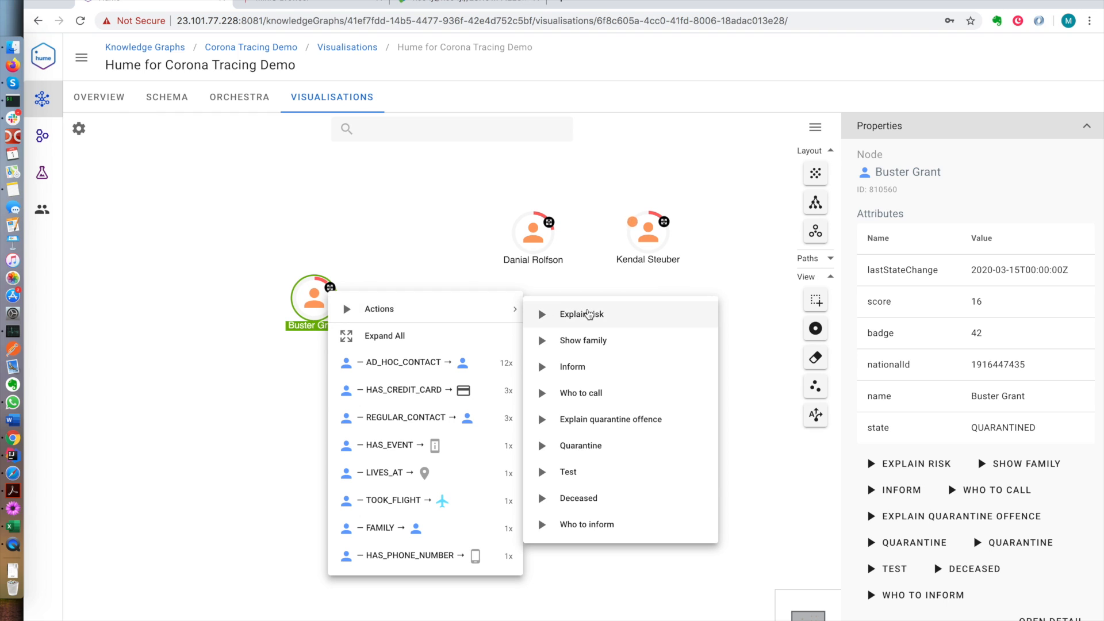
left_click(384, 335)
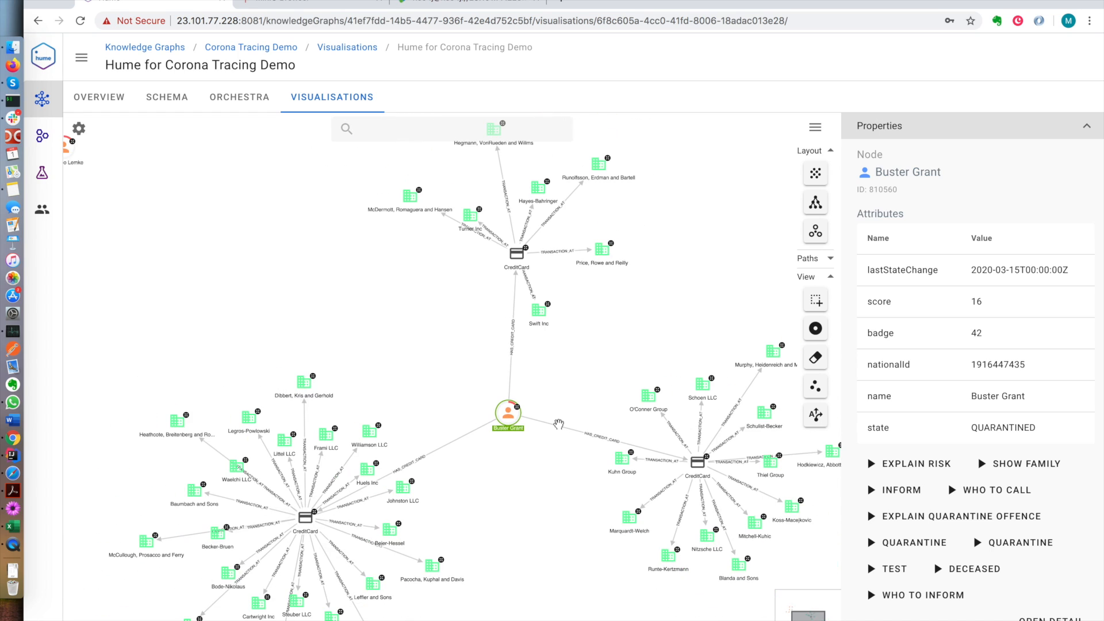
mouse_move(599, 488)
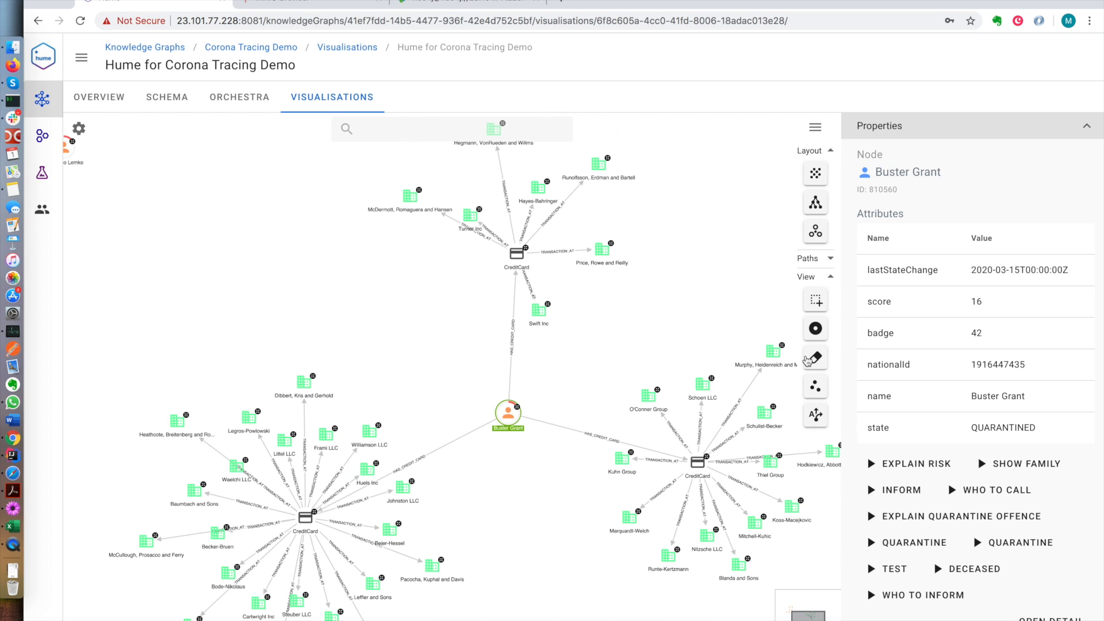
Run the Risky returns global action and select Austria to show its HIGH risk properties and style settings
left_click(450, 128)
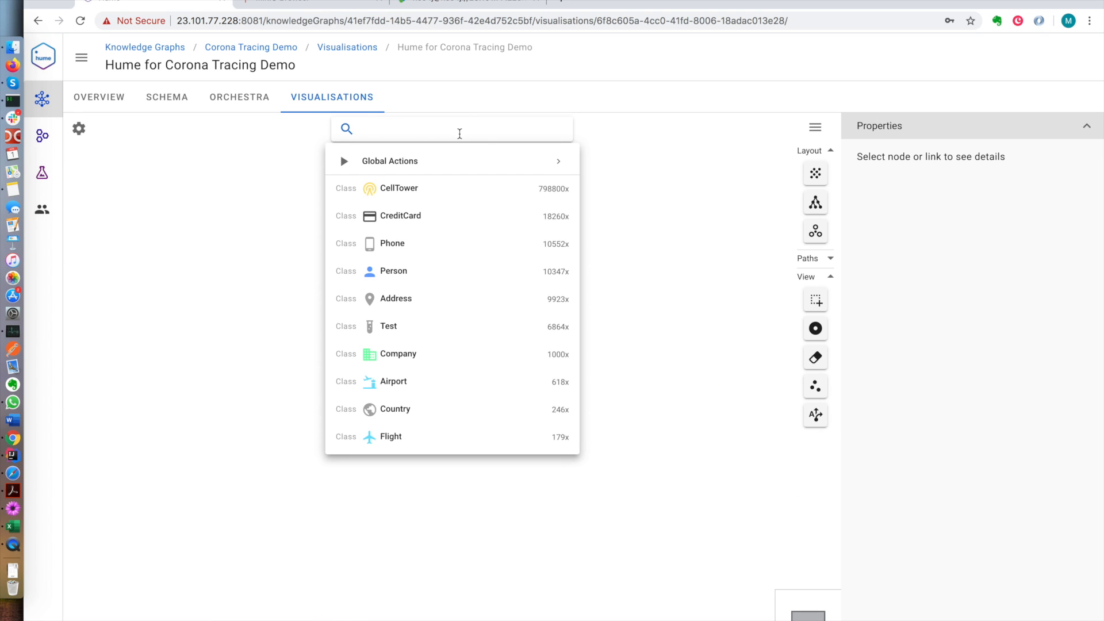
left_click(389, 160)
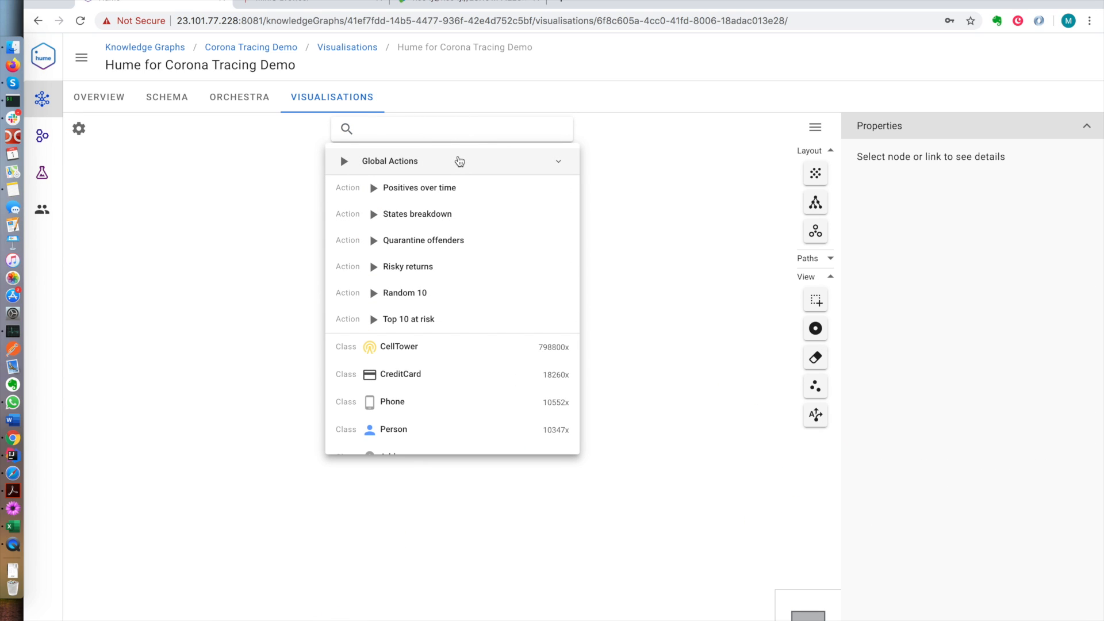
left_click(495, 331)
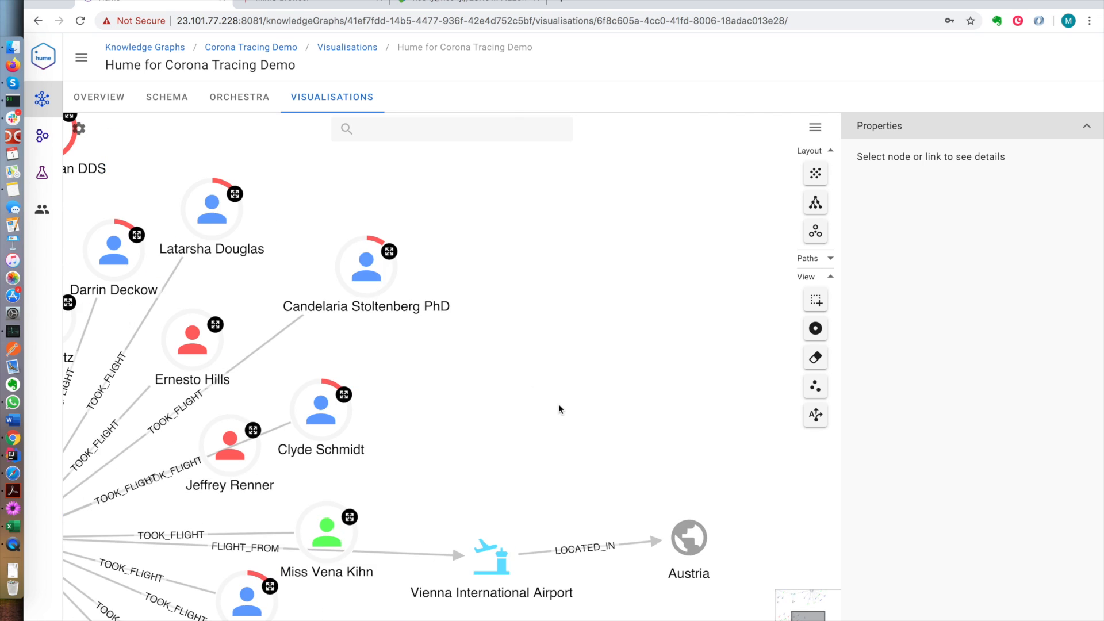
left_click(689, 536)
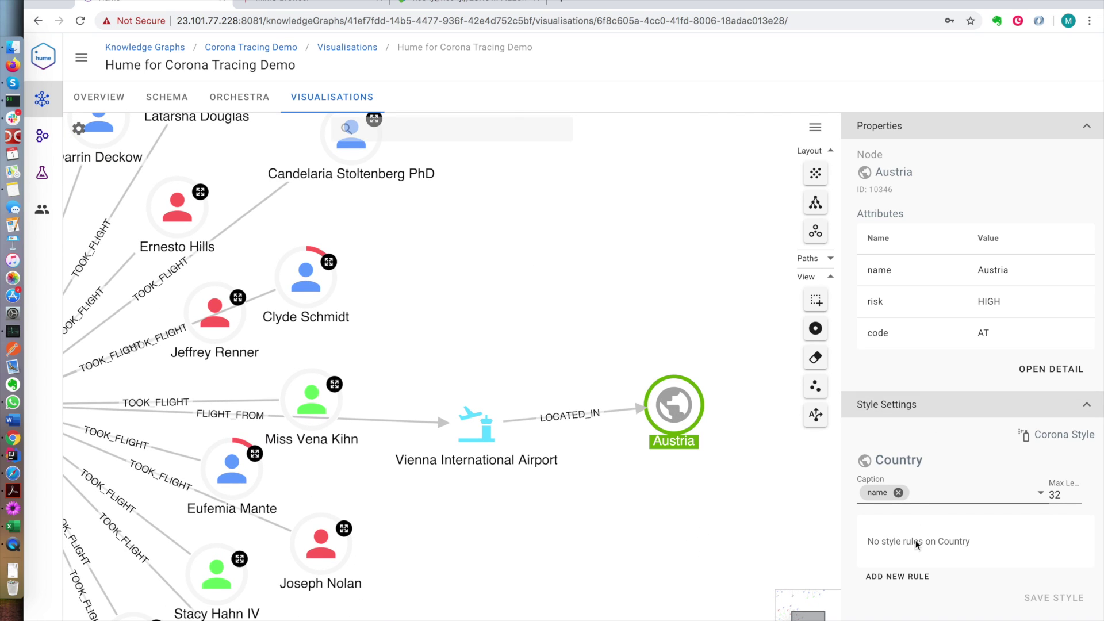
Create a Country style rule colouring nodes red when the risk attribute equals HIGH
left_click(896, 576)
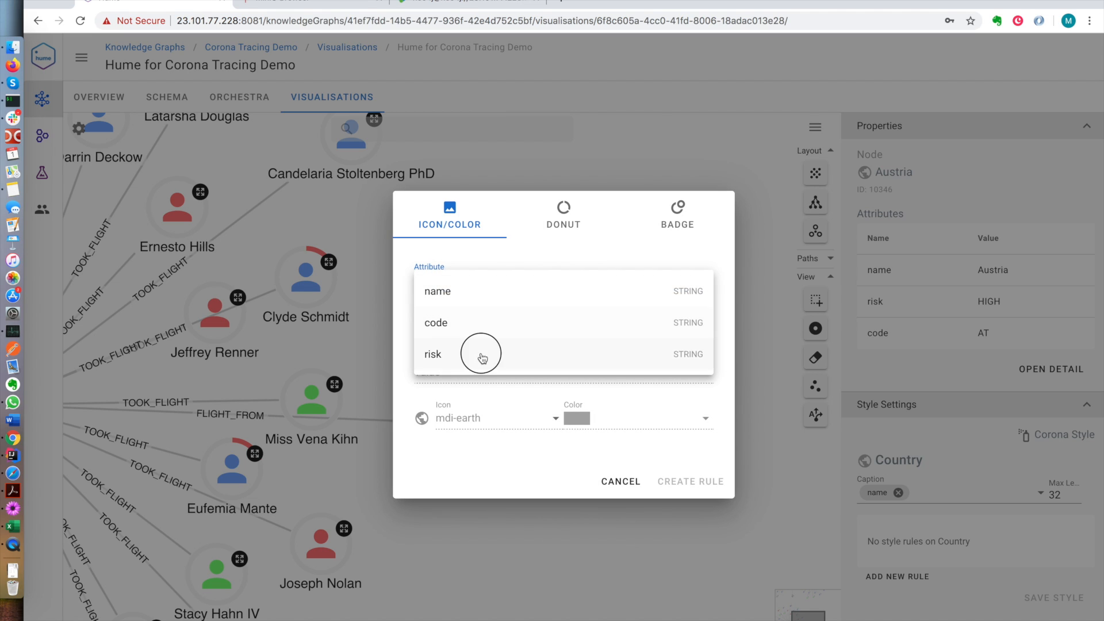
left_click(432, 354)
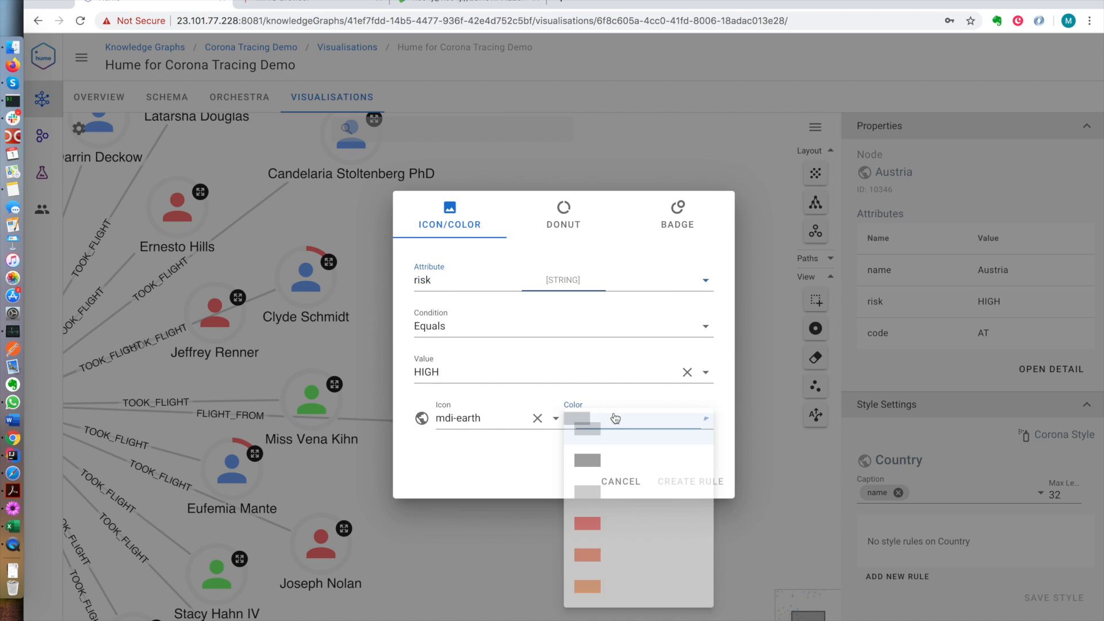
left_click(690, 480)
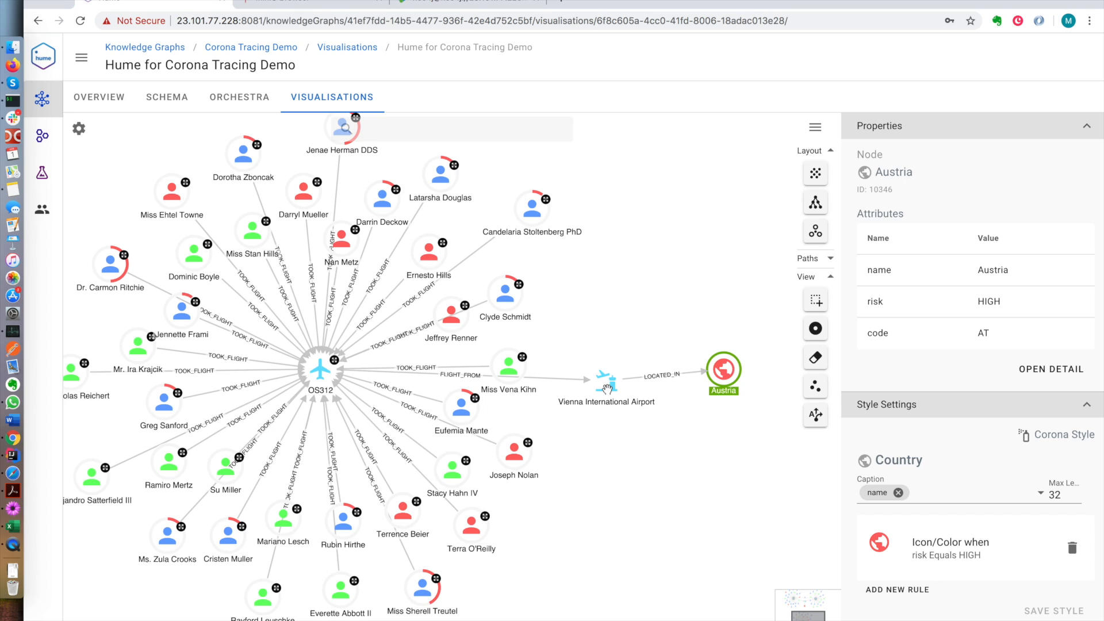
mouse_move(611, 498)
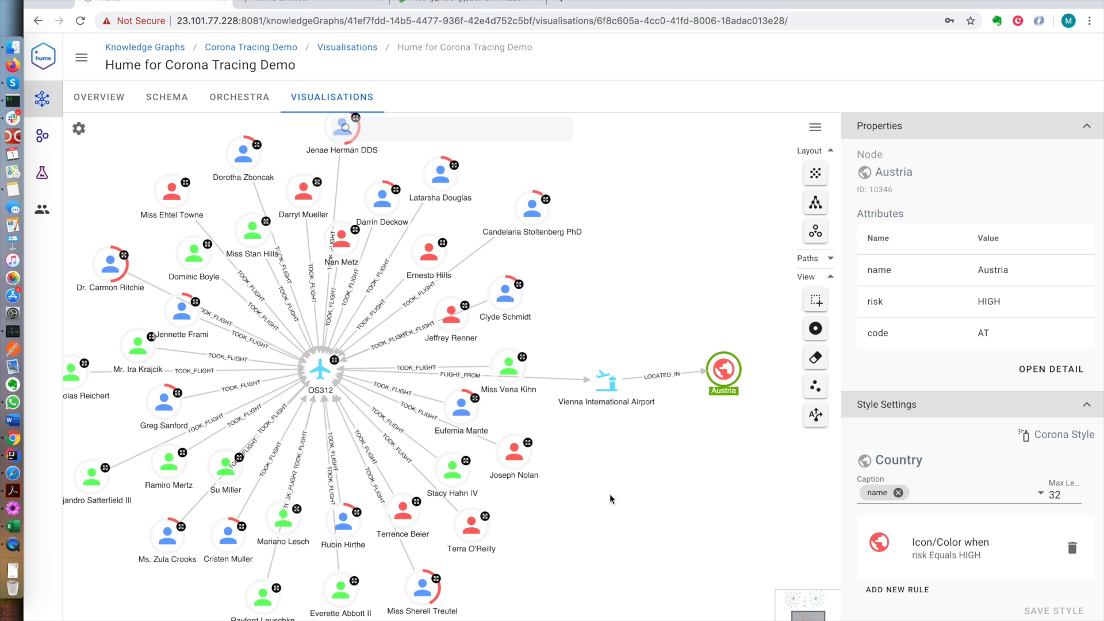
mouse_move(721, 332)
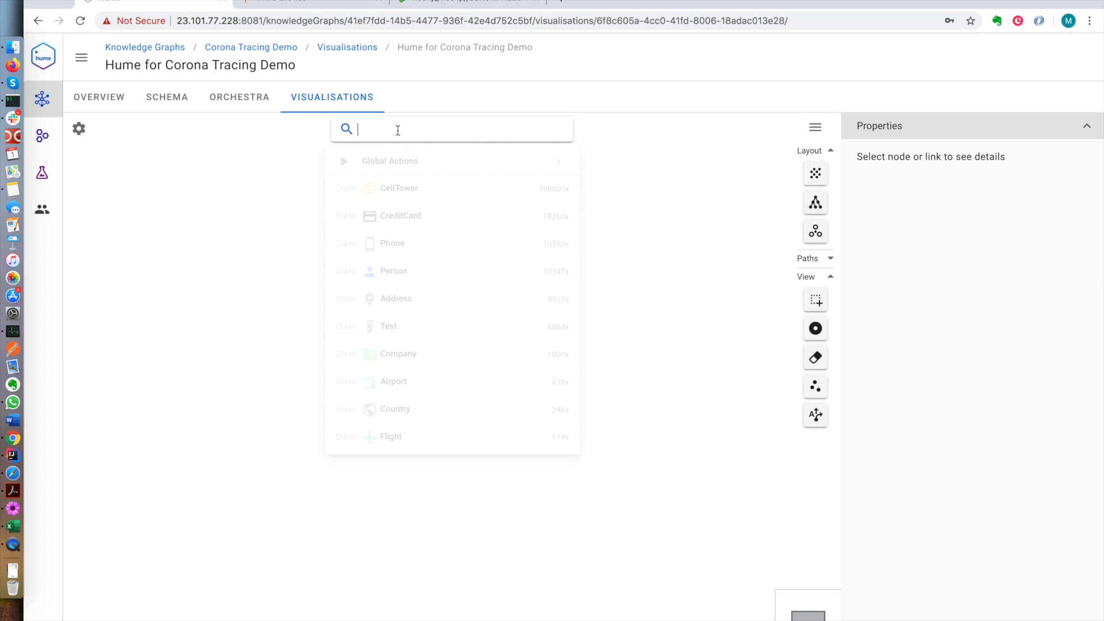
type("Mic")
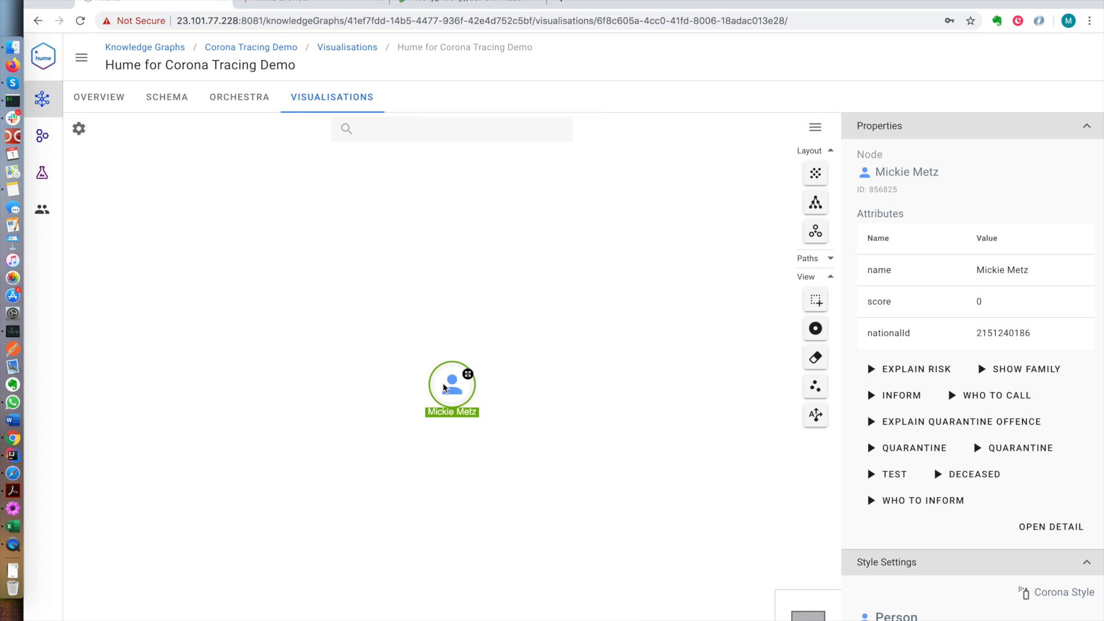
right_click(451, 386)
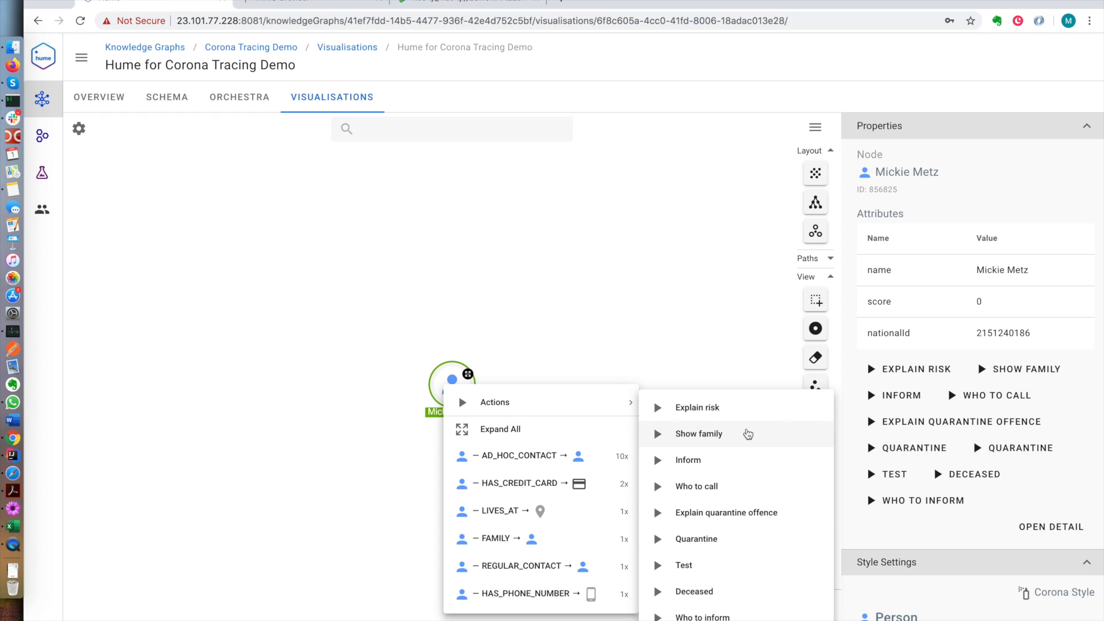
mouse_move(741, 565)
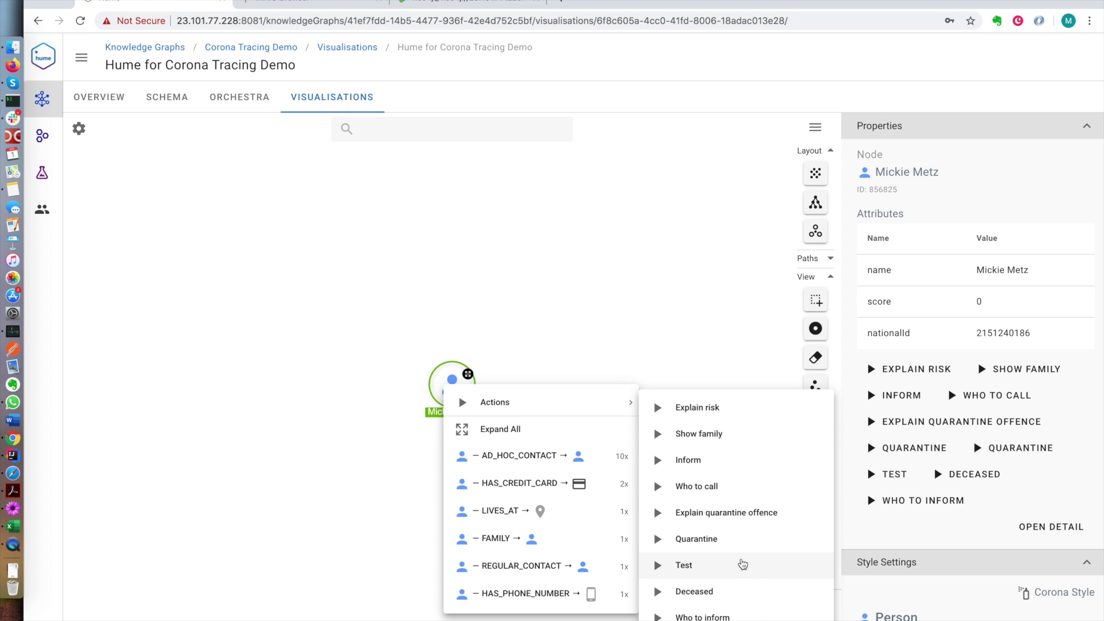
left_click(683, 565)
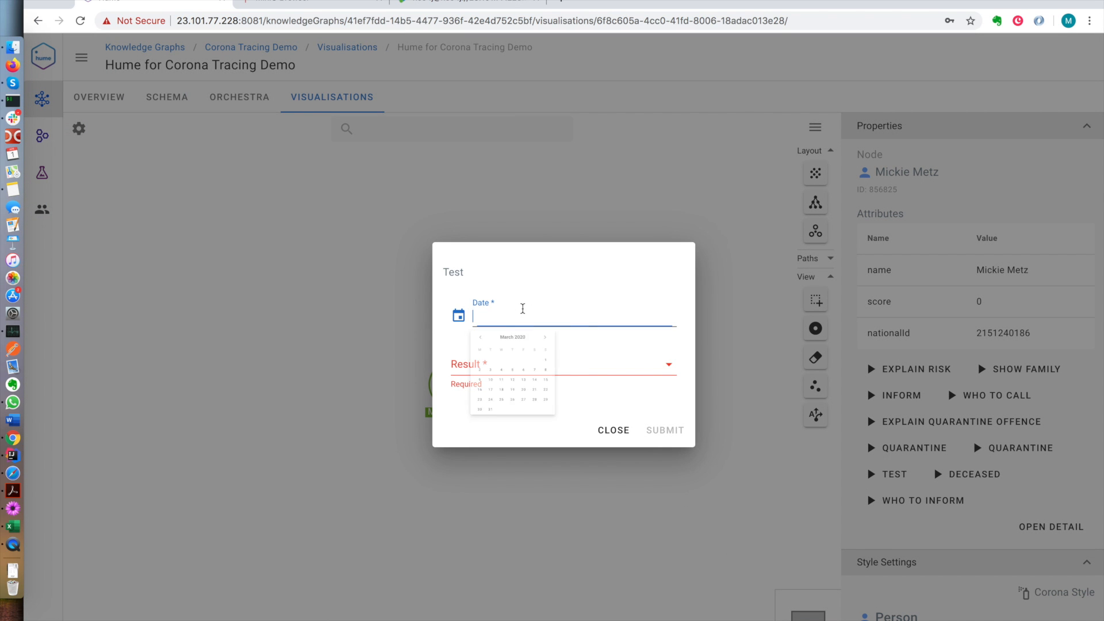
left_click(458, 315)
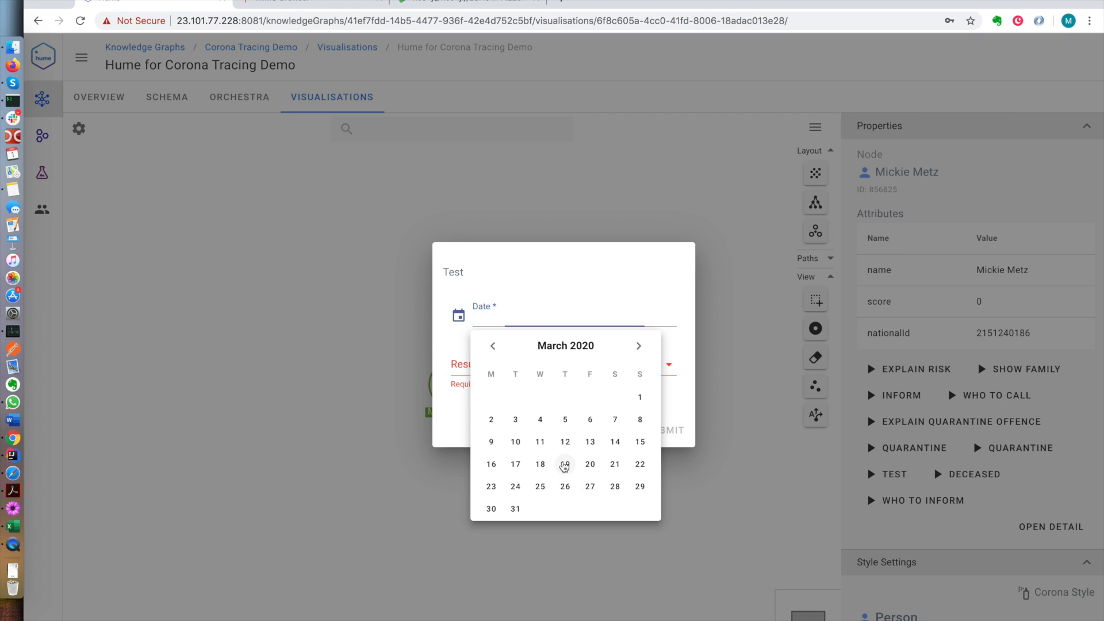
left_click(565, 463)
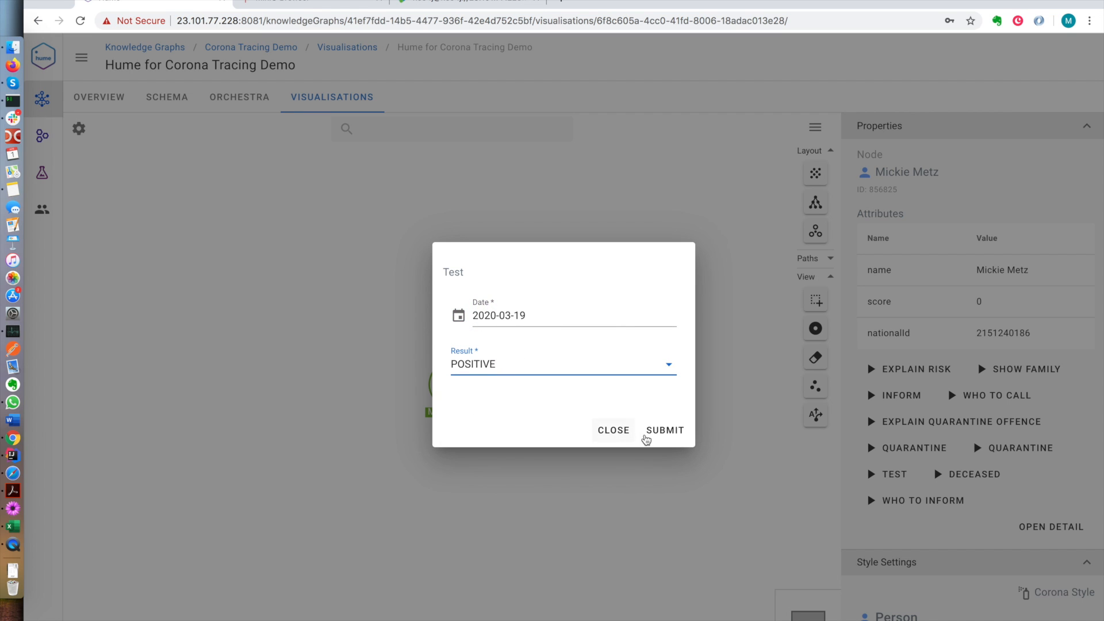
left_click(664, 430)
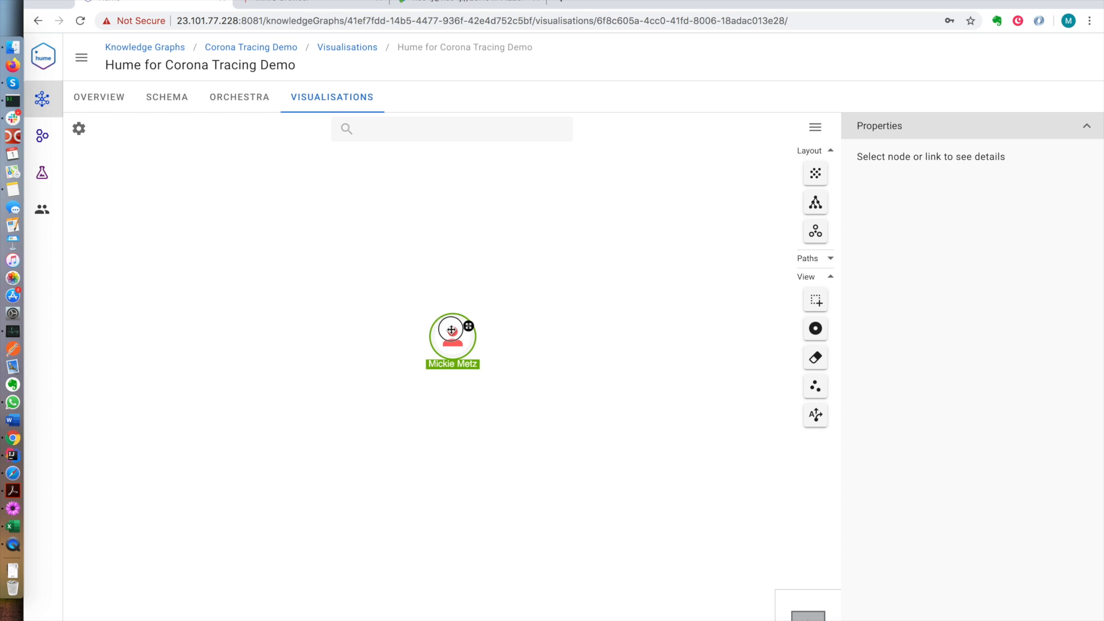
Run Who to inform on Mickie Metz and inspect contact Ramiro Swaniawski among the expanded network
left_click(452, 334)
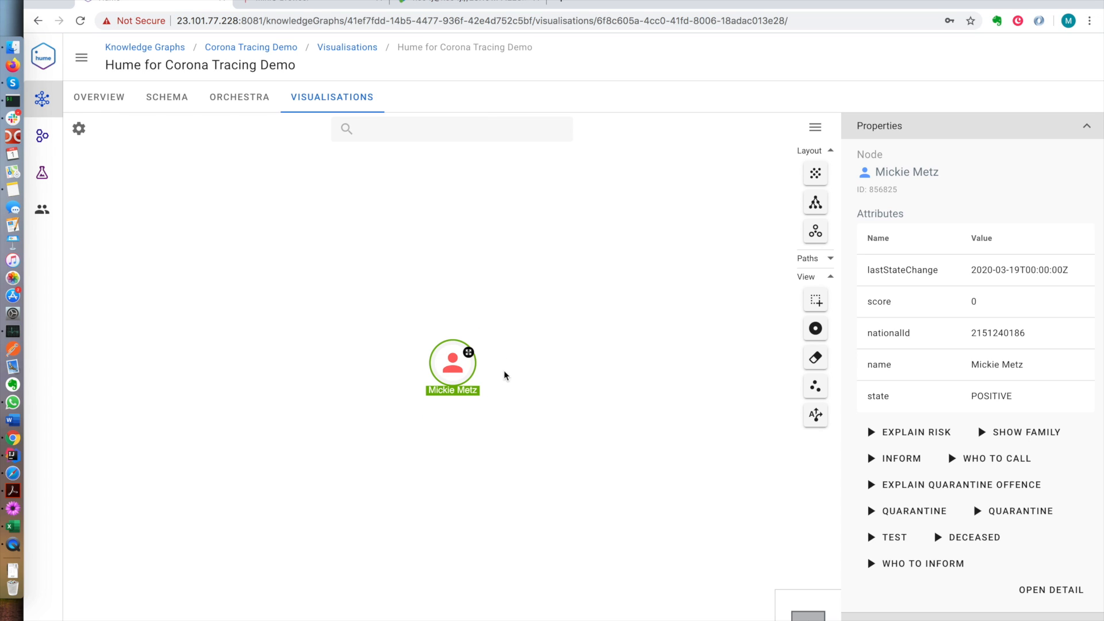
right_click(452, 361)
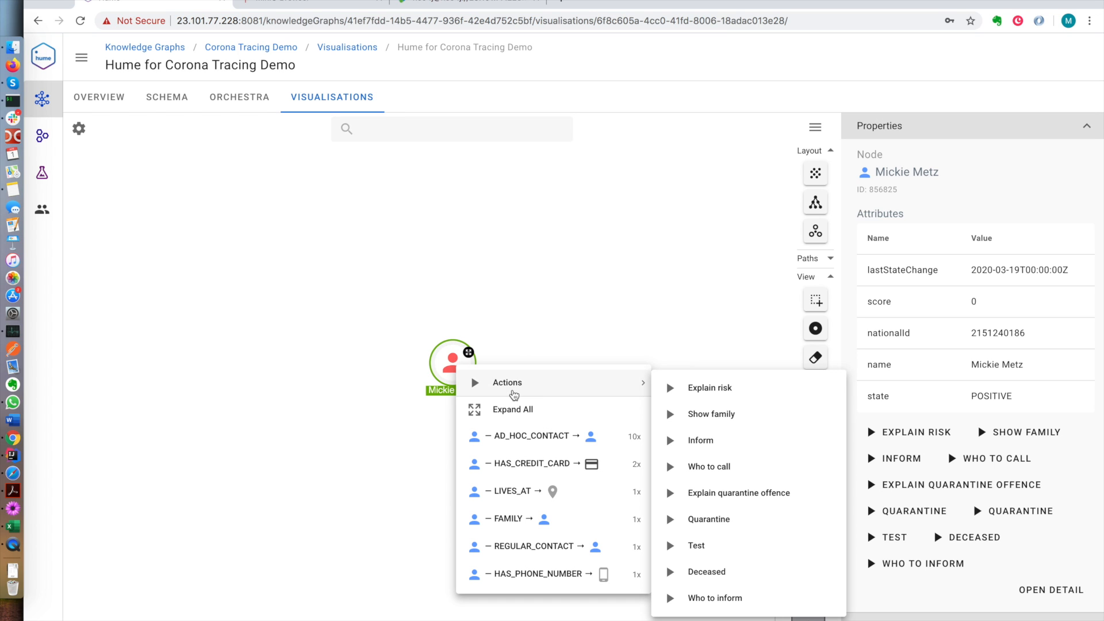
mouse_move(747, 392)
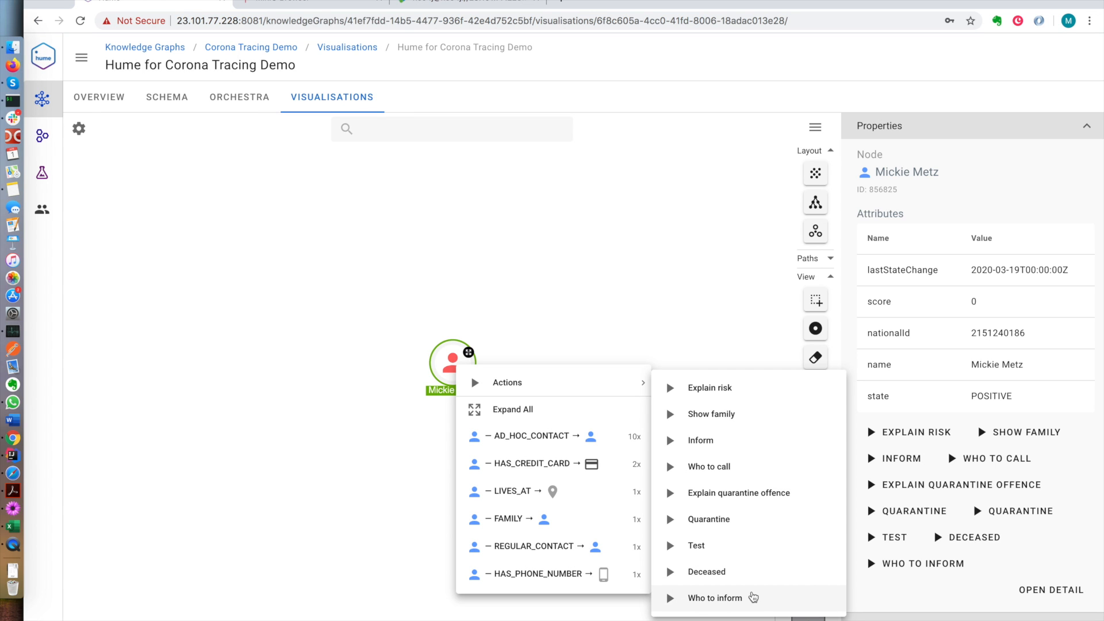
left_click(511, 408)
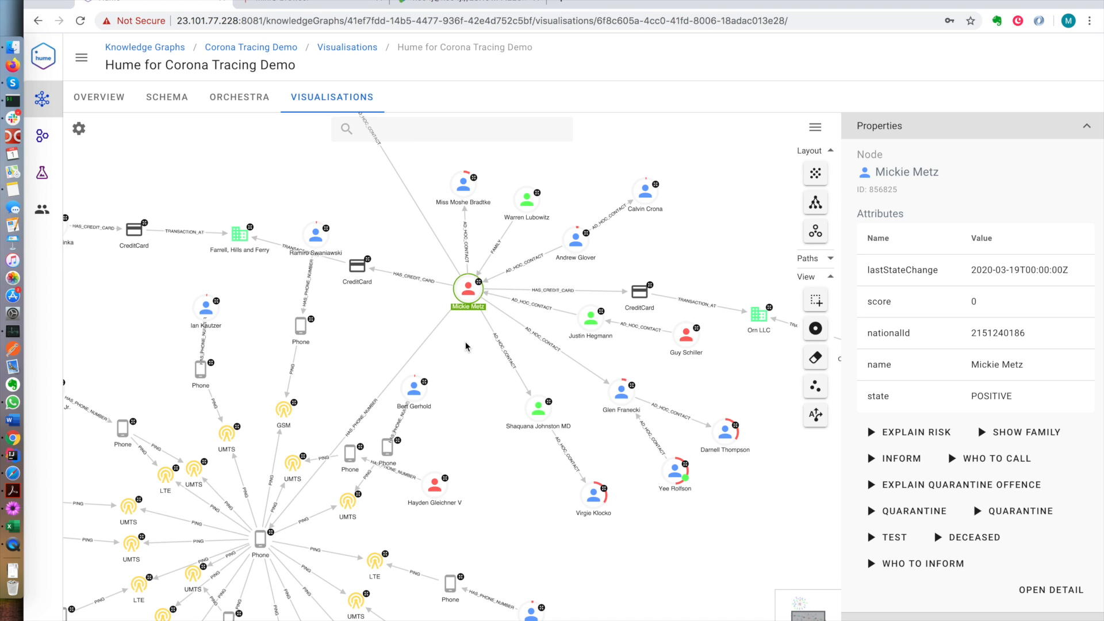
left_click(330, 310)
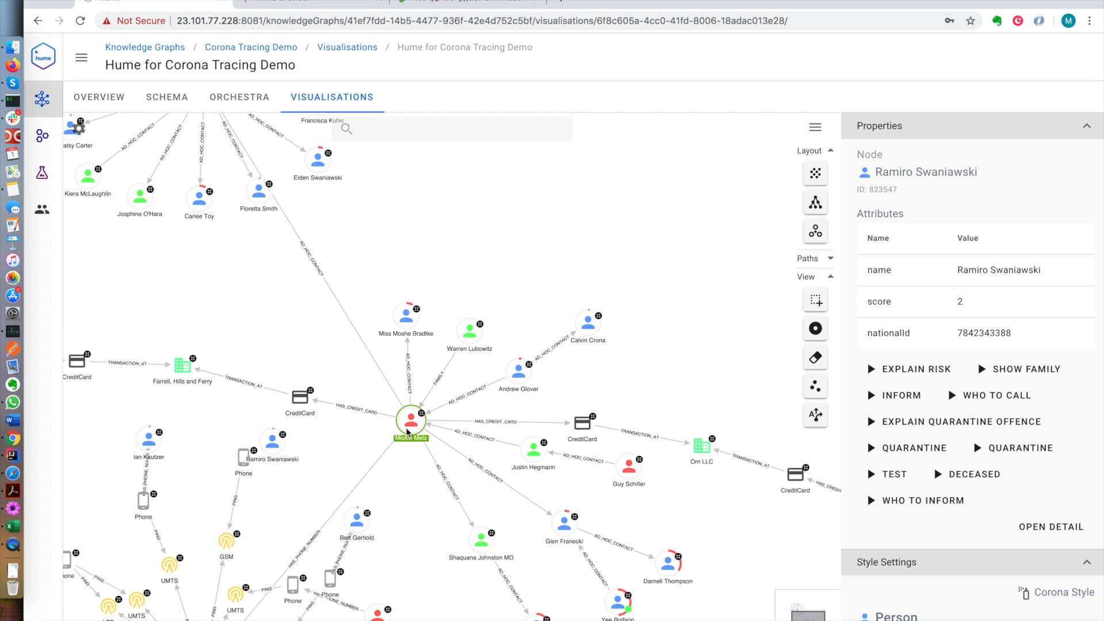
right_click(410, 421)
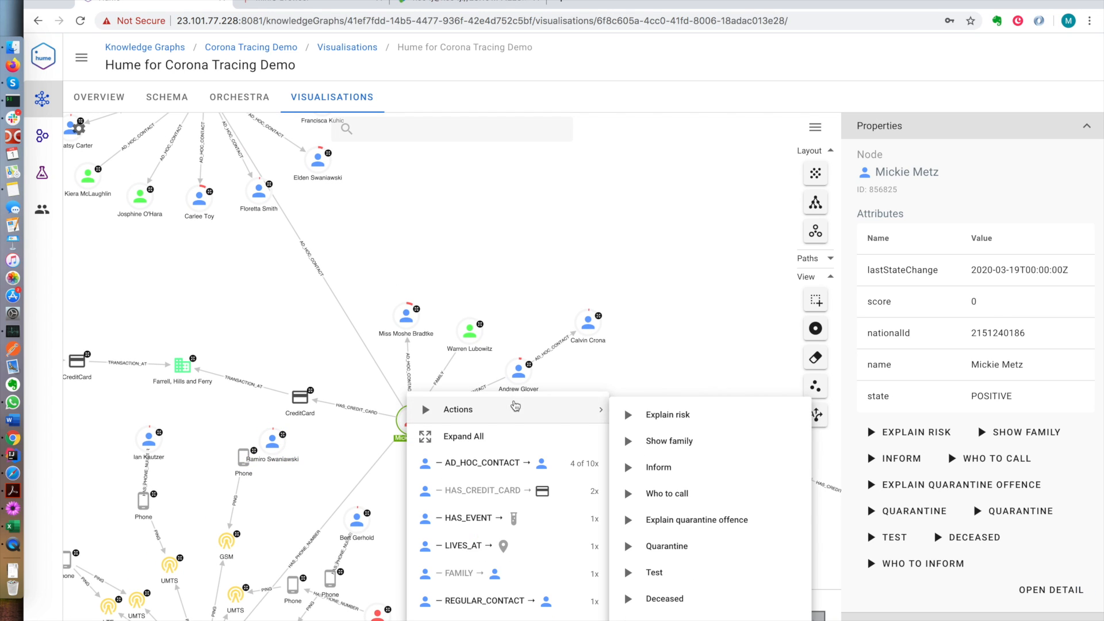
mouse_move(683, 414)
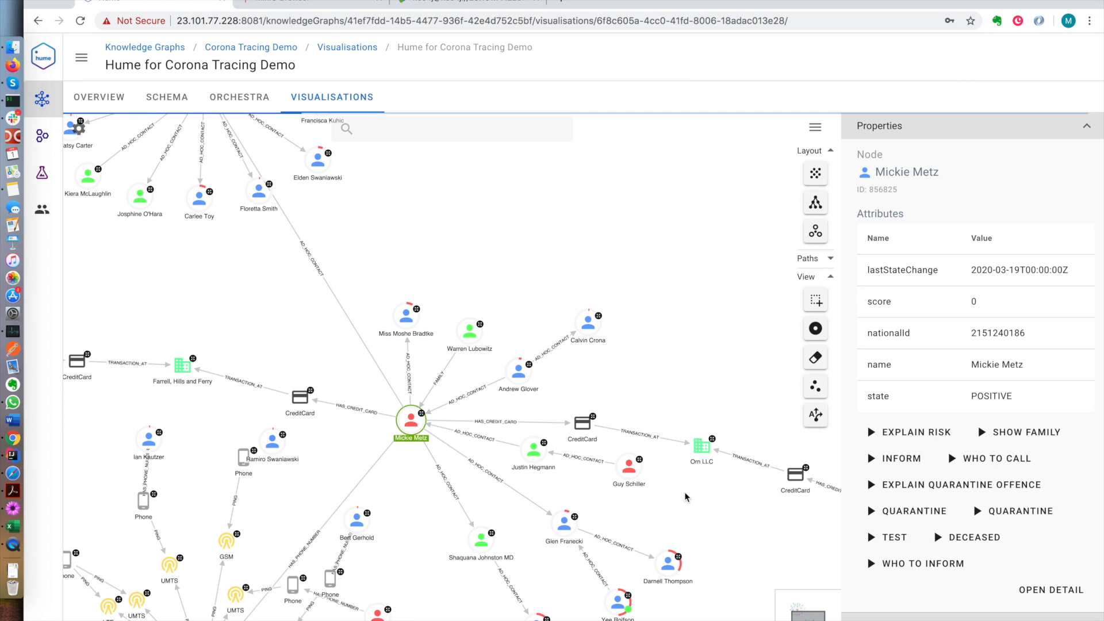
left_click(899, 458)
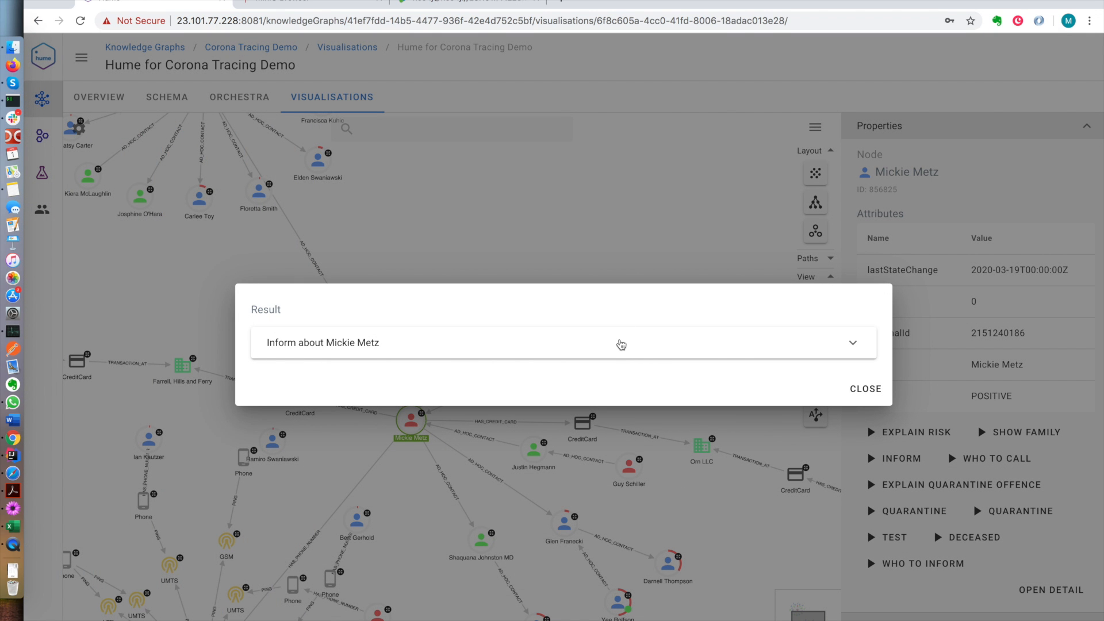
mouse_move(350, 351)
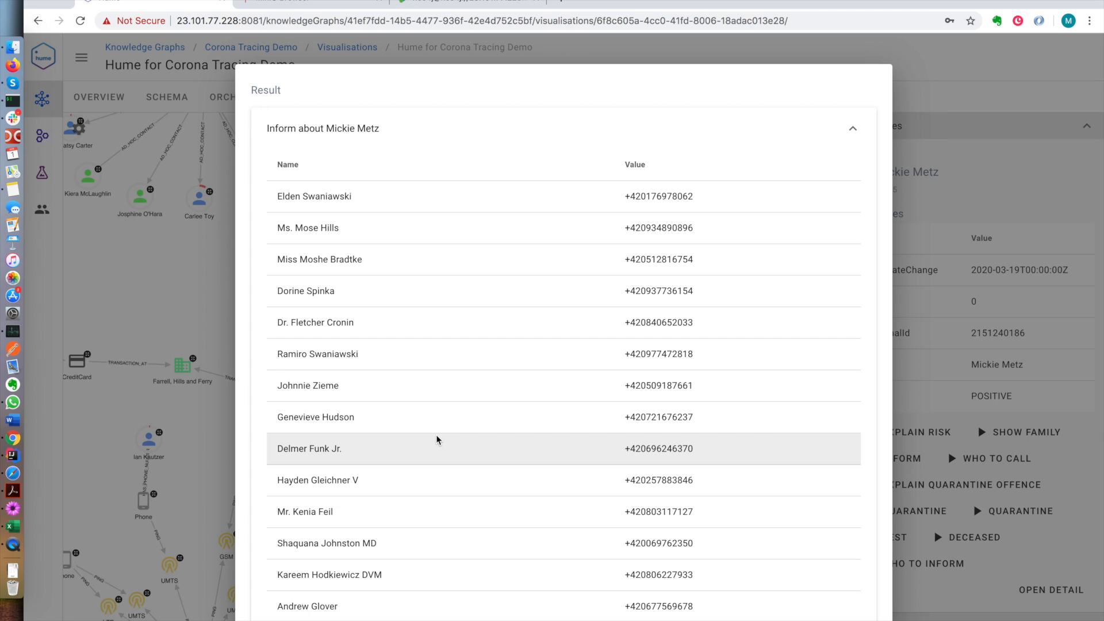
scroll("down", 3)
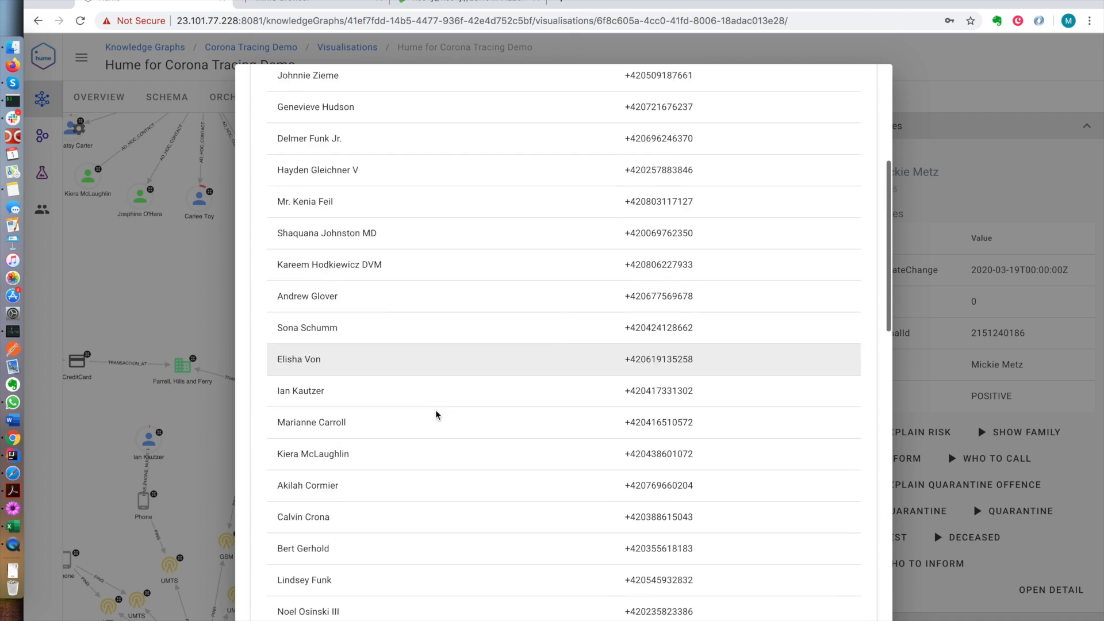
scroll("up", 3)
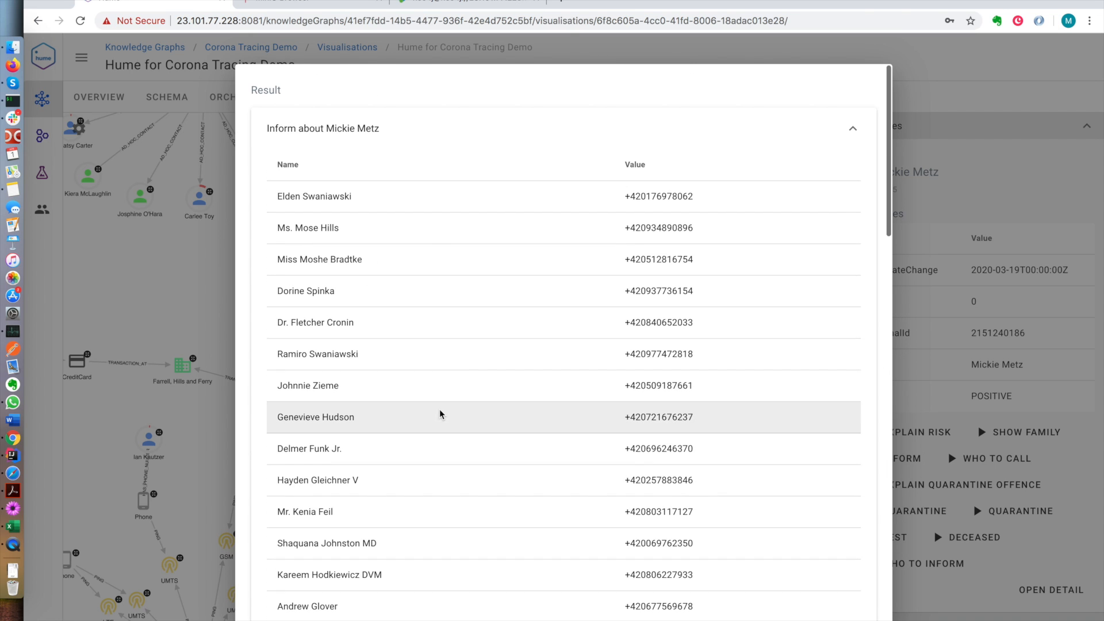
mouse_move(652, 102)
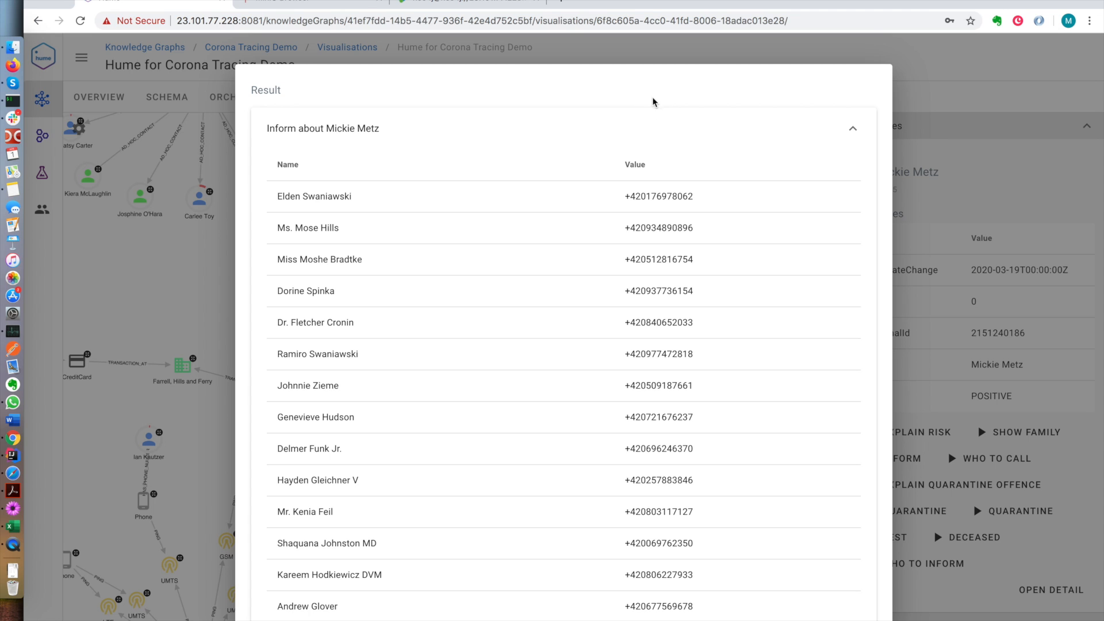
scroll("down", 3)
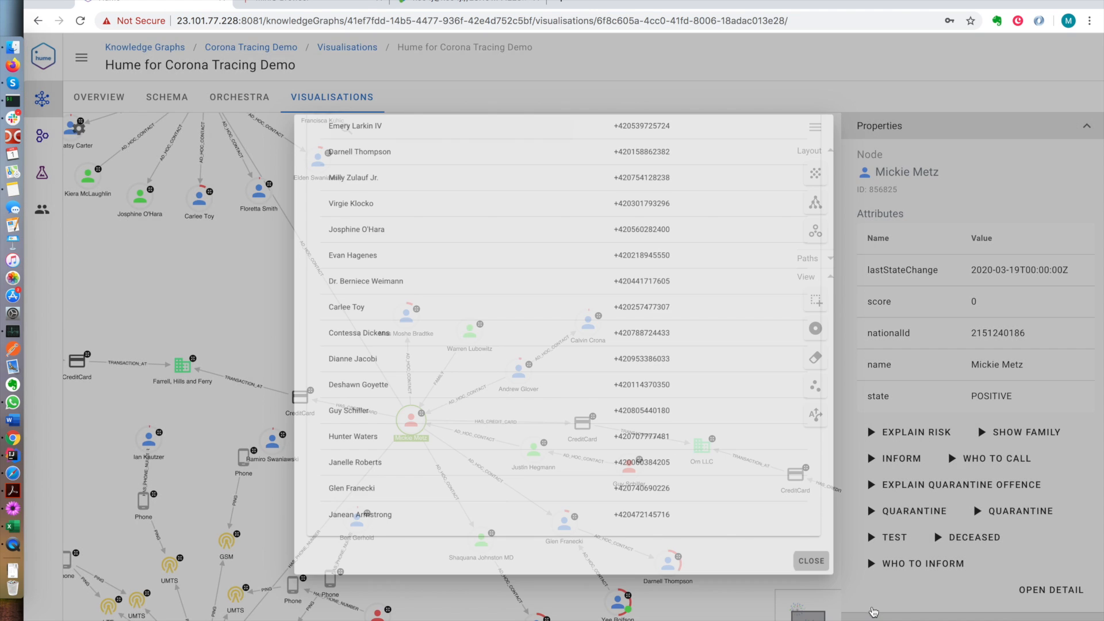
left_click(810, 560)
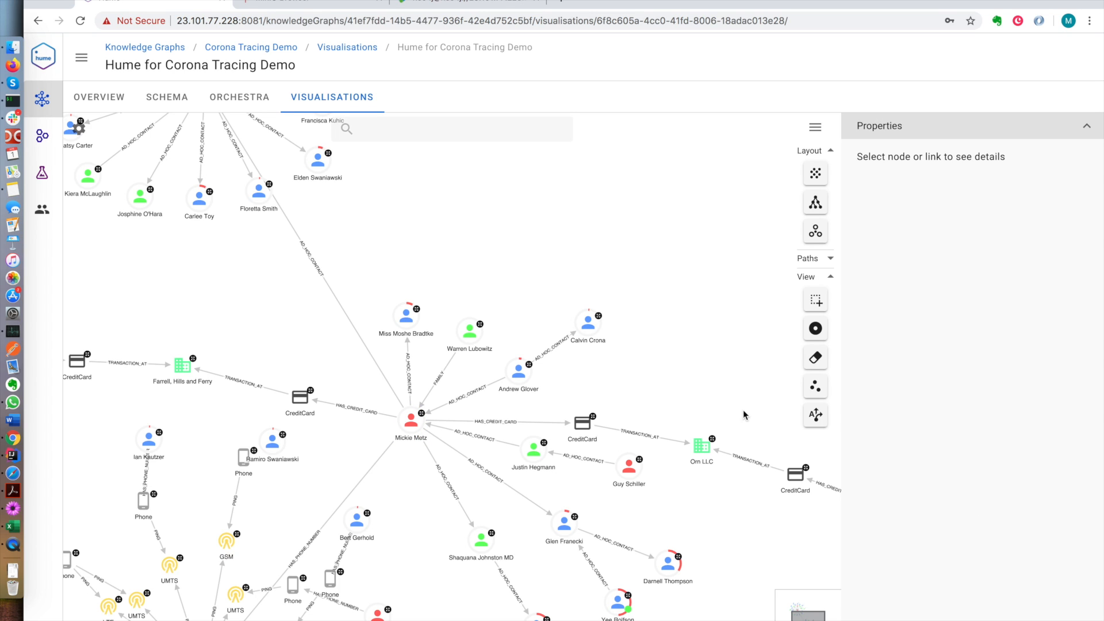